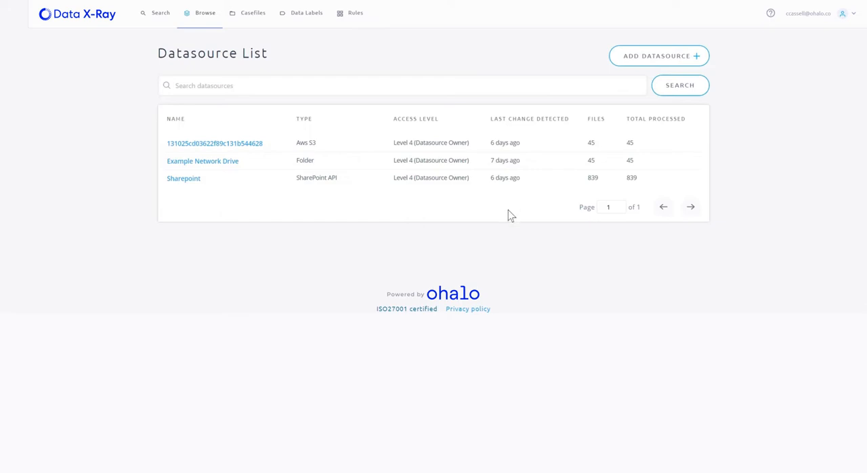
pyautogui.moveTo(294, 237)
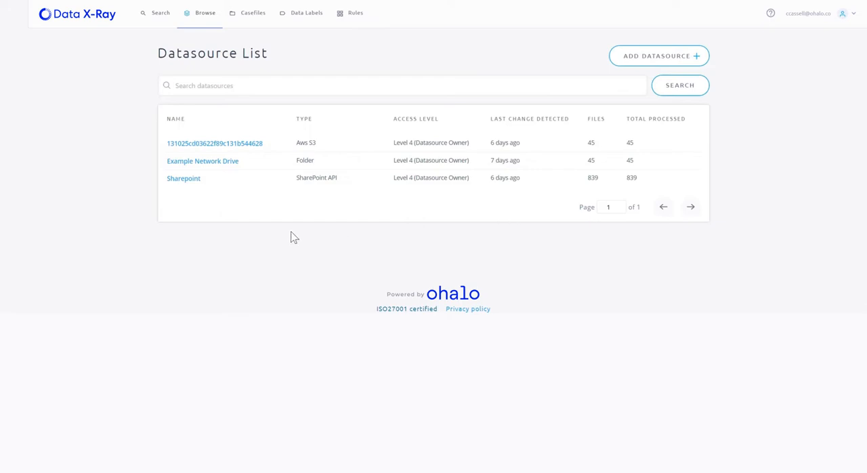
pyautogui.moveTo(205, 16)
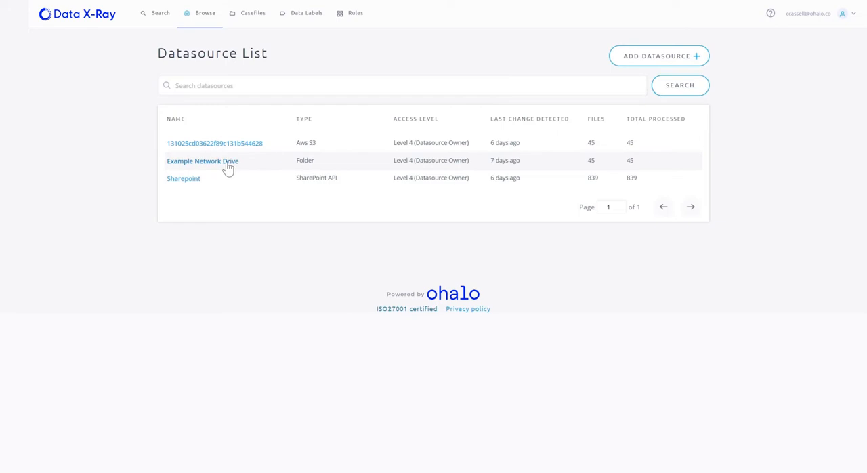
pyautogui.moveTo(334, 199)
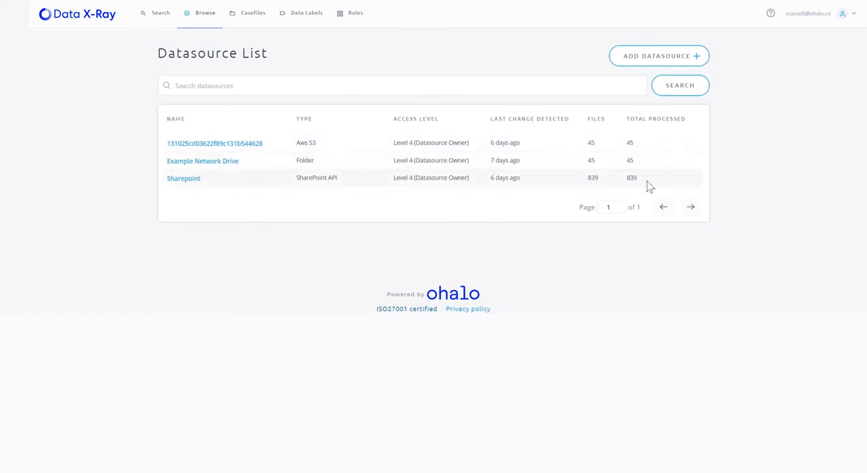
# Open Example Network Drive and scroll its files-per-annotator chart down to the lower-frequency annotators.
pyautogui.click(203, 161)
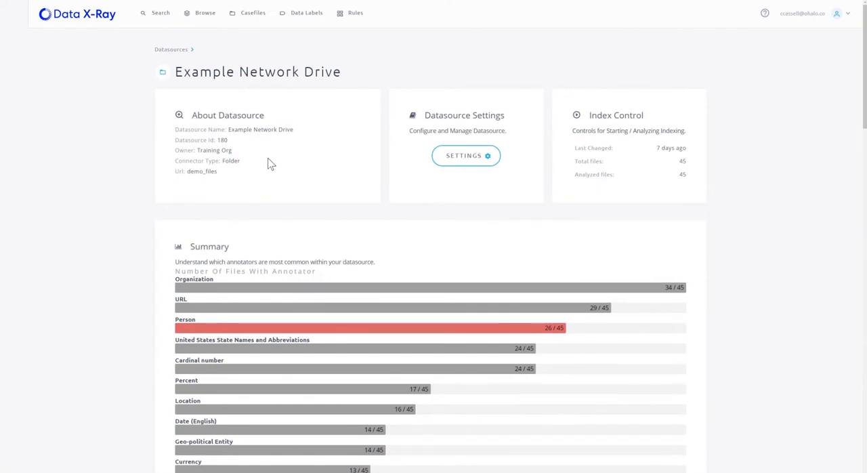
pyautogui.moveTo(283, 132)
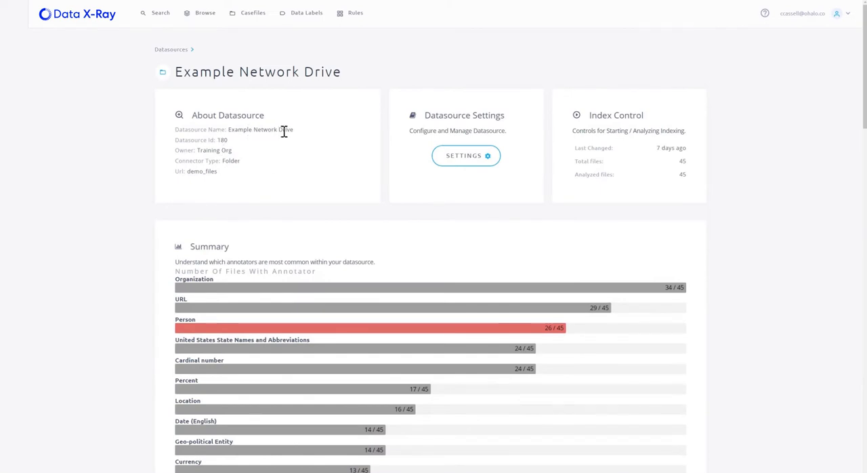
pyautogui.moveTo(224, 185)
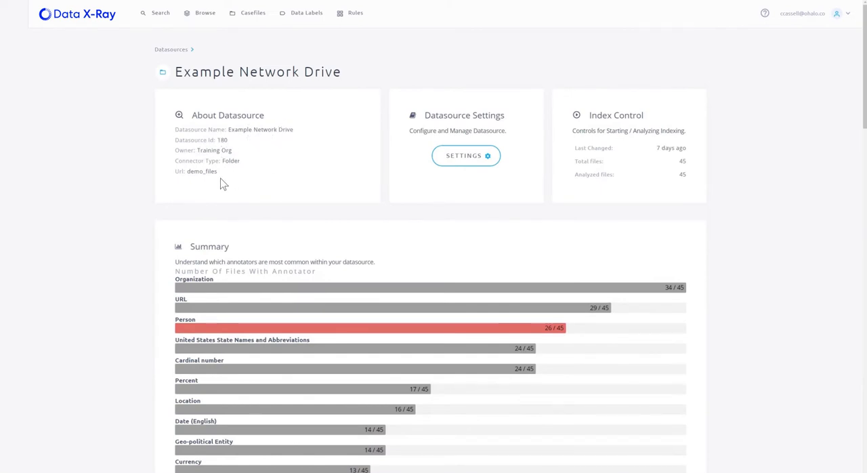
pyautogui.scroll(-3)
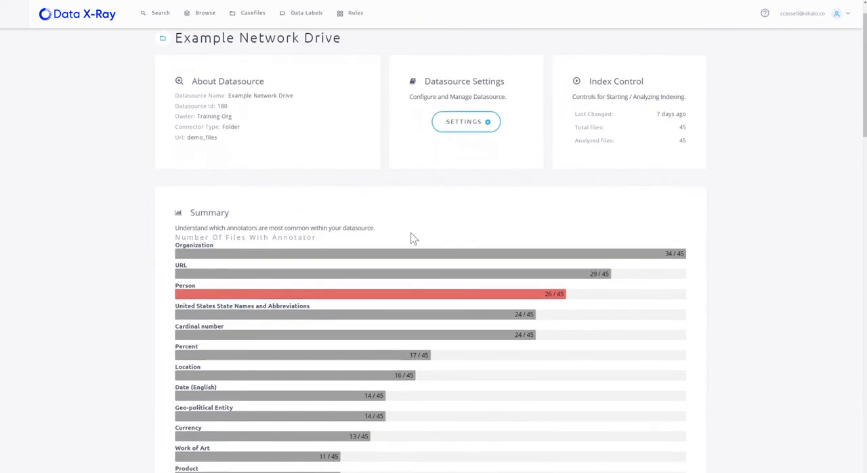
pyautogui.moveTo(644, 243)
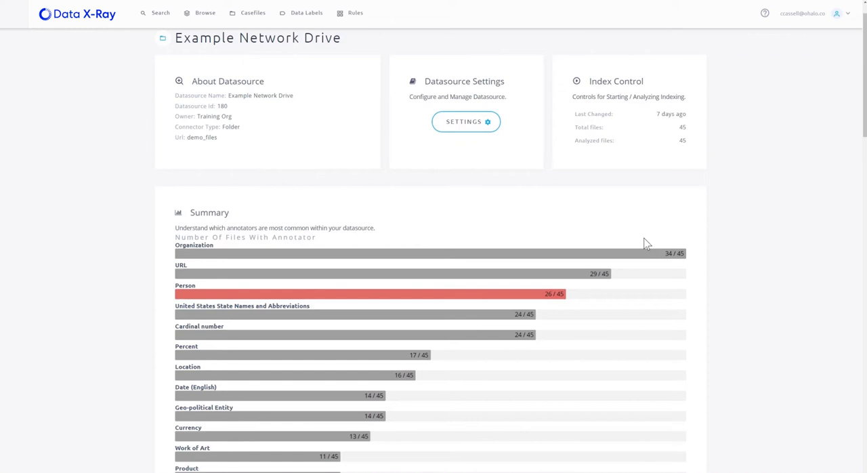
pyautogui.scroll(-3)
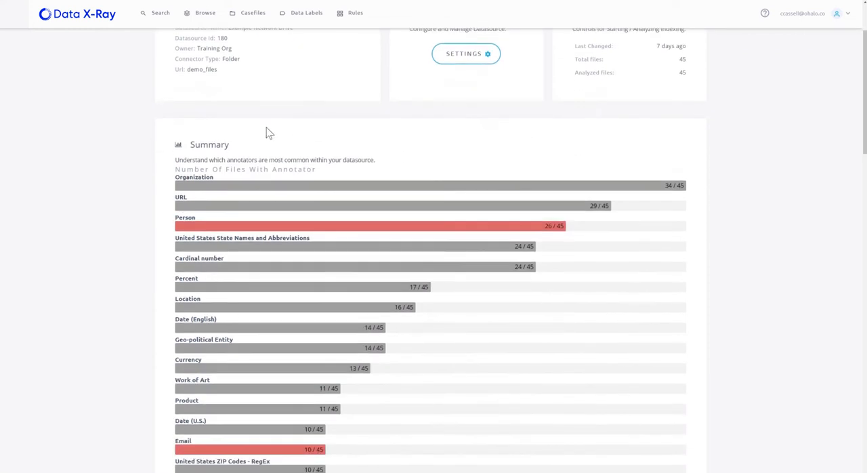
pyautogui.scroll(-3)
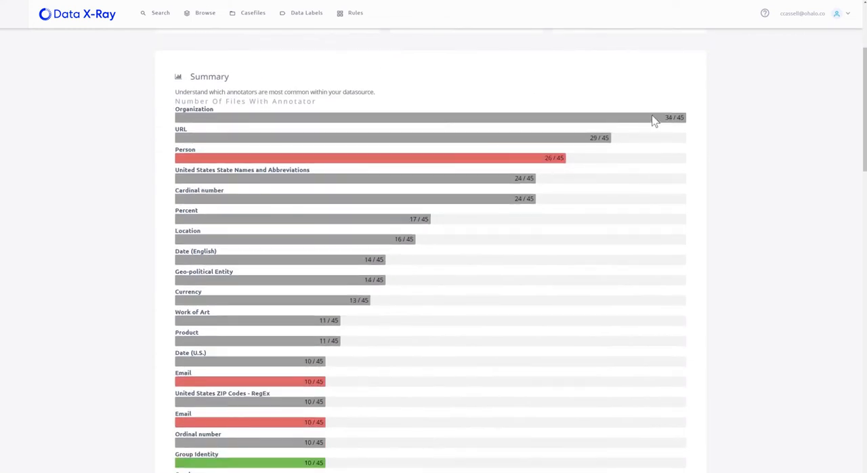
pyautogui.moveTo(690, 132)
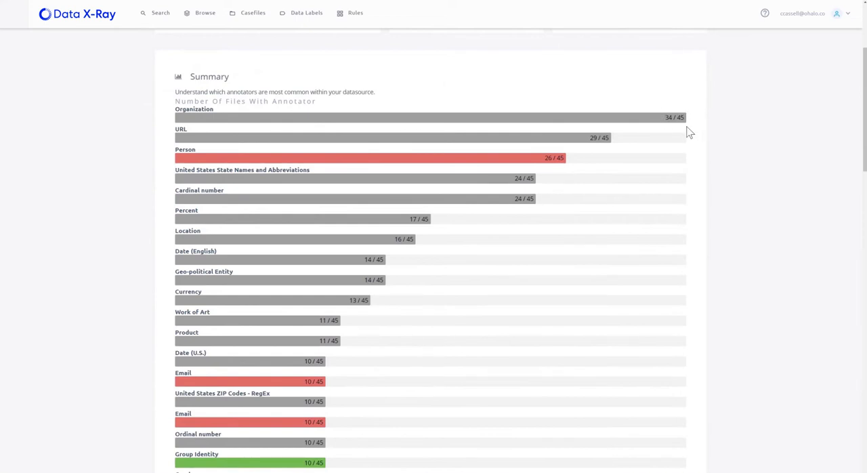
pyautogui.moveTo(197, 120)
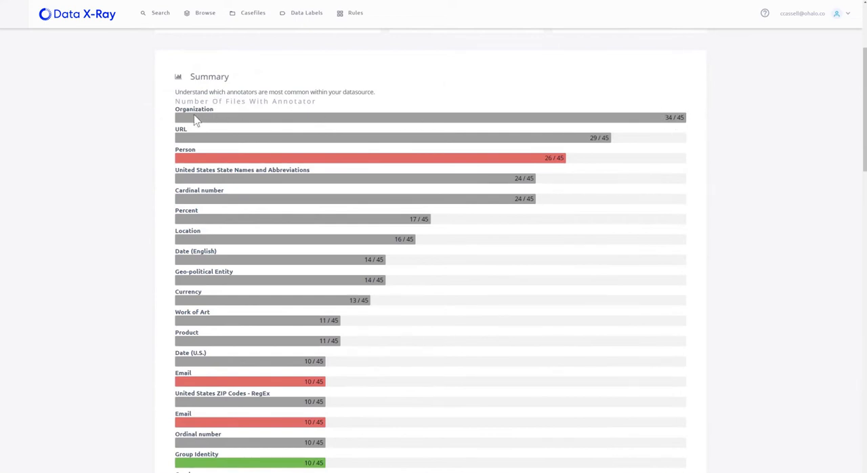
pyautogui.moveTo(542, 168)
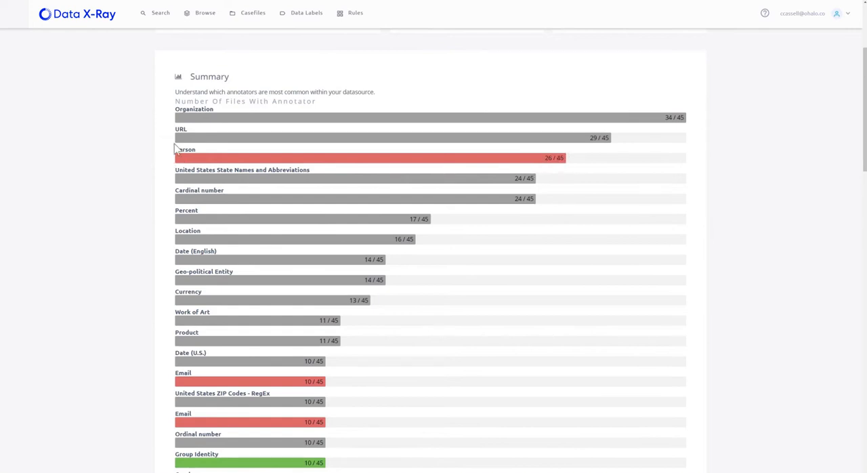
pyautogui.moveTo(223, 161)
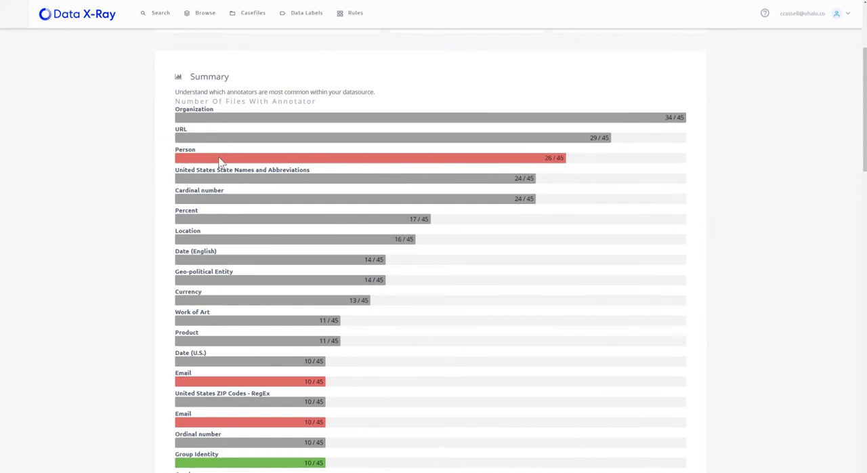
pyautogui.moveTo(351, 176)
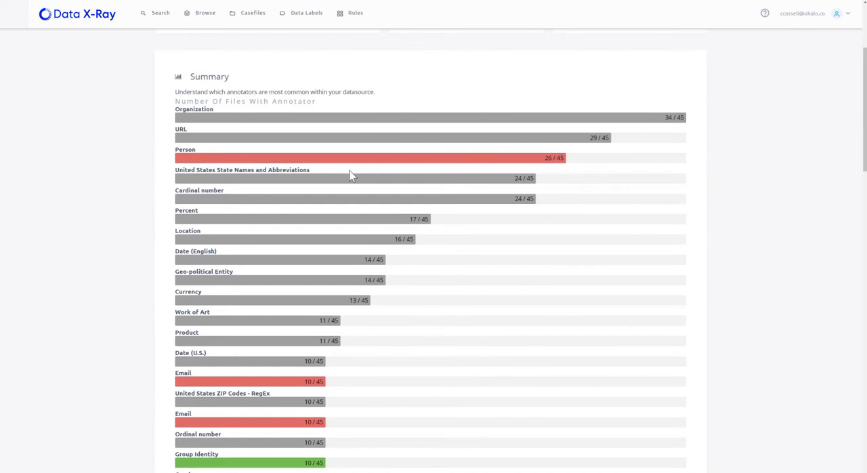
pyautogui.moveTo(185, 117)
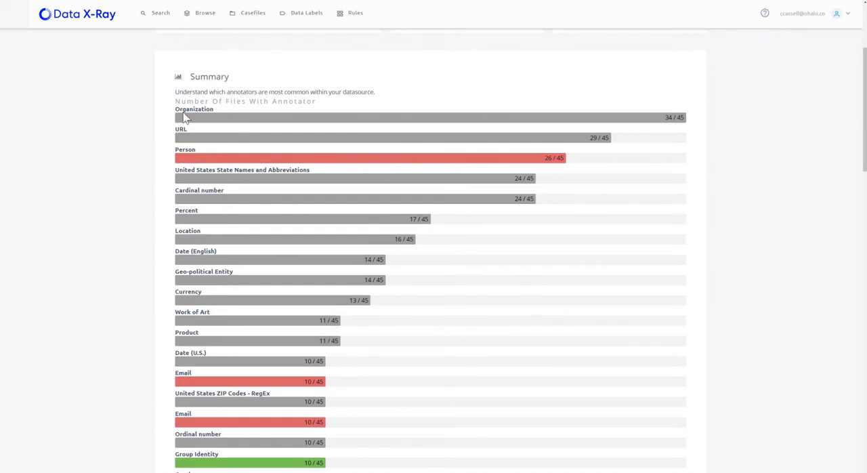
pyautogui.moveTo(444, 153)
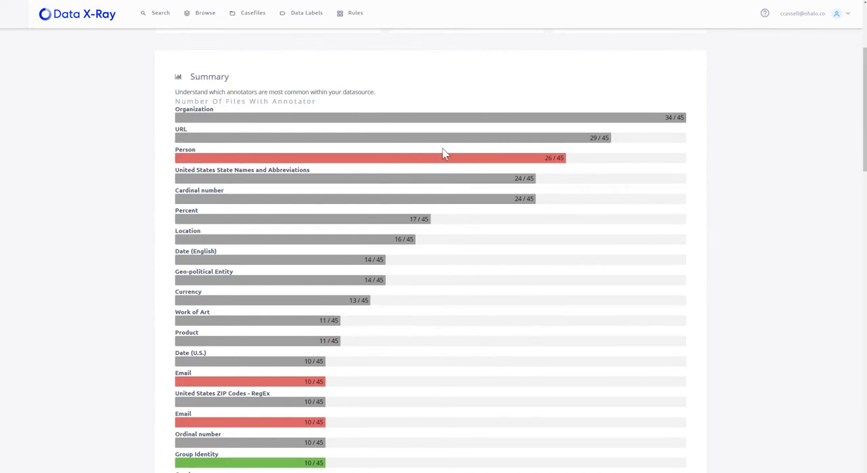
pyautogui.scroll(-3)
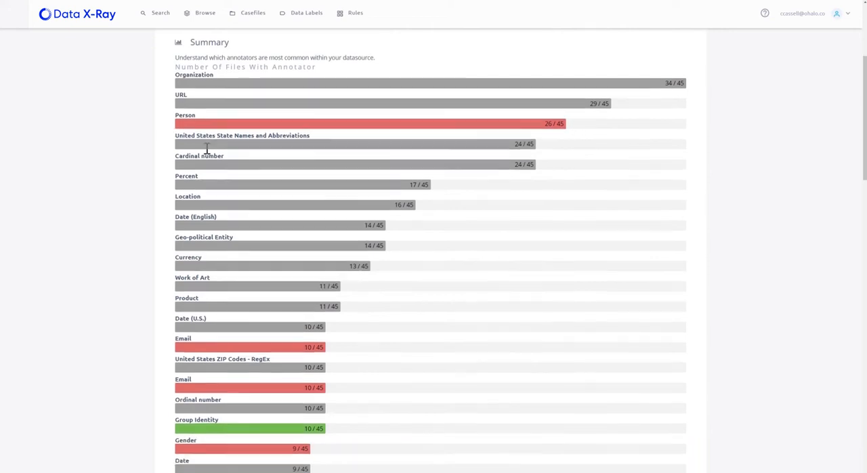
pyautogui.scroll(-3)
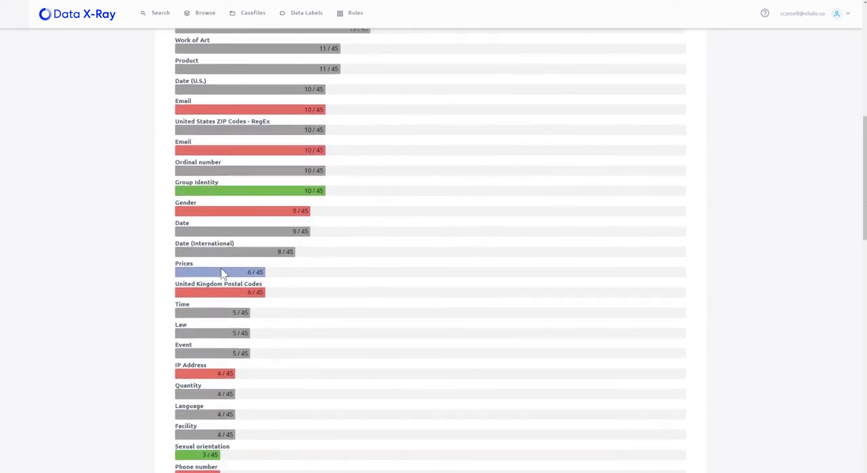
pyautogui.scroll(-3)
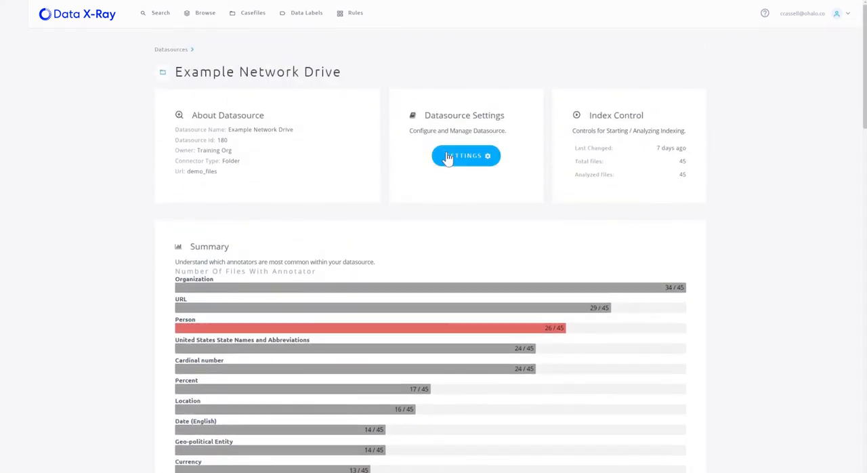
# Open Example Network Drive settings and review permissions, active annotator rules and datasource exports.
pyautogui.click(466, 155)
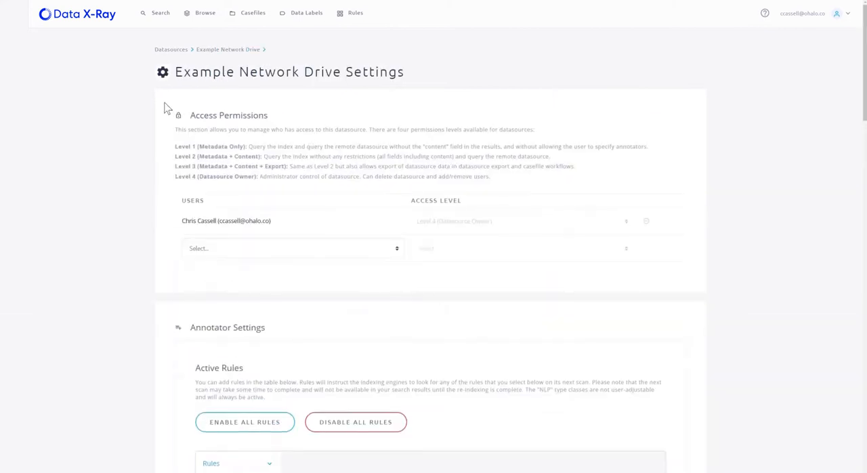
pyautogui.scroll(-3)
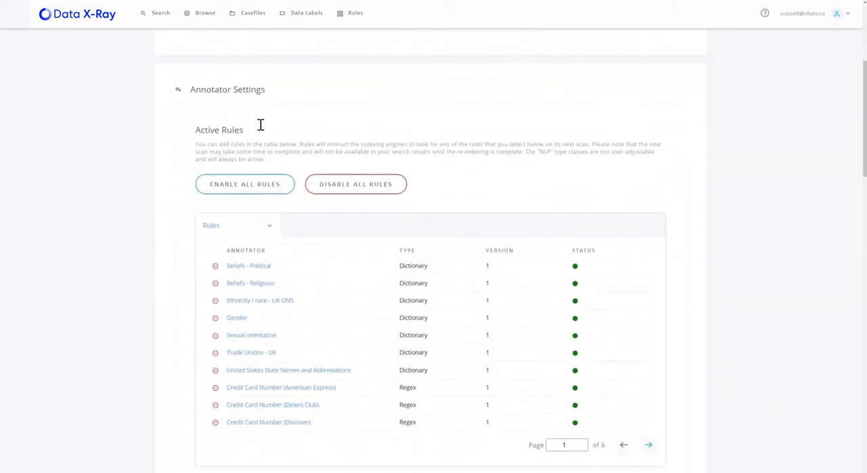
pyautogui.scroll(-3)
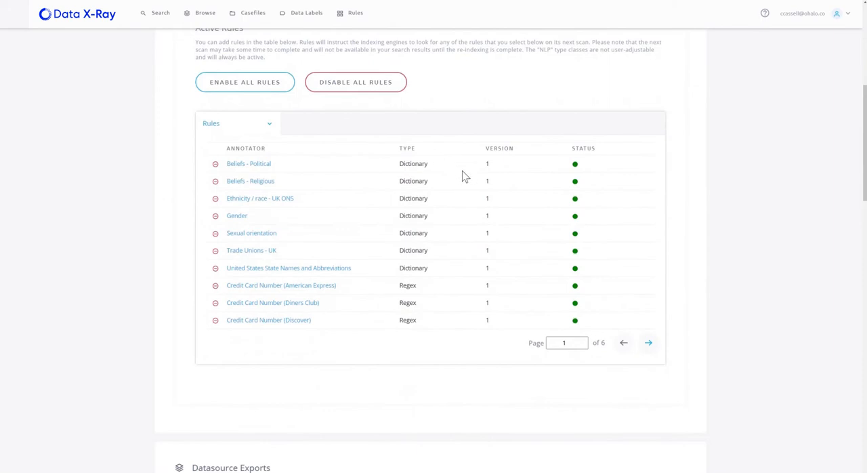
pyautogui.moveTo(269, 203)
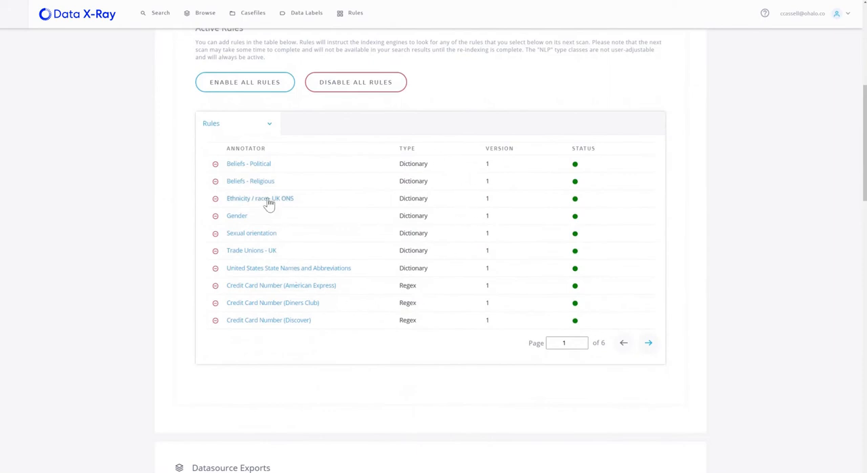
pyautogui.moveTo(296, 192)
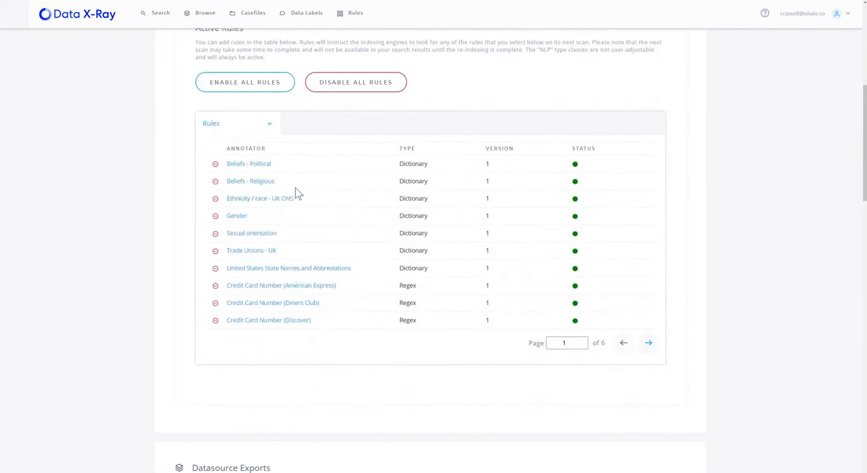
pyautogui.moveTo(352, 138)
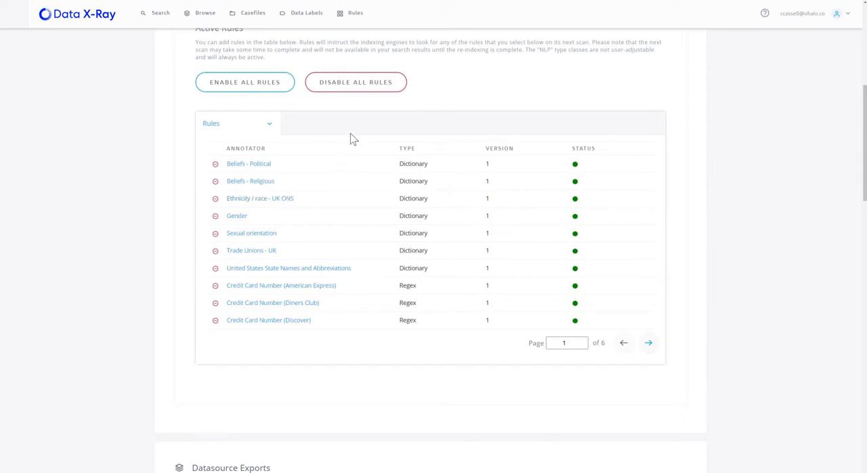
pyautogui.scroll(-3)
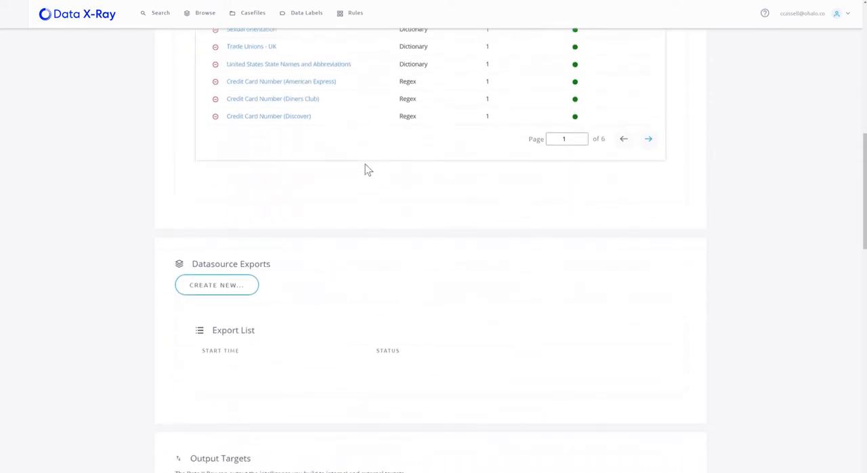
pyautogui.scroll(-3)
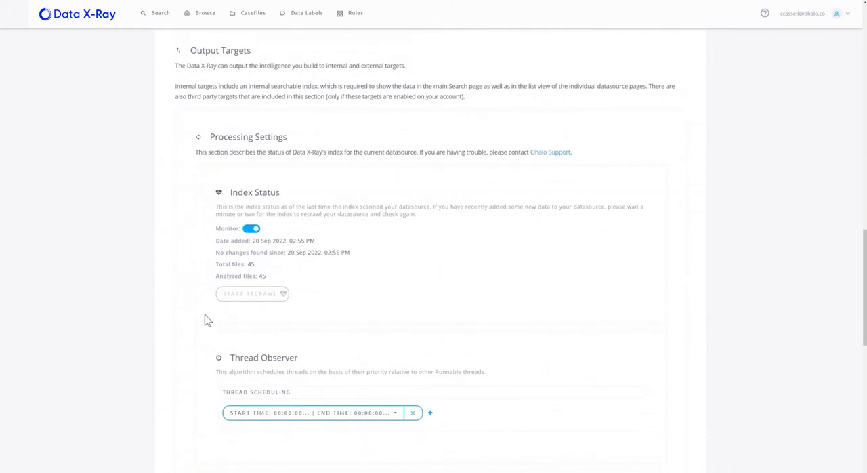
pyautogui.moveTo(196, 216)
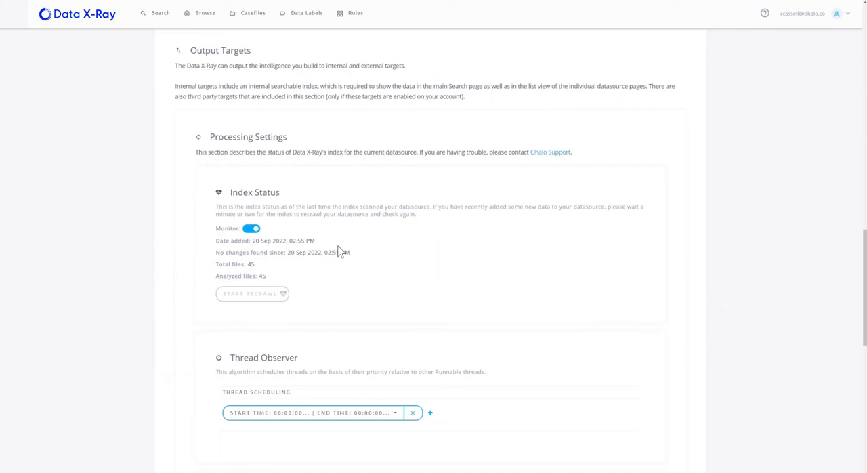
pyautogui.scroll(-3)
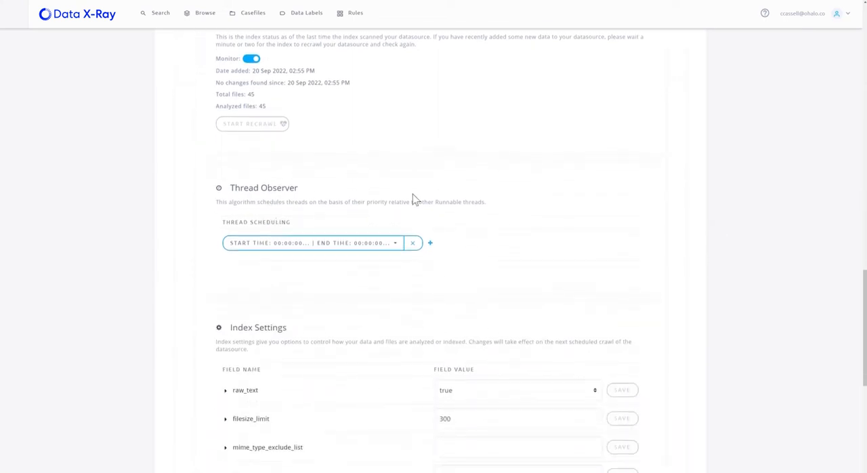
pyautogui.moveTo(337, 202)
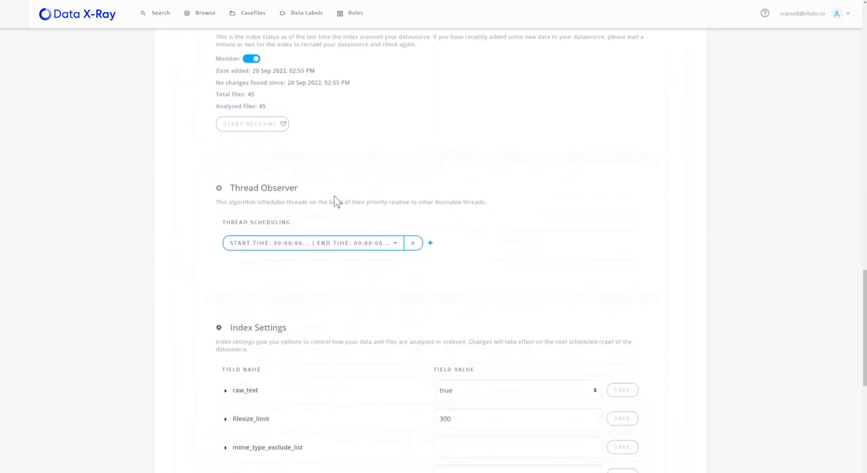
pyautogui.moveTo(420, 199)
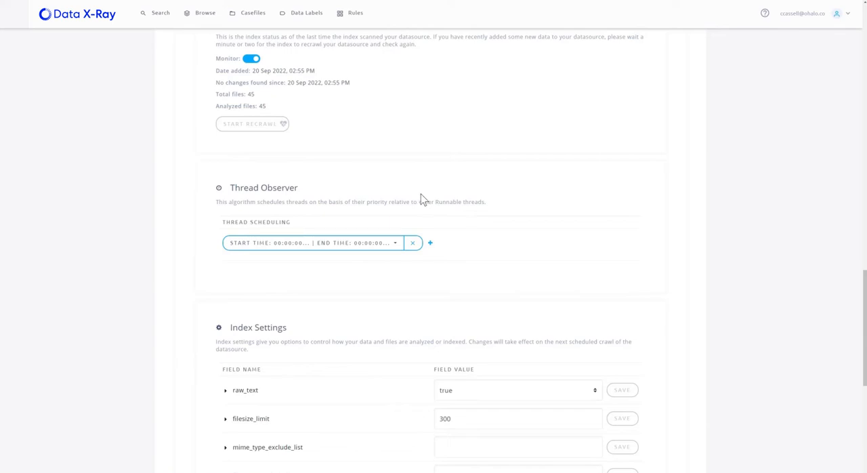
# Review Index Settings down to Remove from Index, then return to the Example Network Drive page.
pyautogui.scroll(-3)
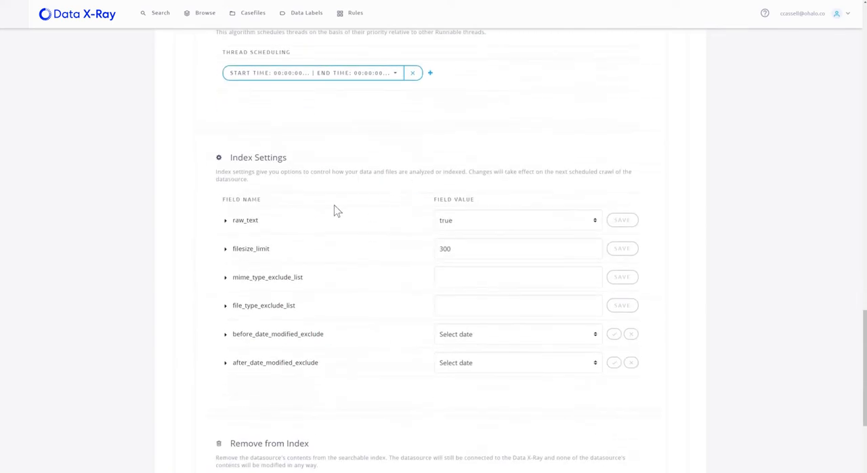
pyautogui.moveTo(204, 220)
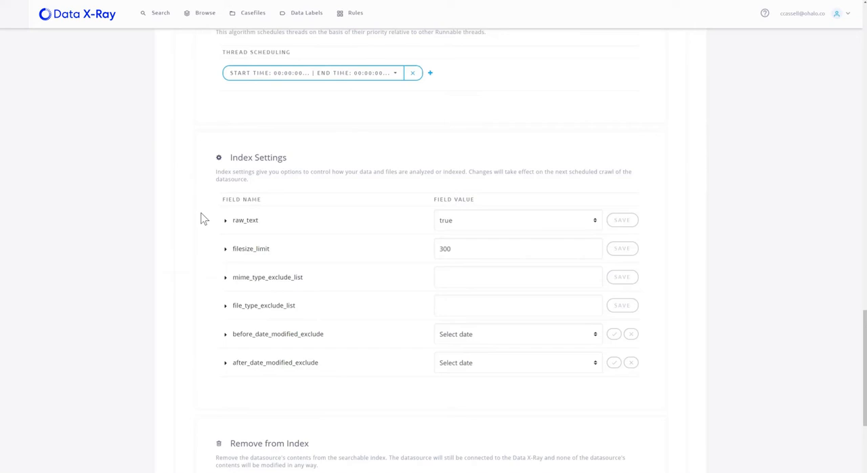
pyautogui.moveTo(206, 215)
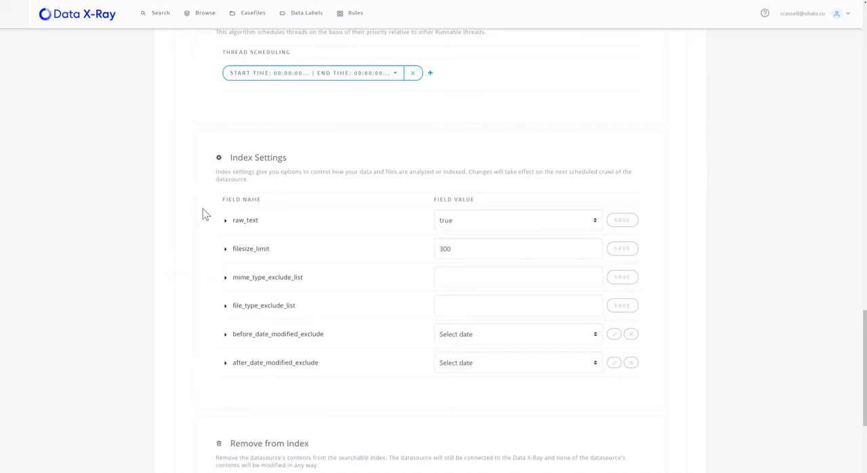
pyautogui.moveTo(479, 362)
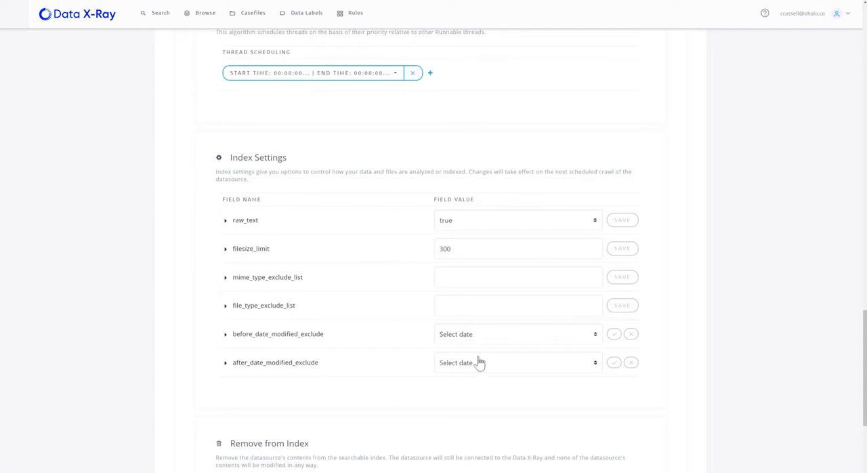
pyautogui.moveTo(224, 220)
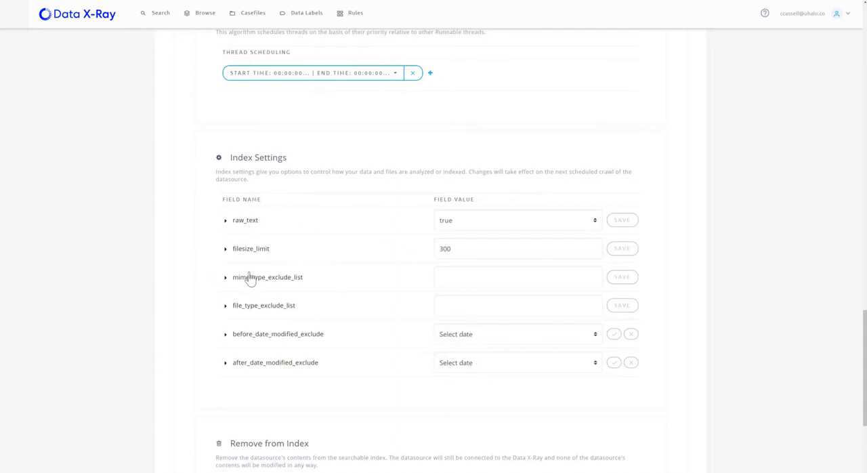
pyautogui.scroll(-3)
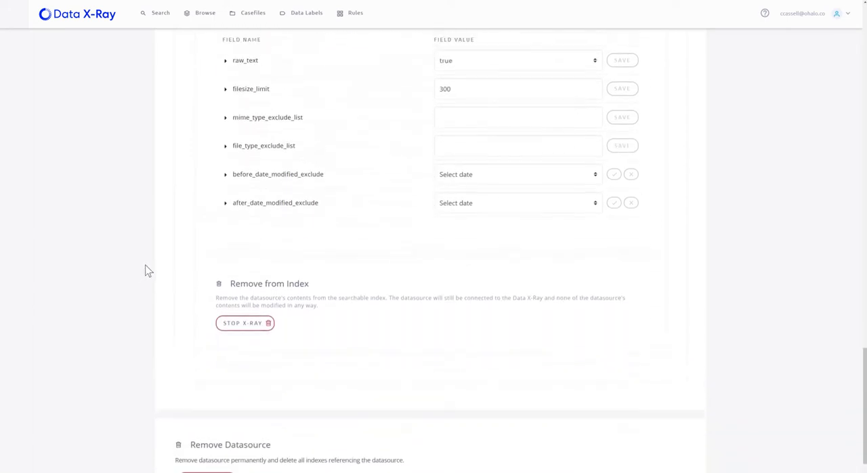
pyautogui.click(204, 13)
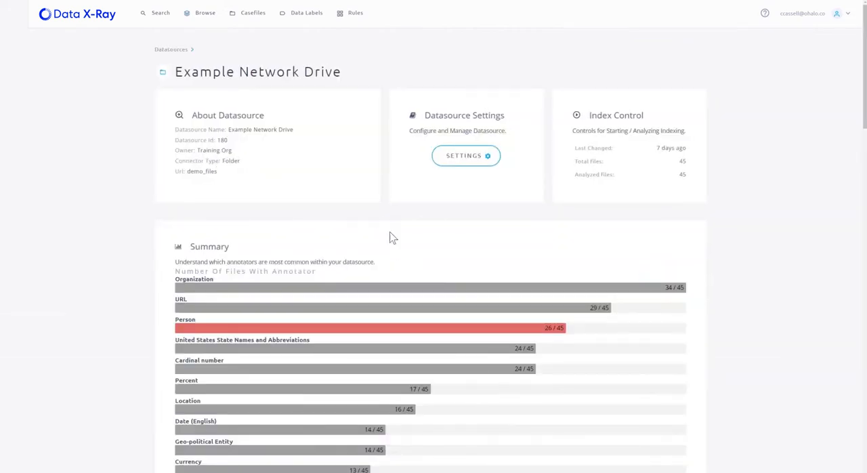
# Sort the File List by FILE and expand Academic CV template.pdf to show annotator counts.
pyautogui.scroll(-3)
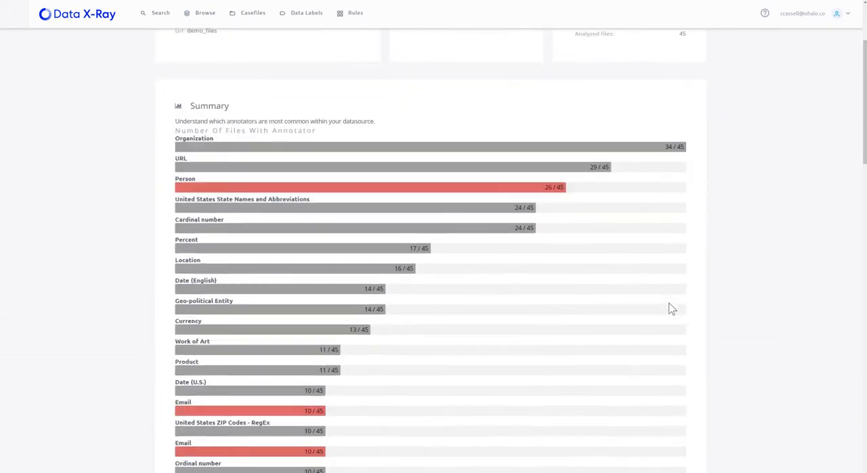
pyautogui.scroll(-3)
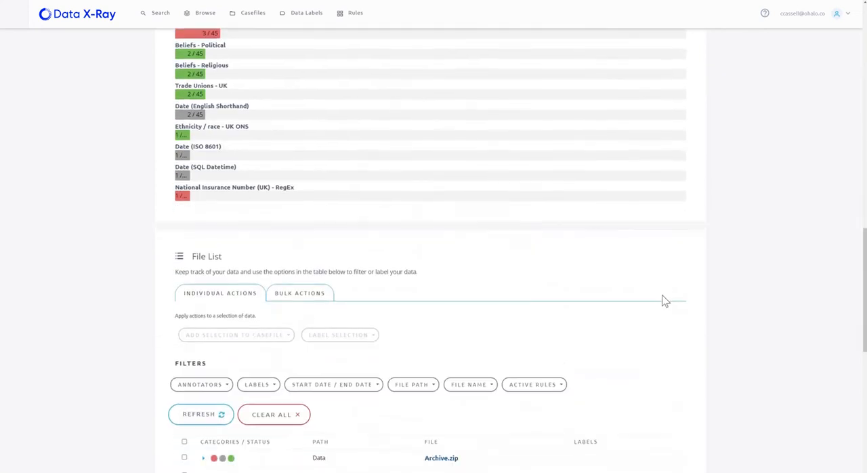
pyautogui.scroll(-3)
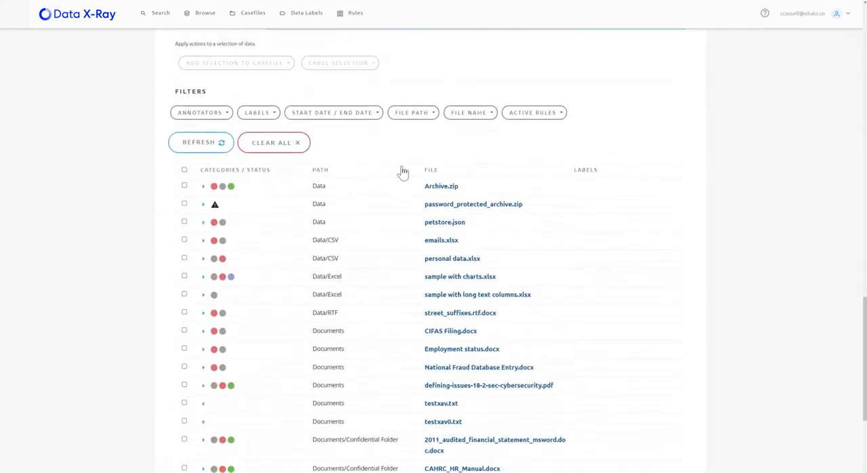
pyautogui.click(431, 170)
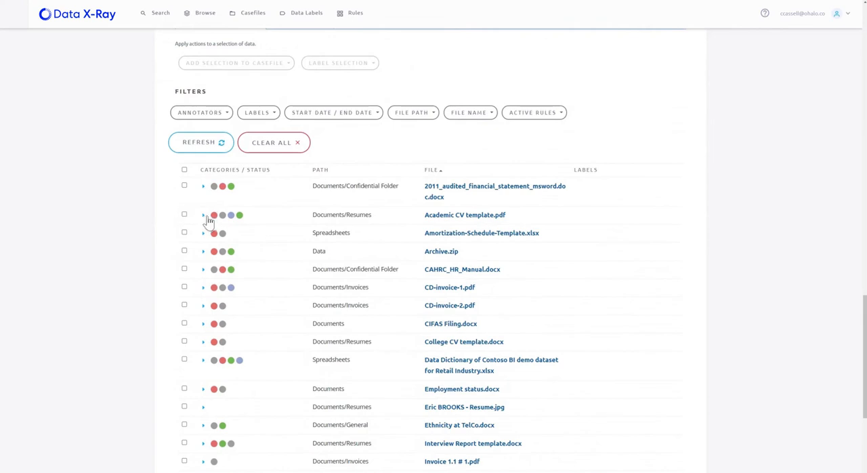
pyautogui.click(203, 215)
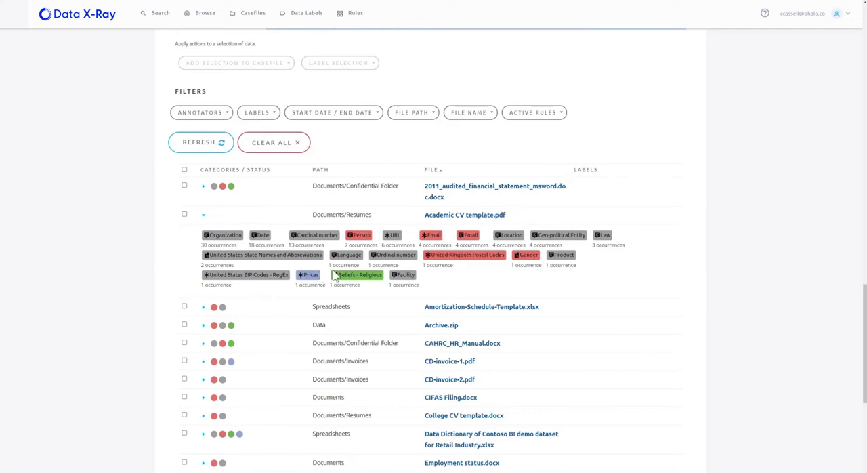
pyautogui.moveTo(357, 274)
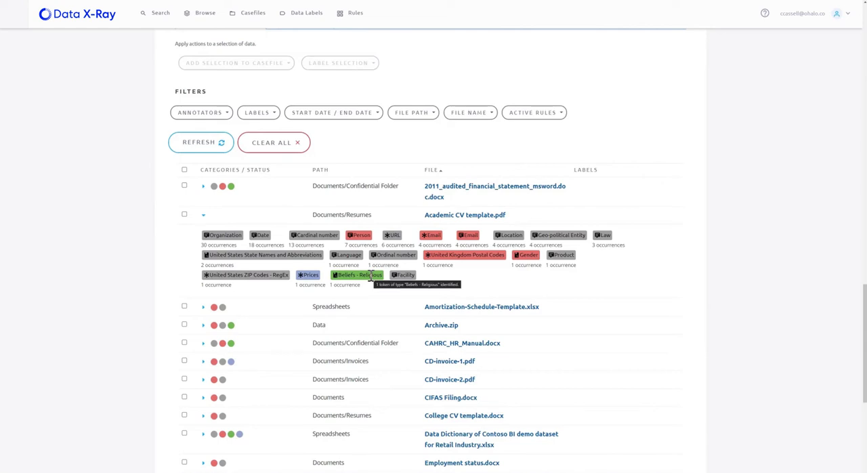
pyautogui.moveTo(391, 212)
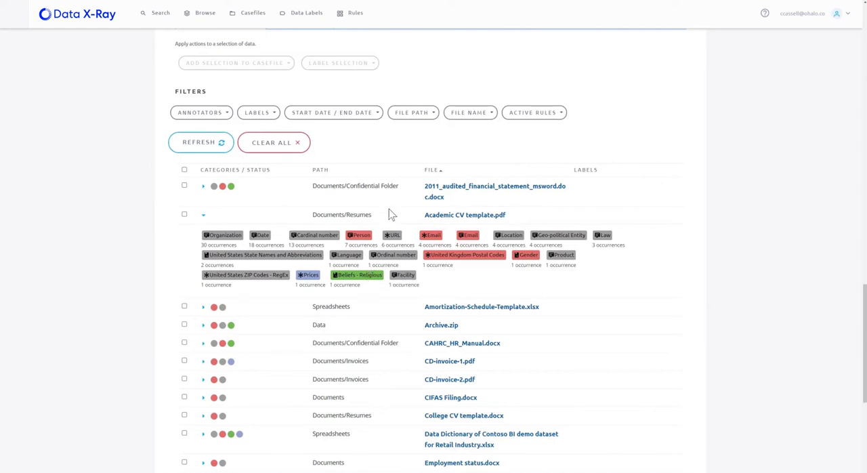
pyautogui.moveTo(446, 215)
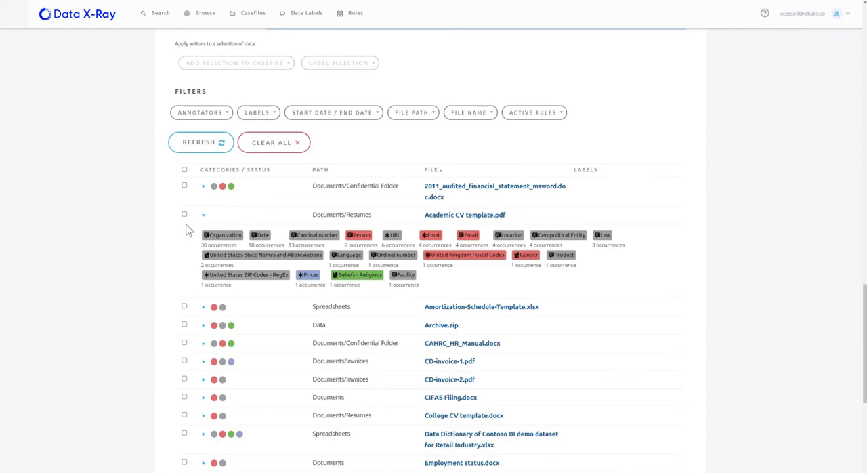
pyautogui.moveTo(453, 286)
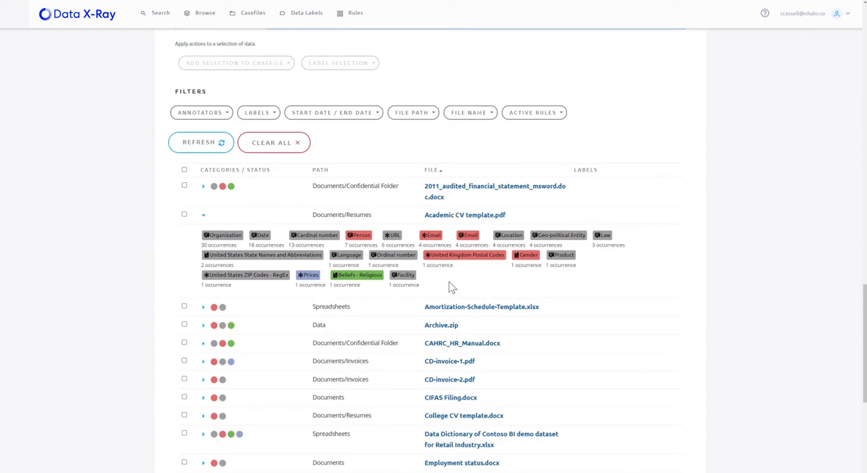
pyautogui.moveTo(399, 224)
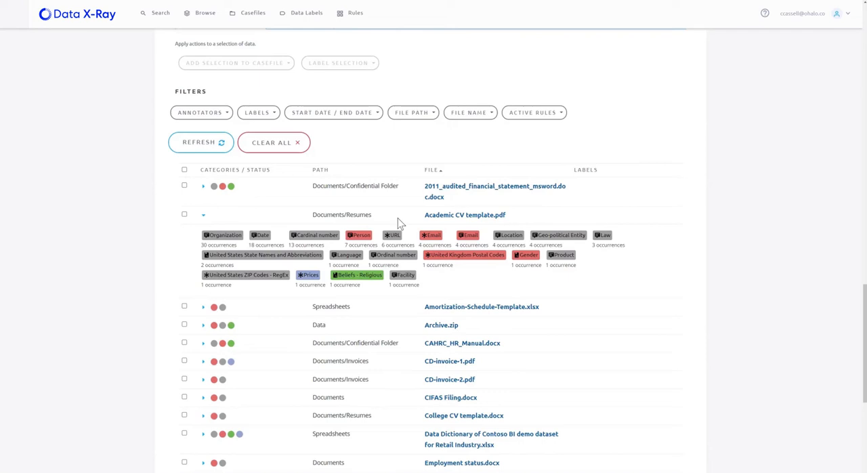
# Annotate Academic CV template.pdf, expand its Email occurrences, then go to Search via the Datasource List.
pyautogui.click(465, 214)
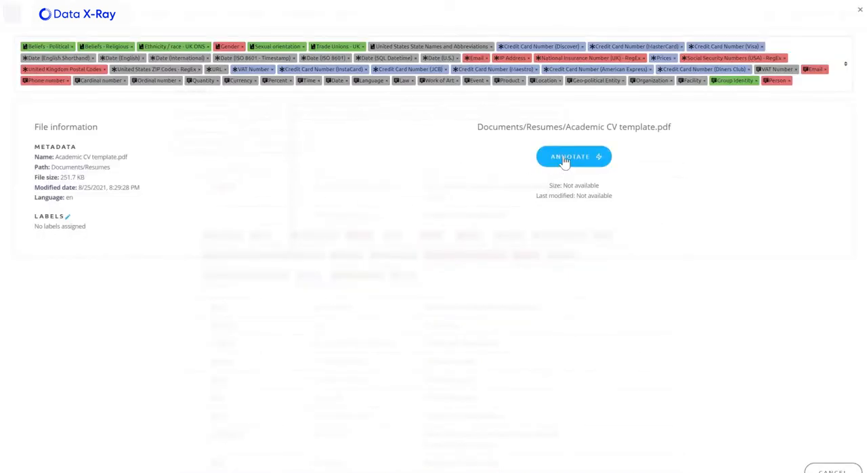
pyautogui.click(575, 157)
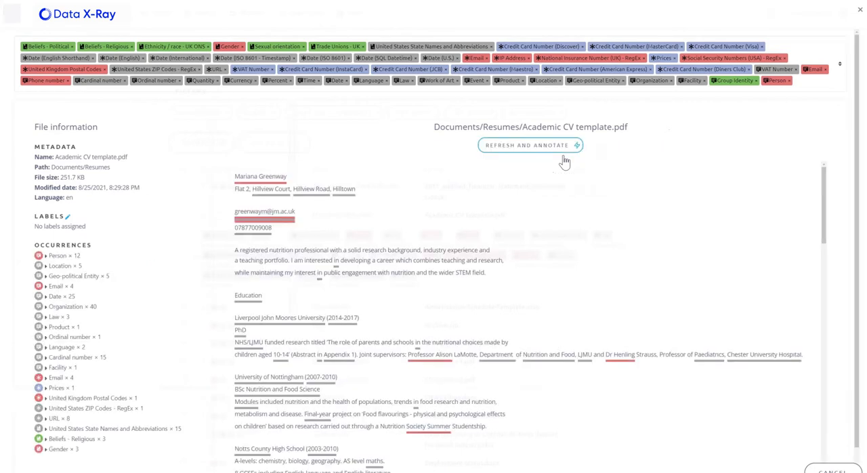
pyautogui.moveTo(464, 200)
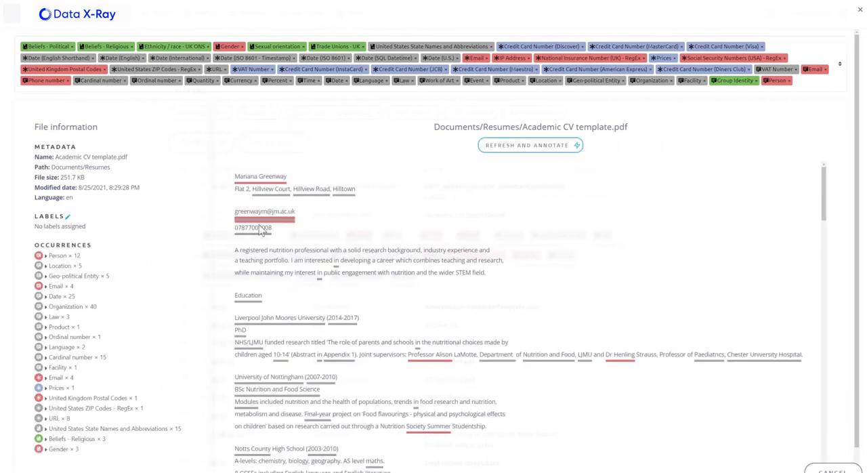
pyautogui.moveTo(260, 176)
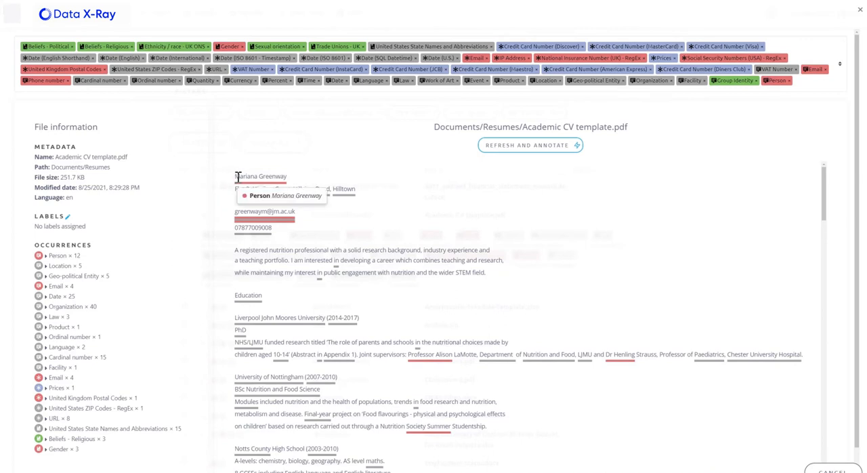
pyautogui.moveTo(285, 322)
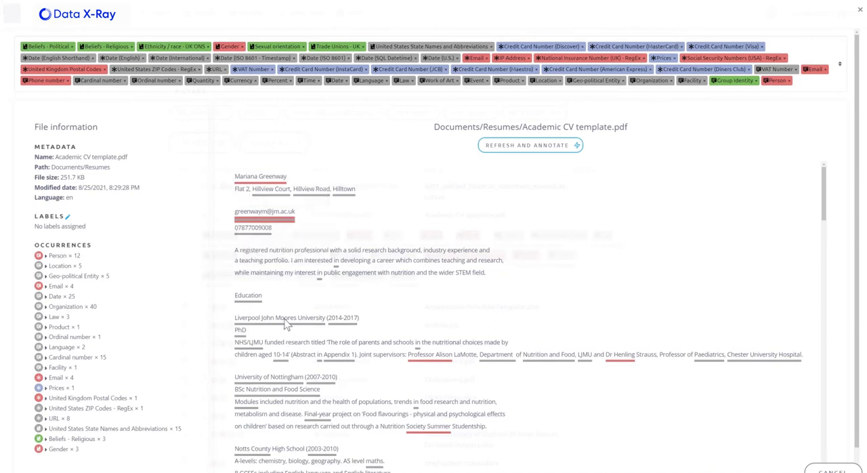
pyautogui.moveTo(285, 318)
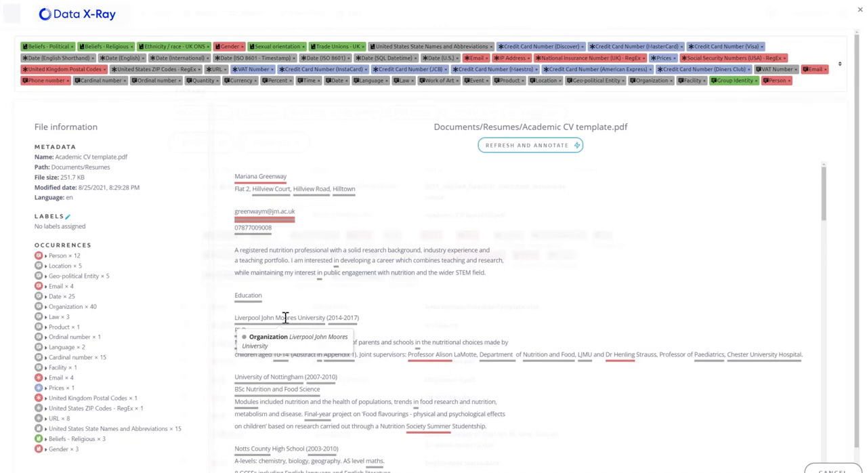
pyautogui.click(45, 256)
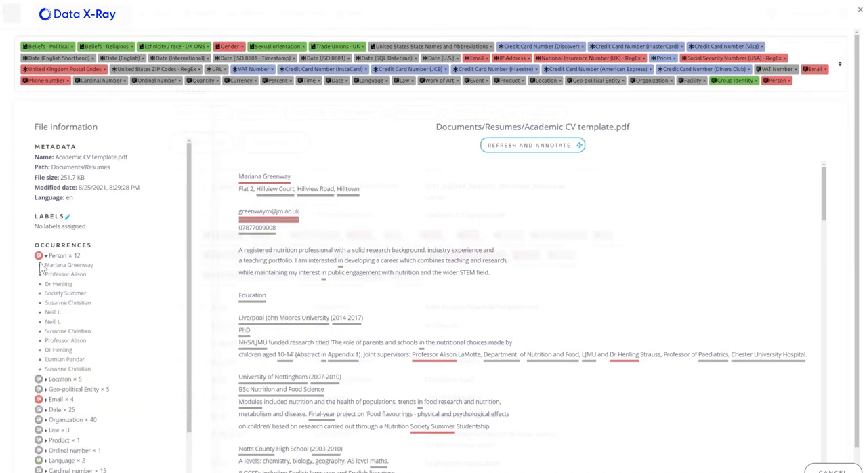
pyautogui.click(38, 399)
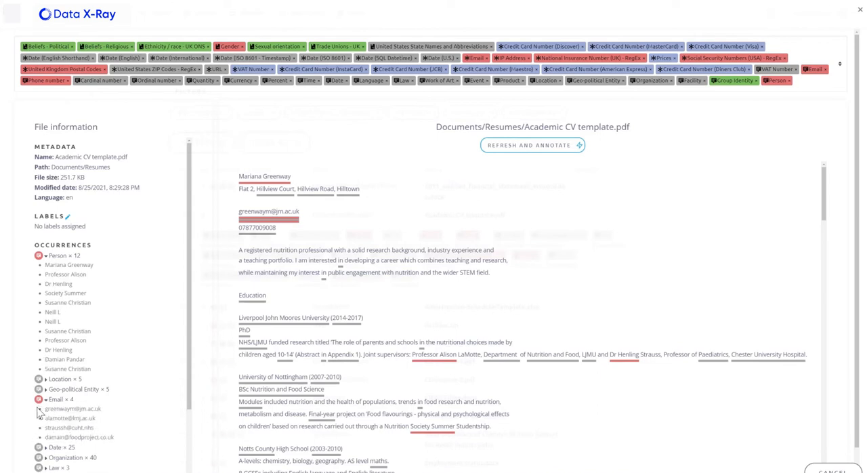
pyautogui.moveTo(433, 196)
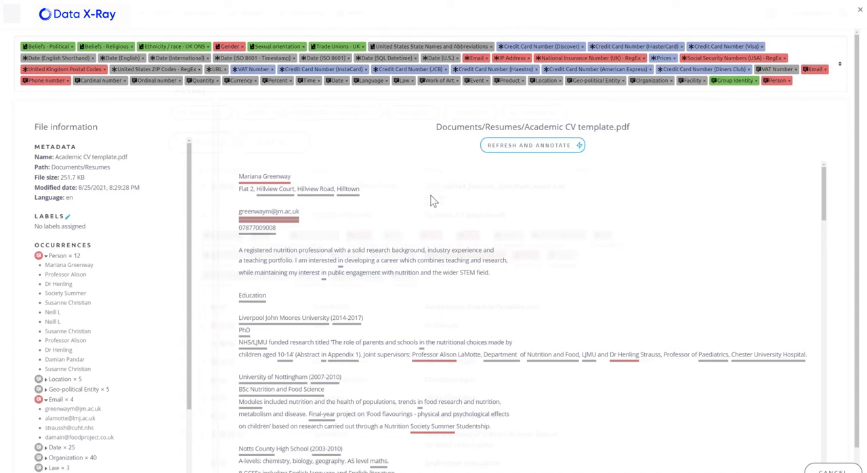
pyautogui.scroll(-3)
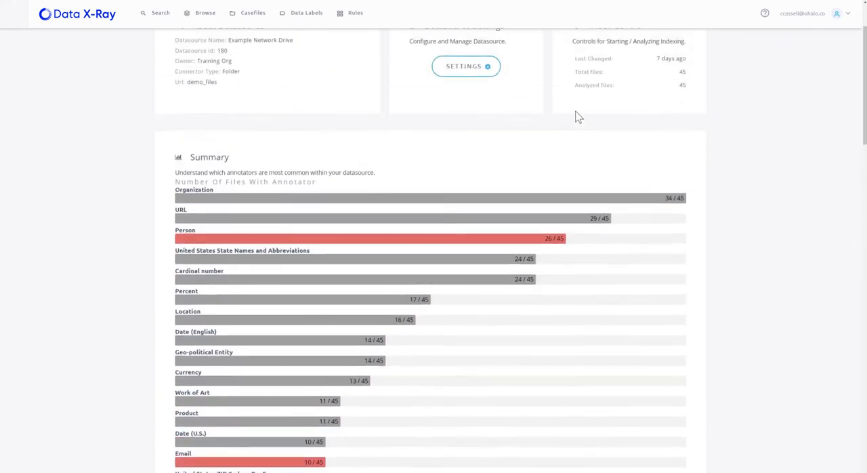
pyautogui.click(205, 13)
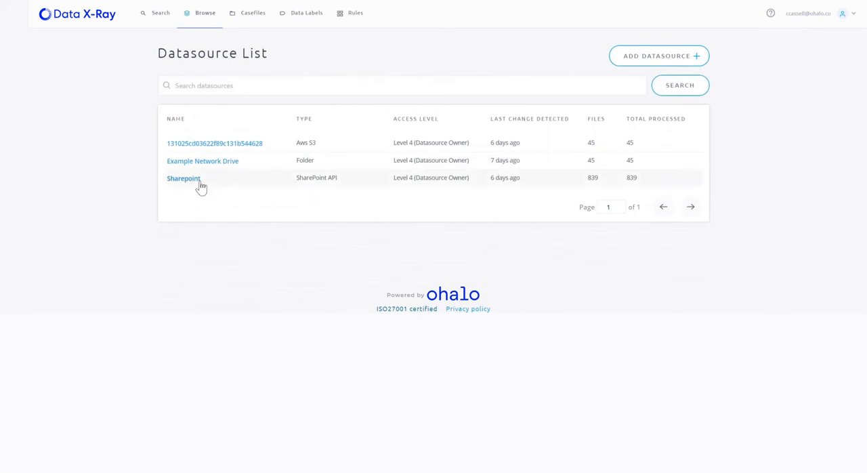
pyautogui.click(161, 12)
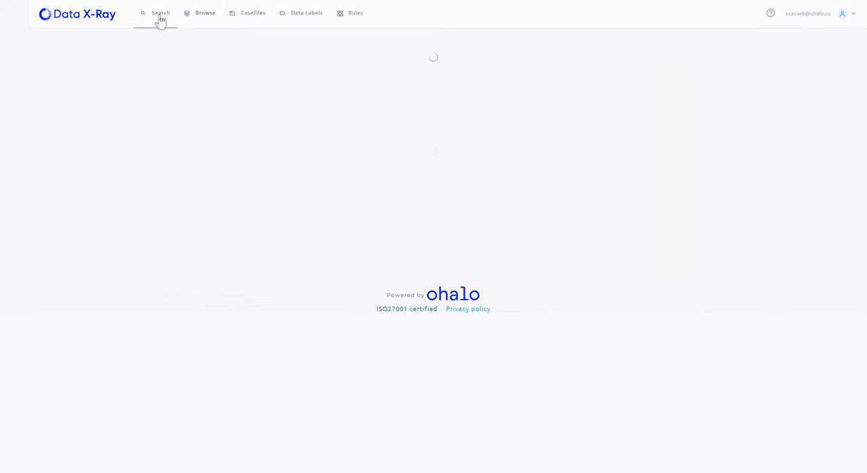
pyautogui.click(161, 13)
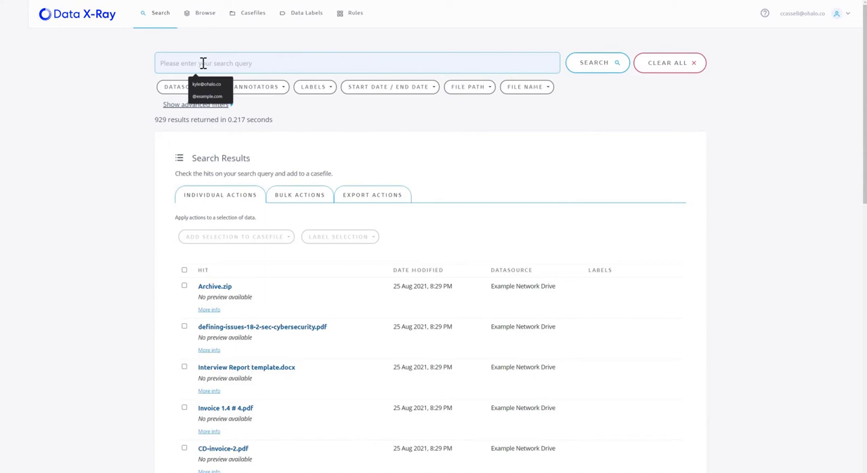
pyautogui.write('@ex')
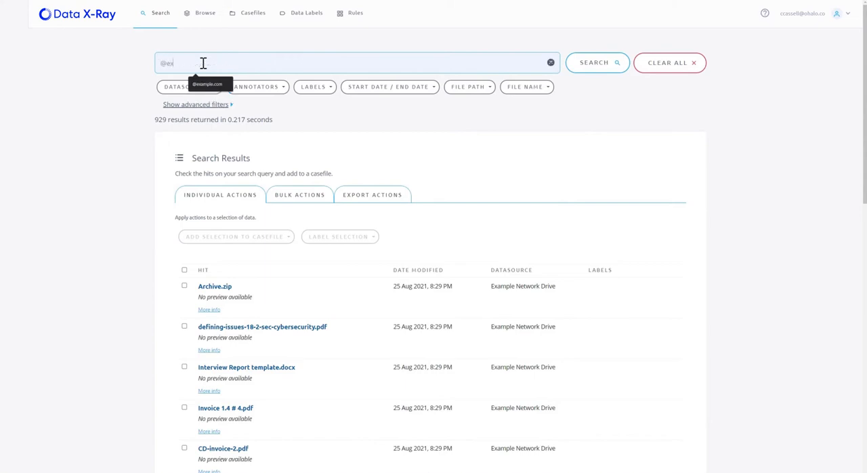
pyautogui.write('example.co')
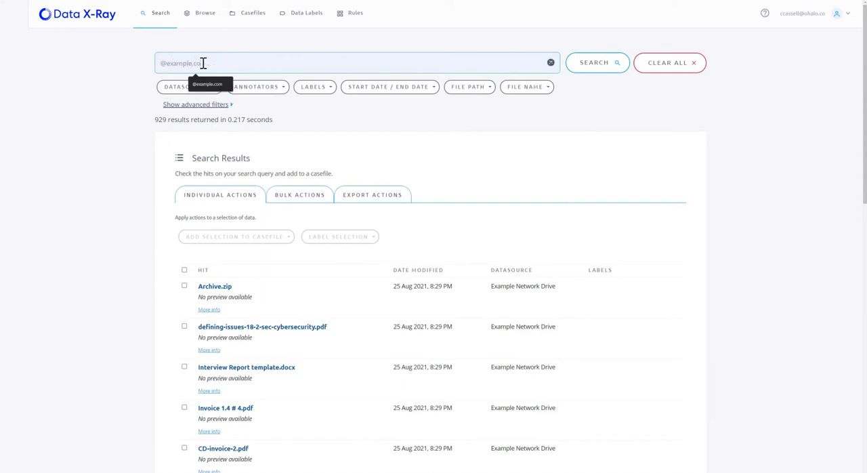
pyautogui.click(595, 62)
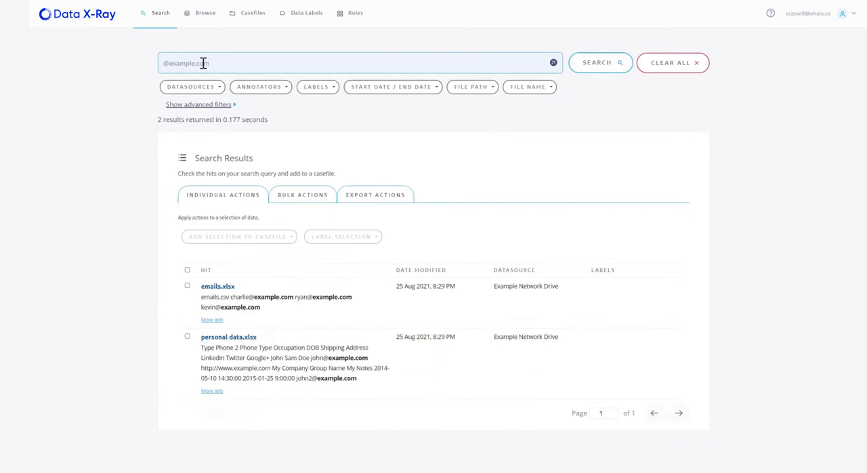
pyautogui.moveTo(249, 296)
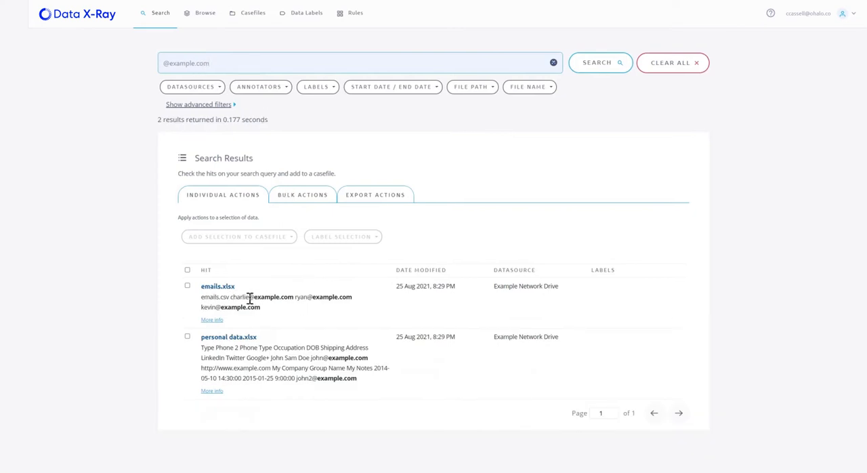
pyautogui.moveTo(276, 357)
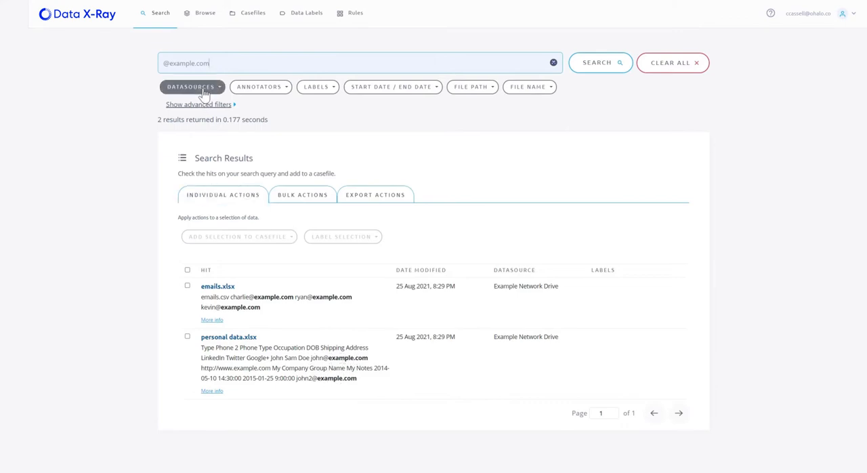
# Filter search to the Sharepoint datasource with an empty query, listing 839 files.
pyautogui.click(192, 87)
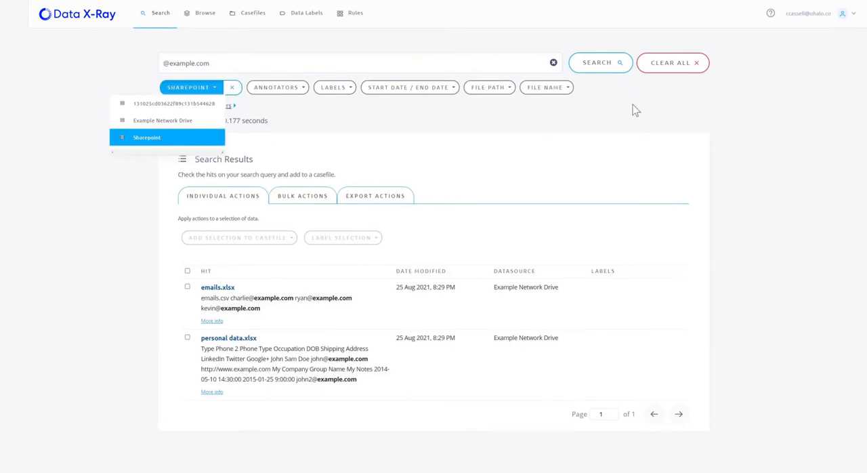
pyautogui.click(600, 63)
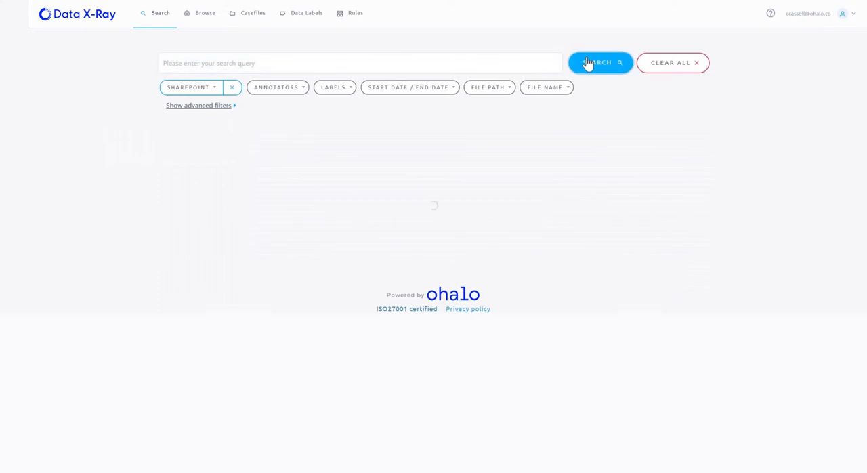
pyautogui.click(597, 63)
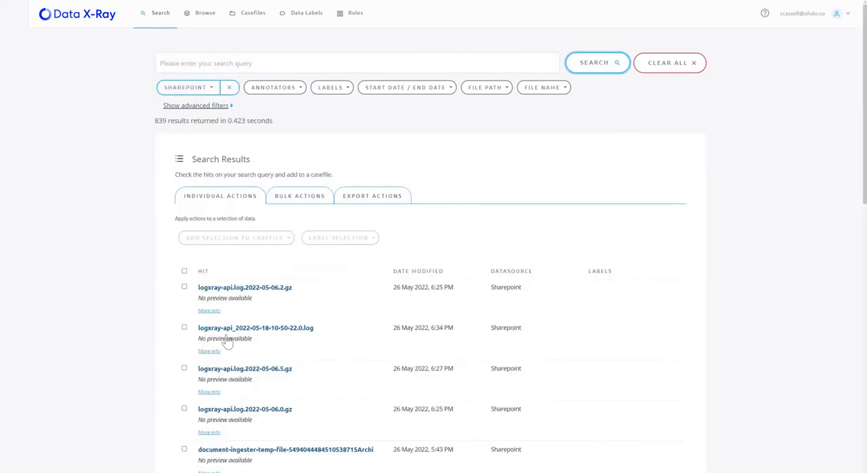
pyautogui.scroll(-3)
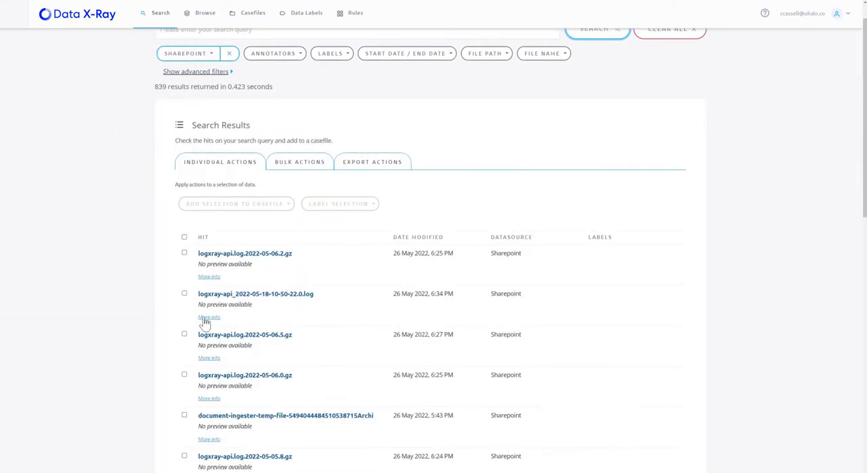
pyautogui.click(209, 317)
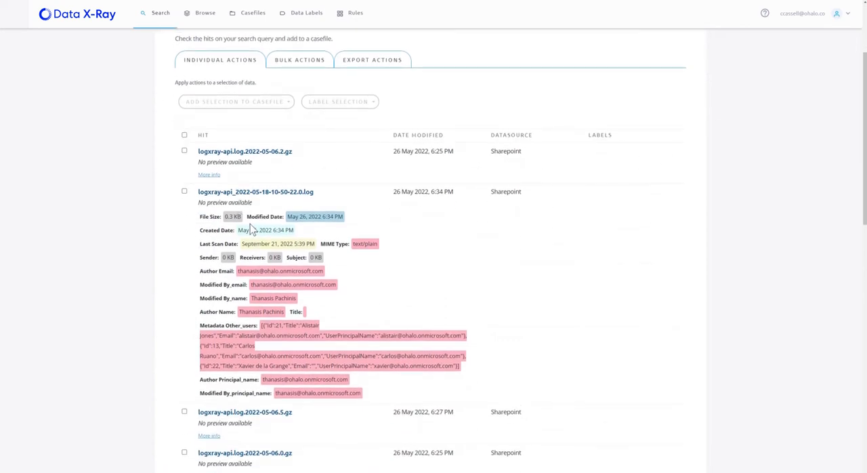
pyautogui.scroll(-3)
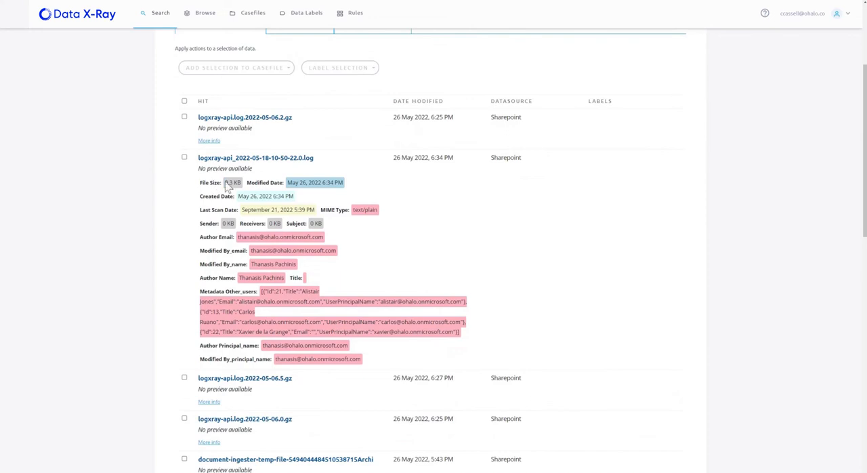
pyautogui.moveTo(289, 196)
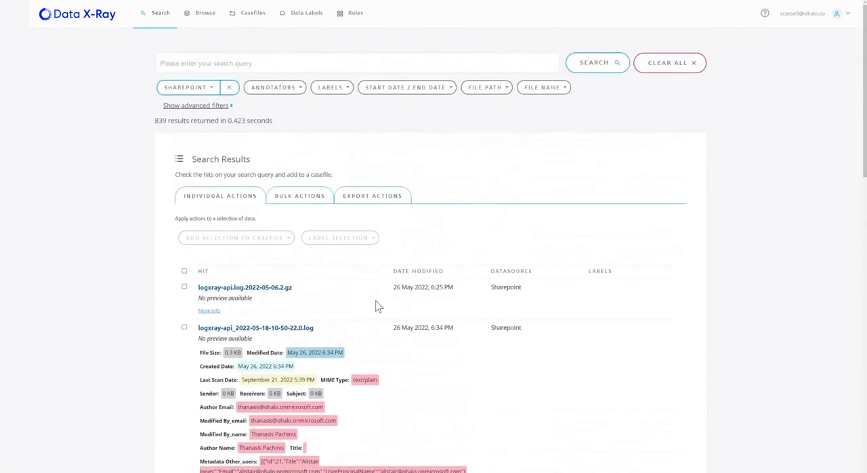
pyautogui.moveTo(266, 185)
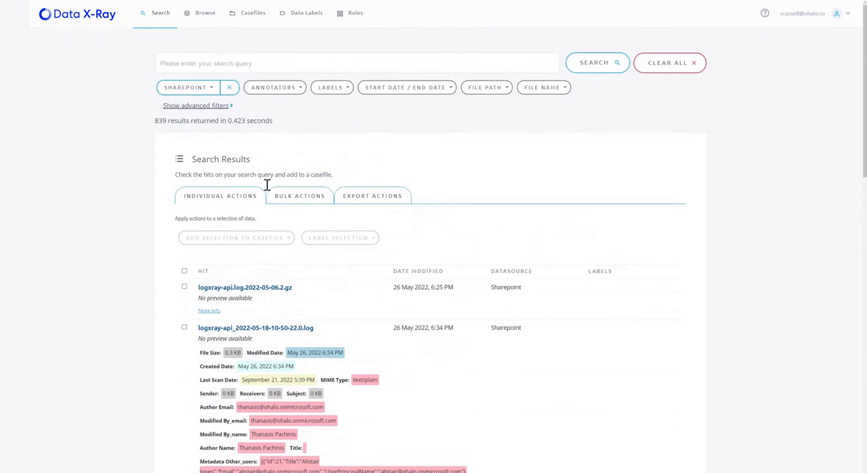
pyautogui.moveTo(274, 341)
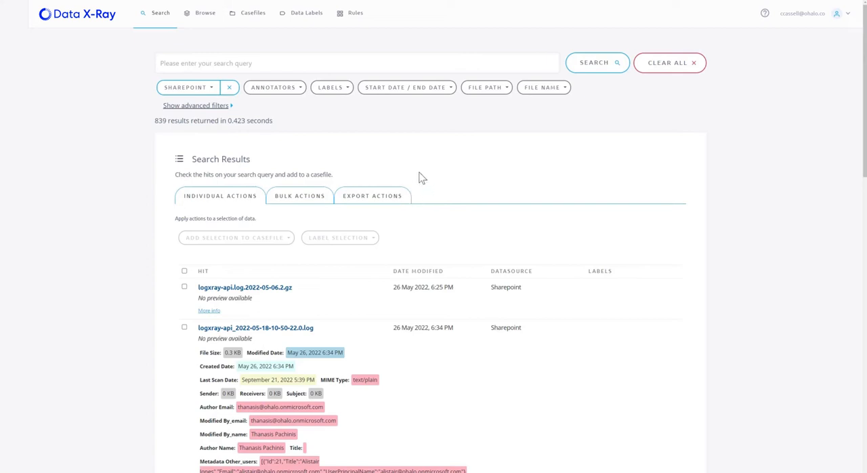
pyautogui.moveTo(439, 162)
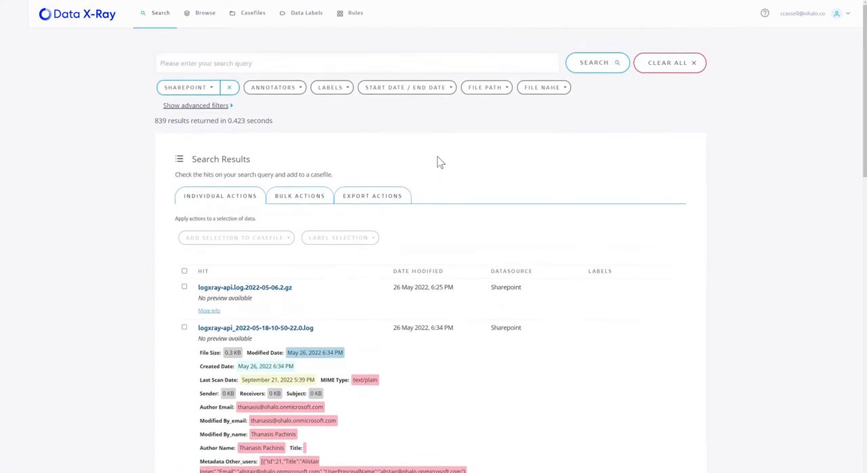
pyautogui.moveTo(425, 198)
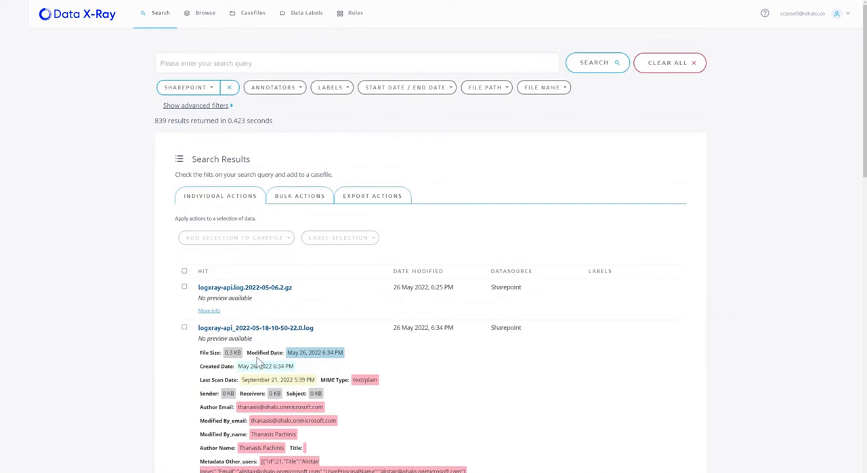
# Go to Rules to view the seven dictionary and 24 regular expression classes.
pyautogui.click(355, 12)
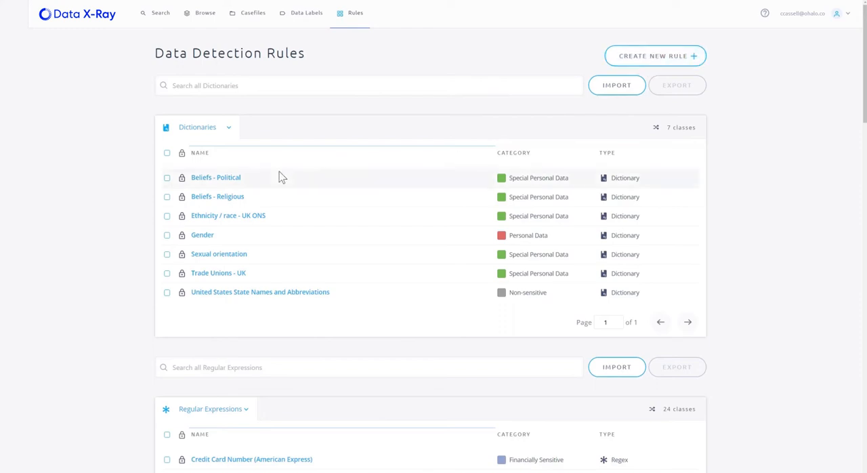
pyautogui.moveTo(227, 184)
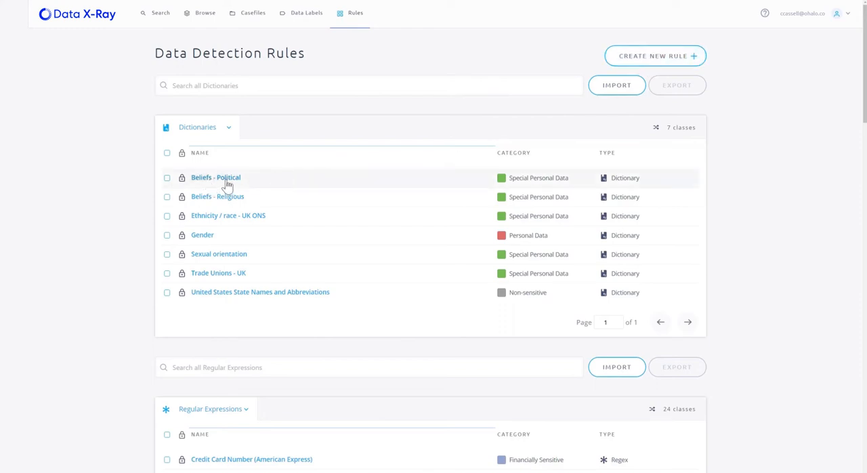
pyautogui.moveTo(244, 189)
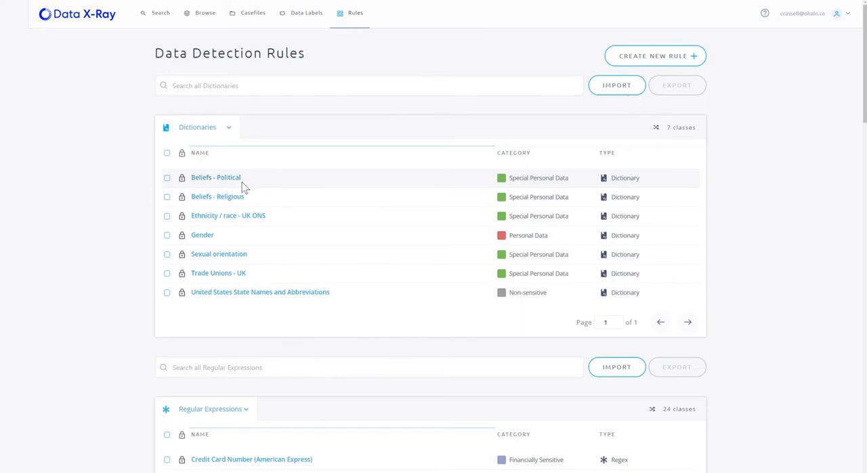
pyautogui.scroll(-3)
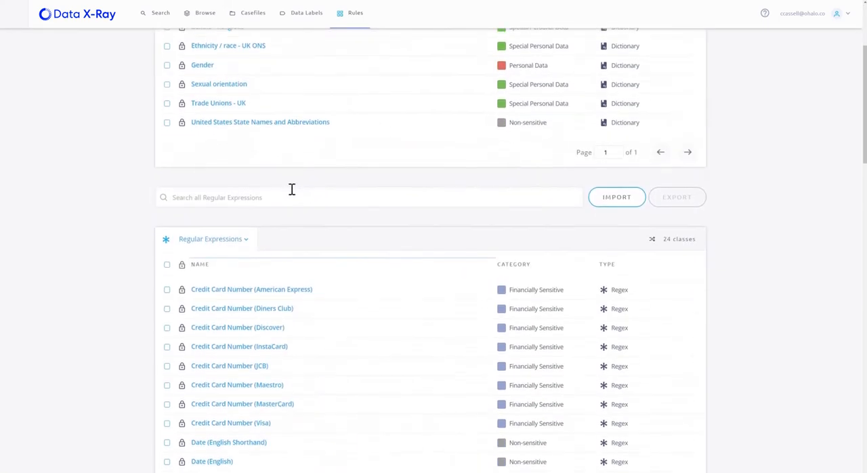
pyautogui.scroll(-3)
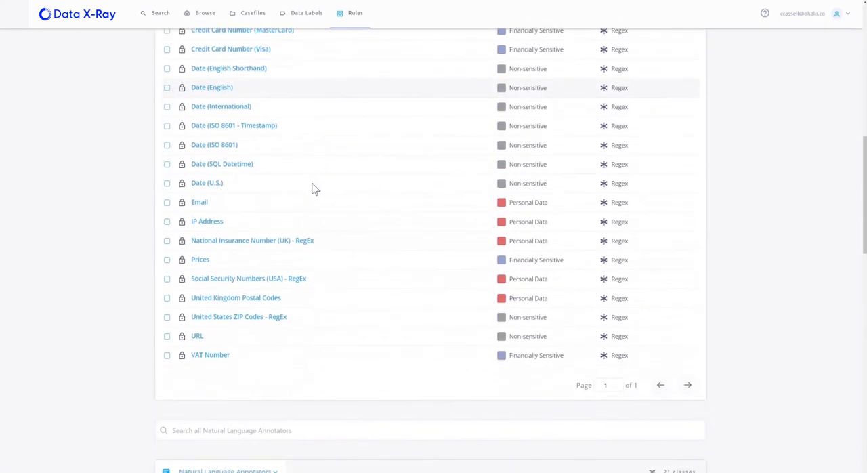
pyautogui.moveTo(237, 244)
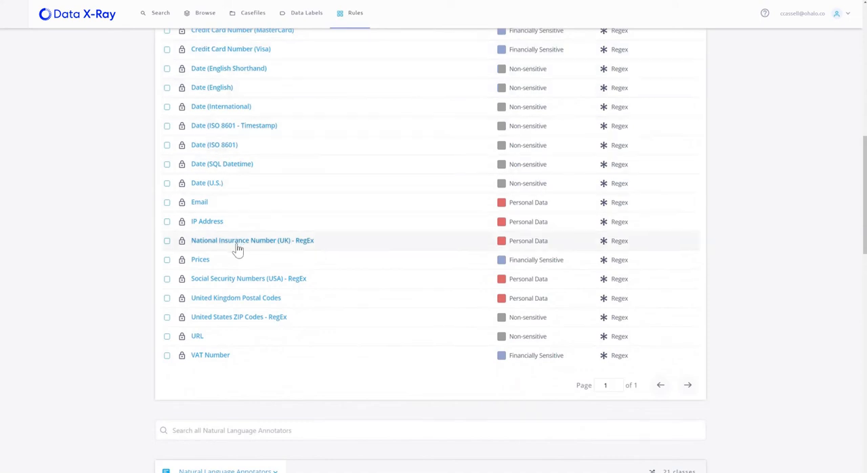
pyautogui.moveTo(294, 189)
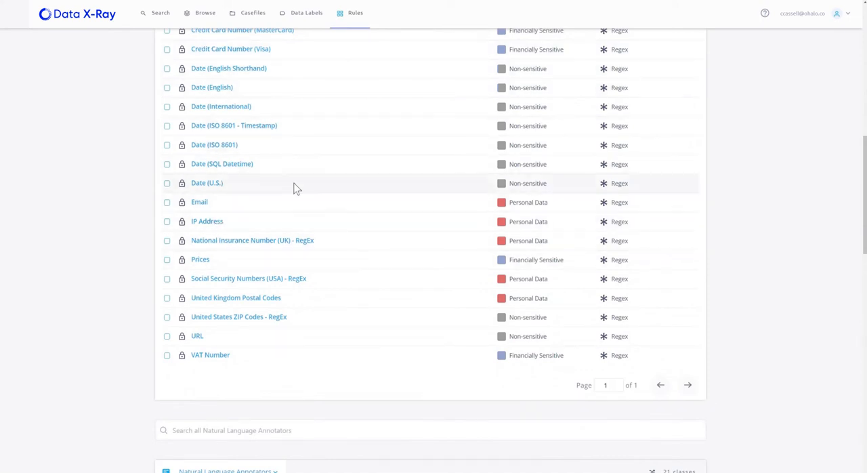
pyautogui.scroll(-3)
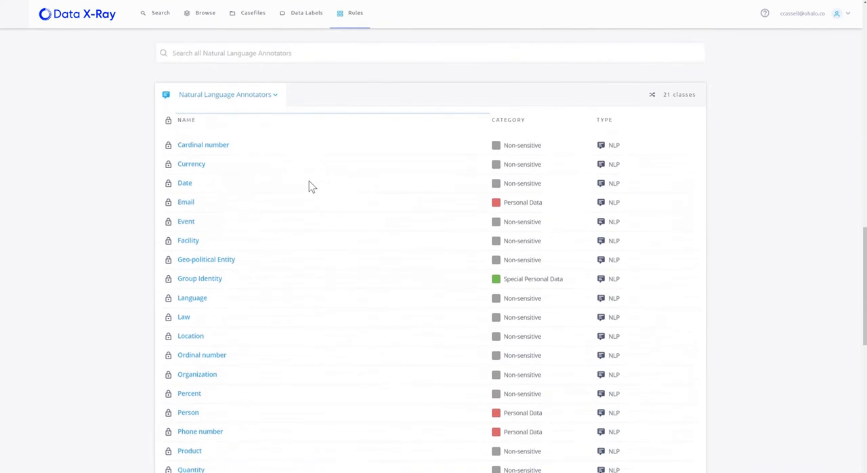
pyautogui.scroll(-3)
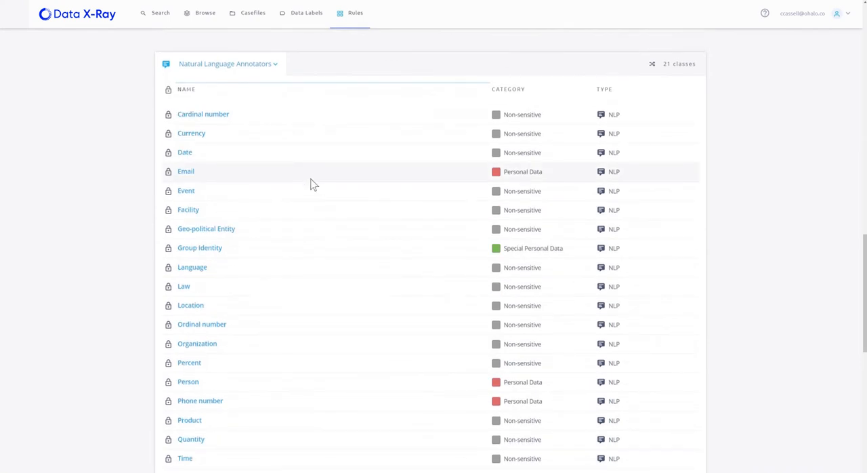
pyautogui.moveTo(299, 229)
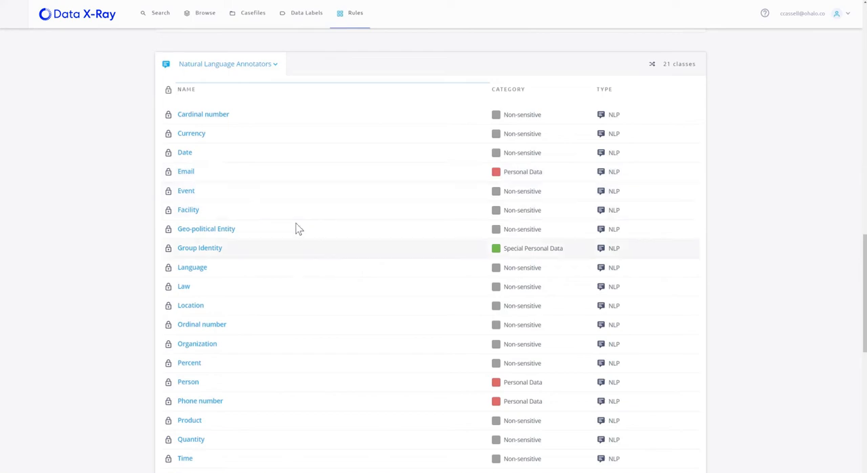
pyautogui.moveTo(190, 386)
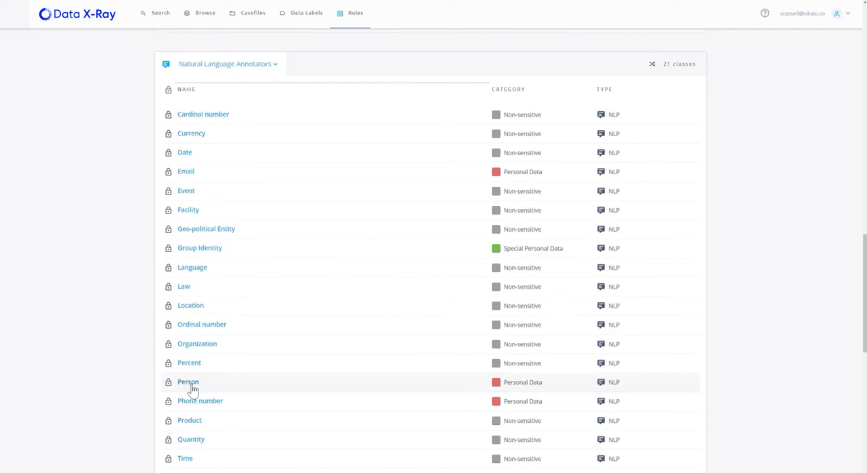
pyautogui.moveTo(190, 369)
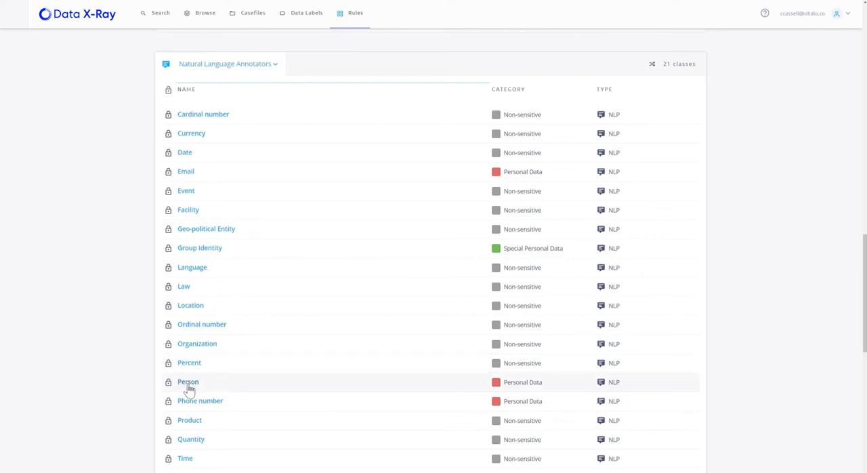
pyautogui.moveTo(193, 380)
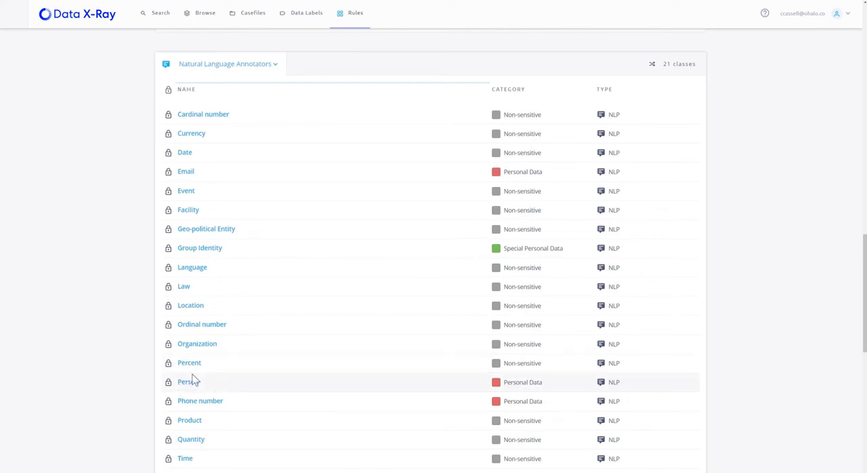
pyautogui.moveTo(170, 393)
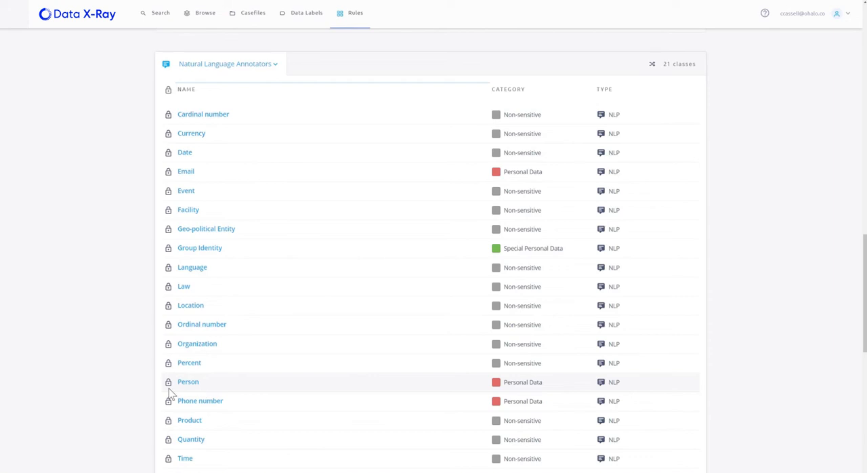
pyautogui.moveTo(325, 286)
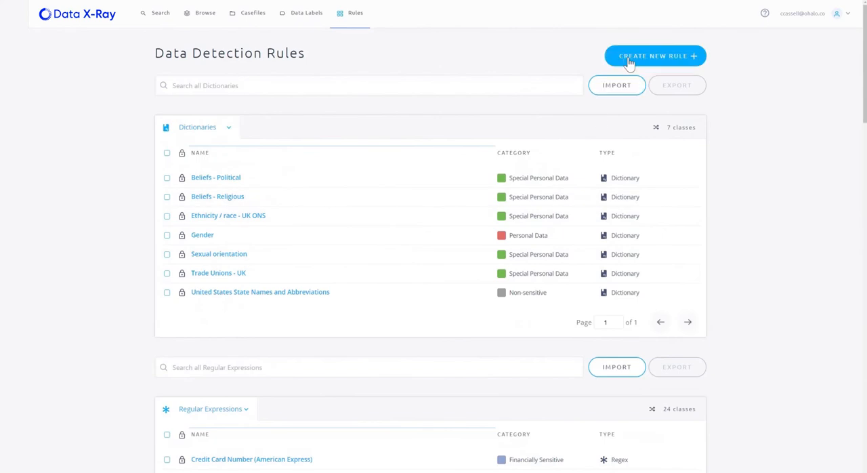
# Create a rule named 'New Rule' with Dictionary type and Personal Data category.
pyautogui.click(654, 56)
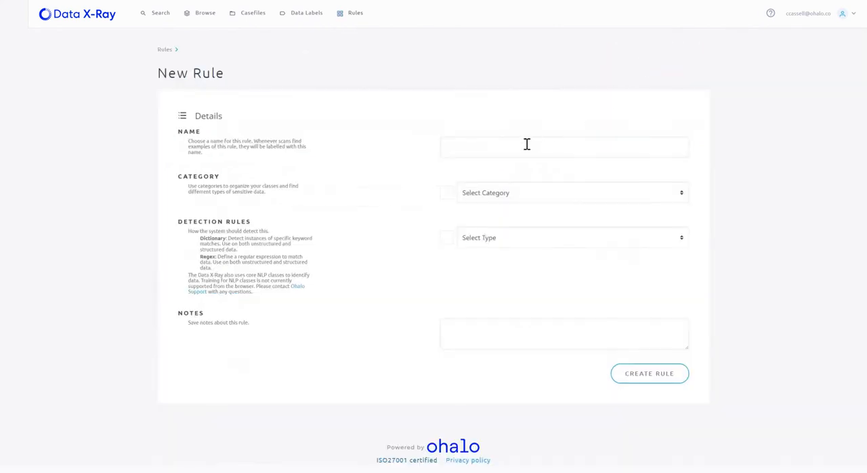
pyautogui.write('New R')
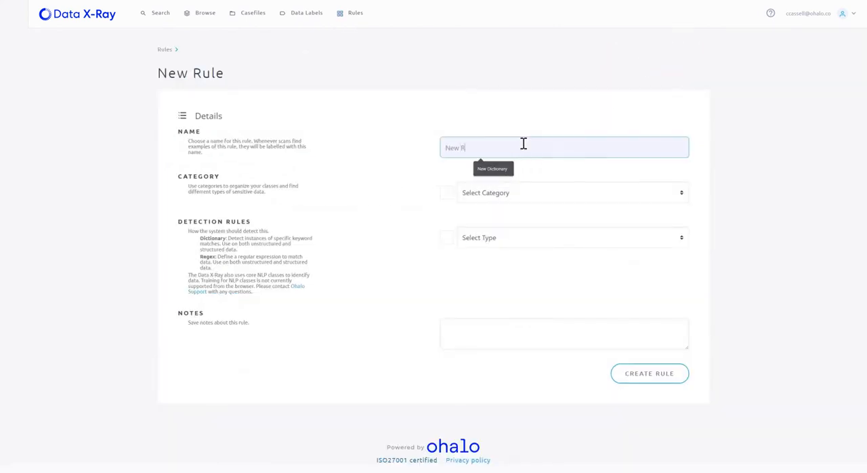
pyautogui.click(572, 238)
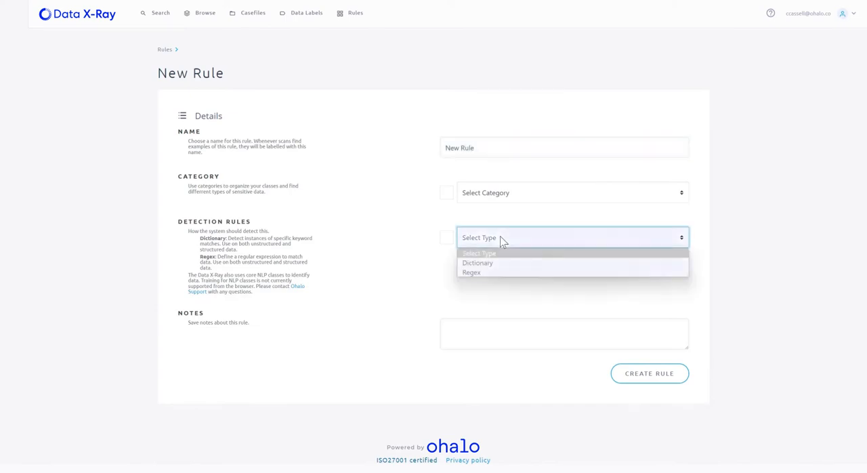
pyautogui.moveTo(478, 263)
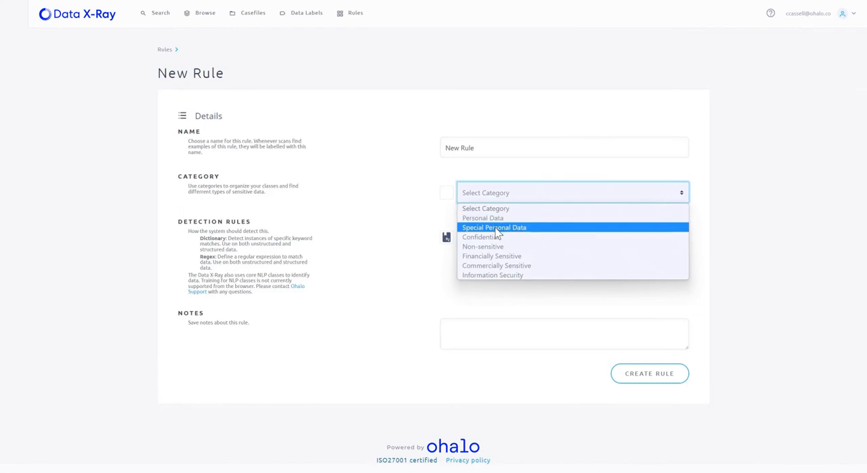
pyautogui.moveTo(496, 275)
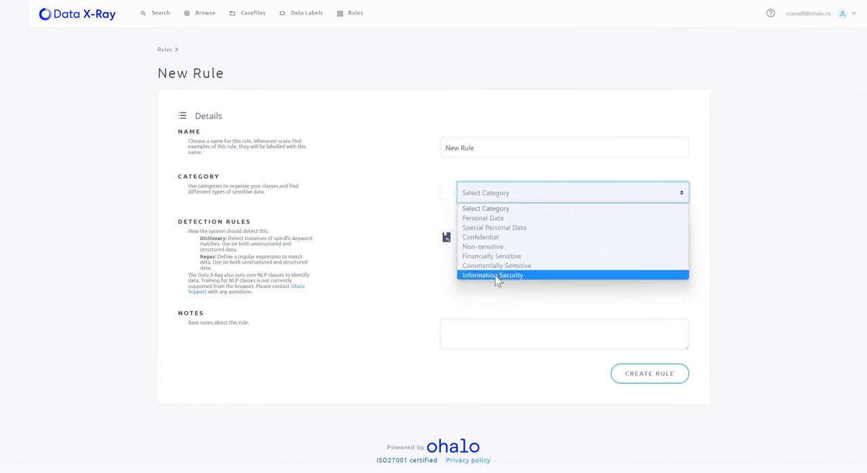
pyautogui.moveTo(494, 227)
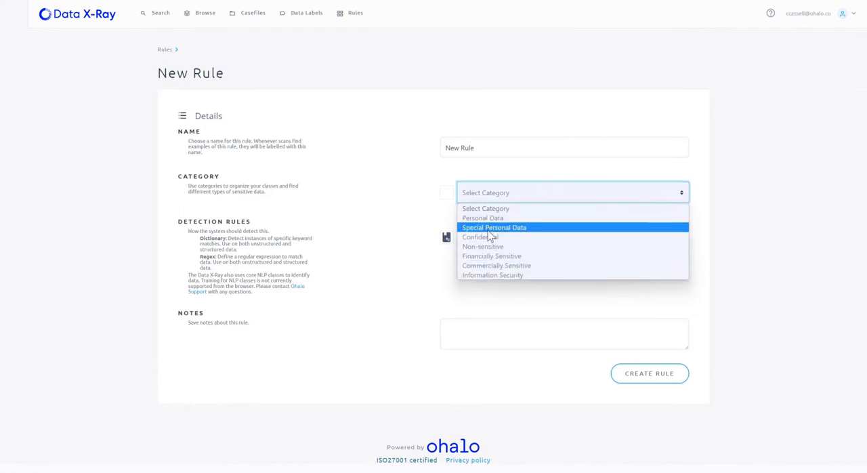
pyautogui.moveTo(497, 265)
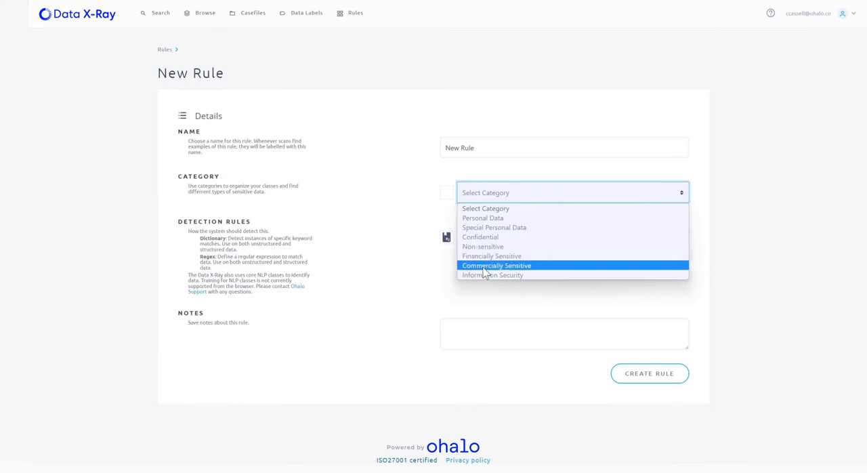
pyautogui.click(483, 217)
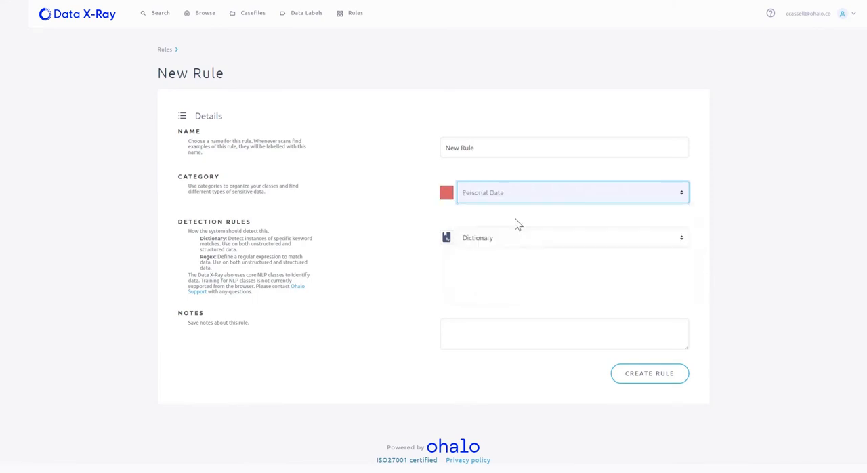
pyautogui.moveTo(406, 256)
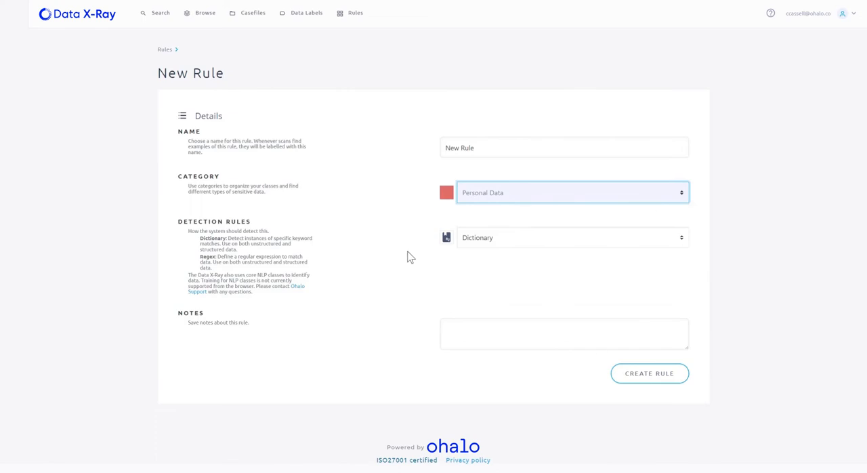
# Save the empty New Rule and begin a blank Smart Label from the Data Labels page.
pyautogui.scroll(-3)
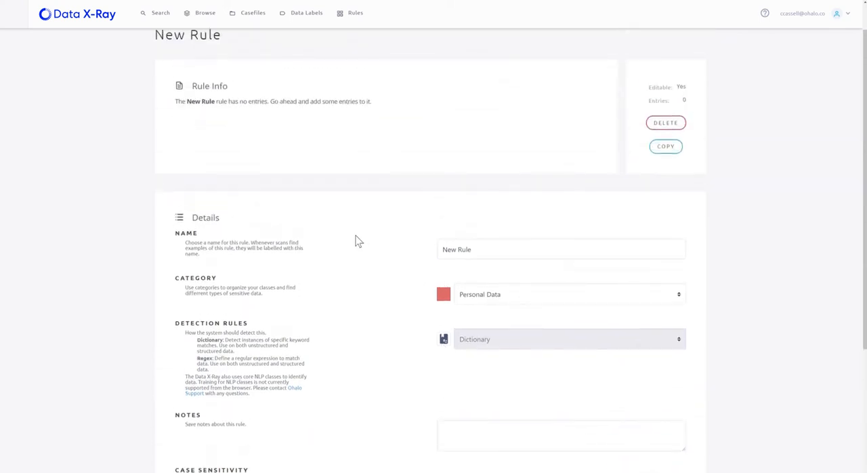
pyautogui.moveTo(303, 177)
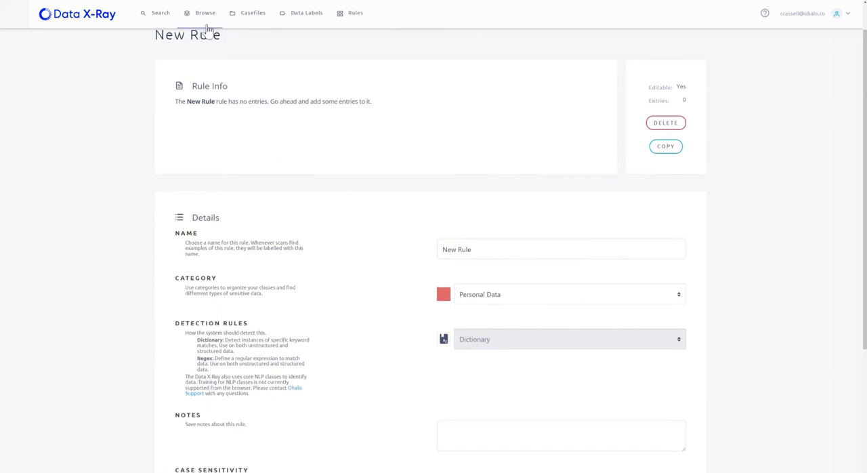
pyautogui.click(306, 13)
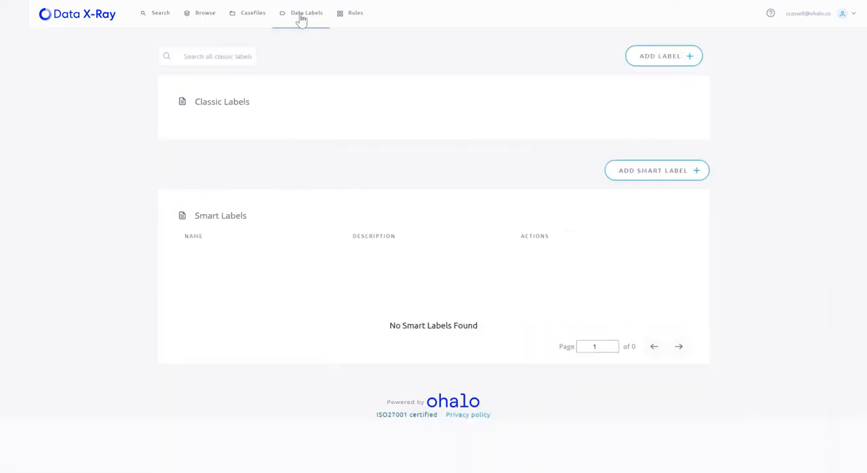
pyautogui.moveTo(656, 170)
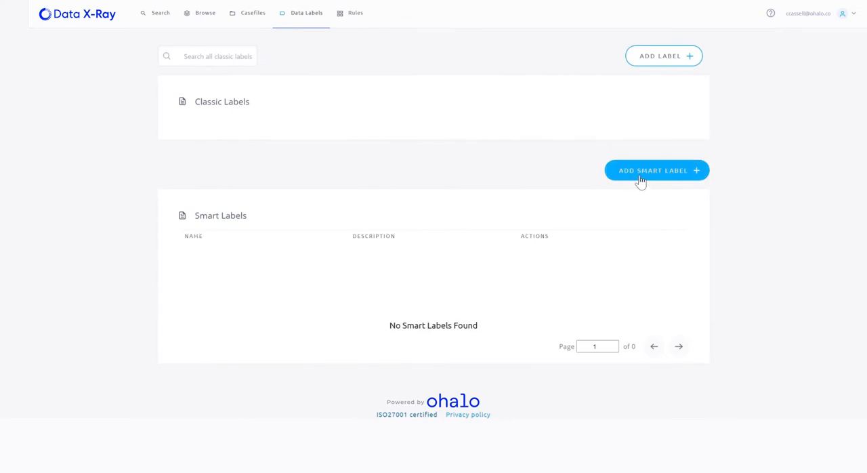
pyautogui.click(656, 170)
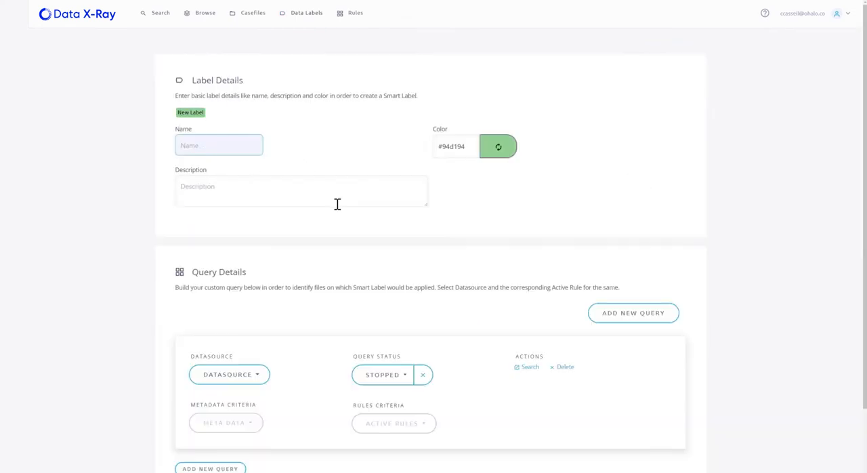
# Point the query at the Sharepoint datasource with the Email and Person rules selected.
pyautogui.click(229, 285)
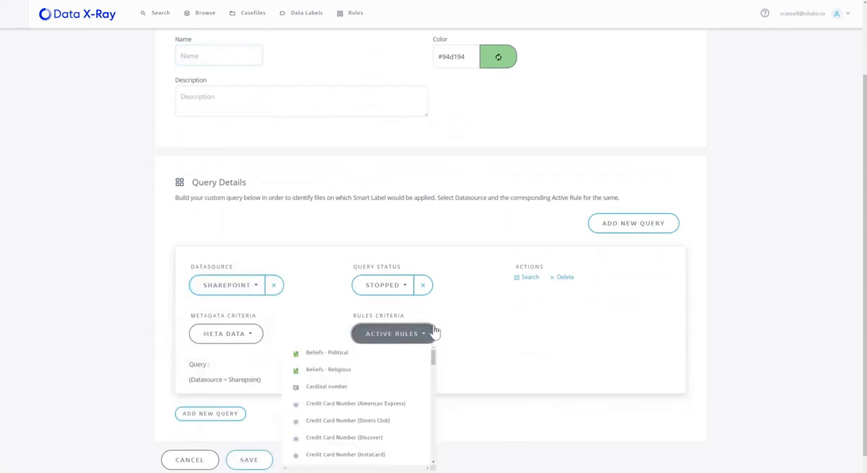
pyautogui.scroll(-3)
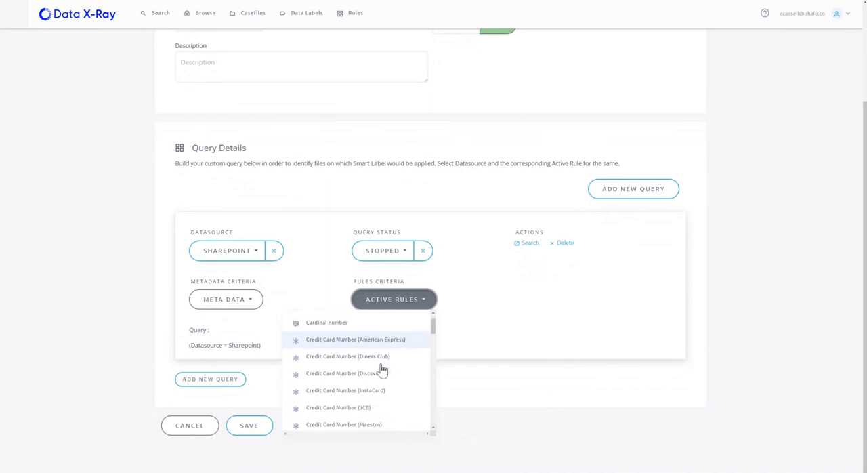
pyautogui.scroll(-3)
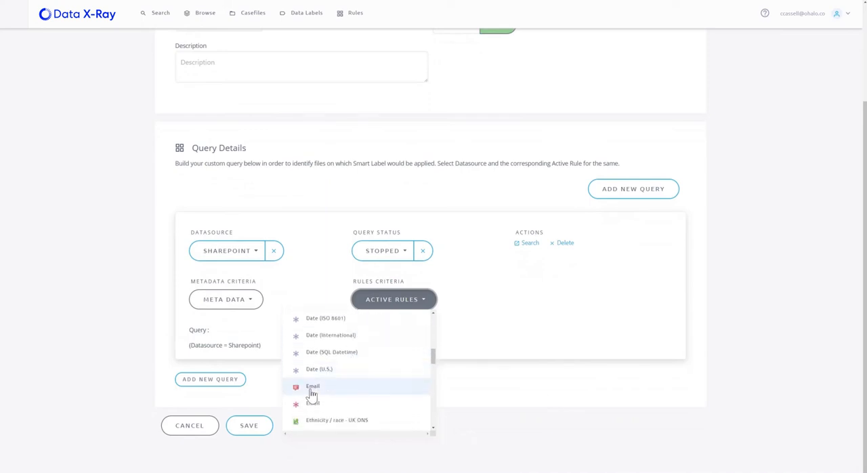
pyautogui.click(313, 387)
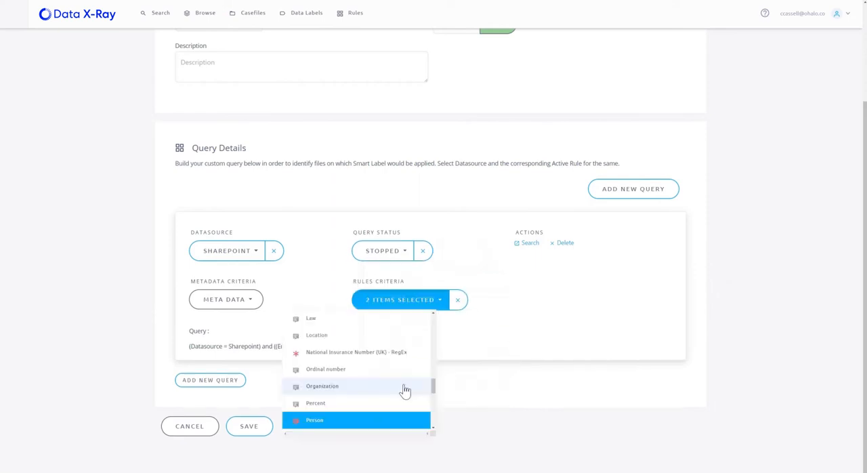
pyautogui.moveTo(491, 335)
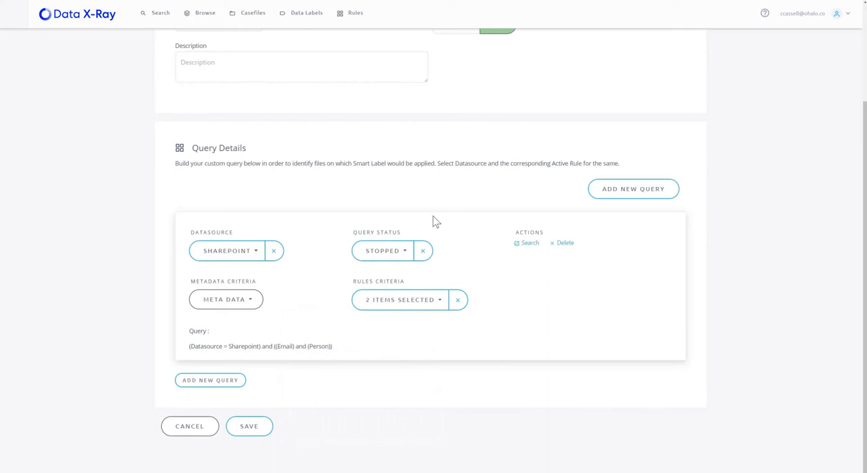
# Name the smart label 'Email & Name', correcting the typo, and save it.
pyautogui.click(219, 88)
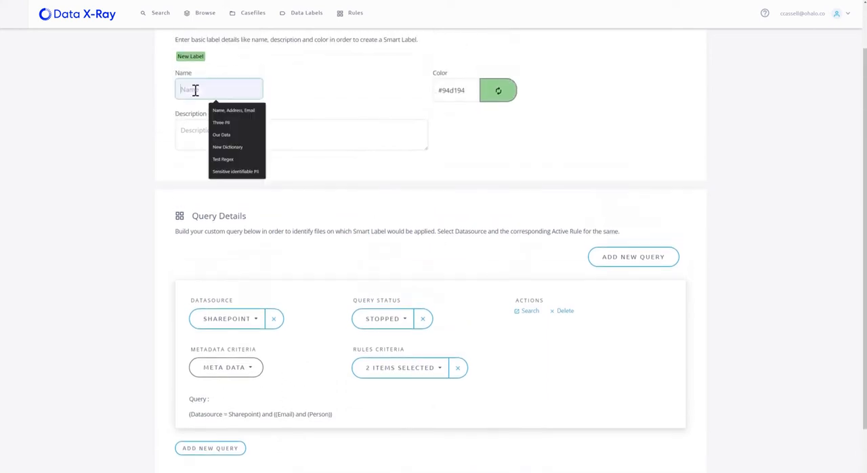
pyautogui.click(234, 110)
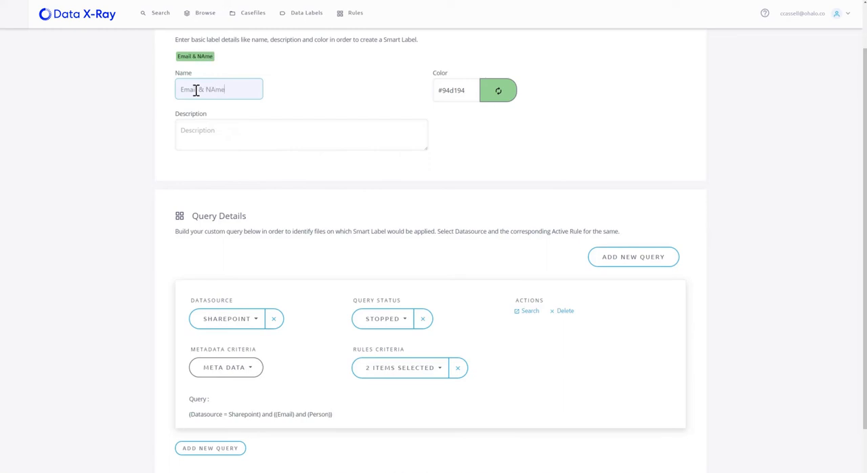
pyautogui.press('BackSpace')
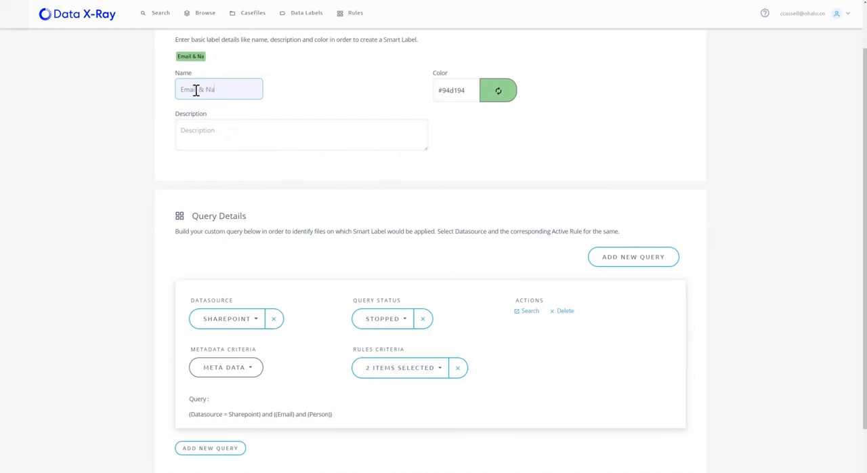
pyautogui.write('Email & Name')
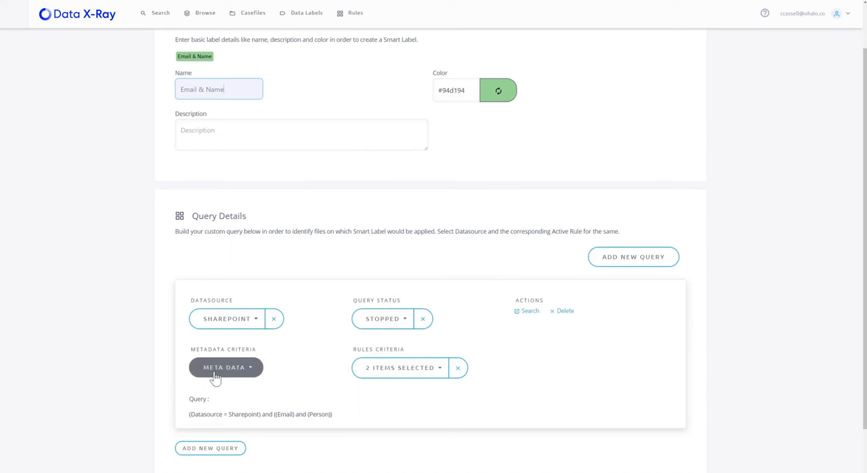
pyautogui.moveTo(288, 93)
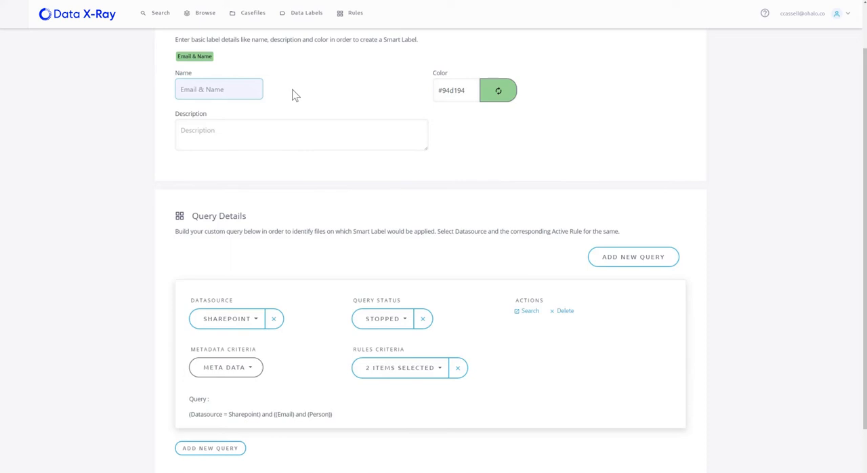
pyautogui.moveTo(291, 364)
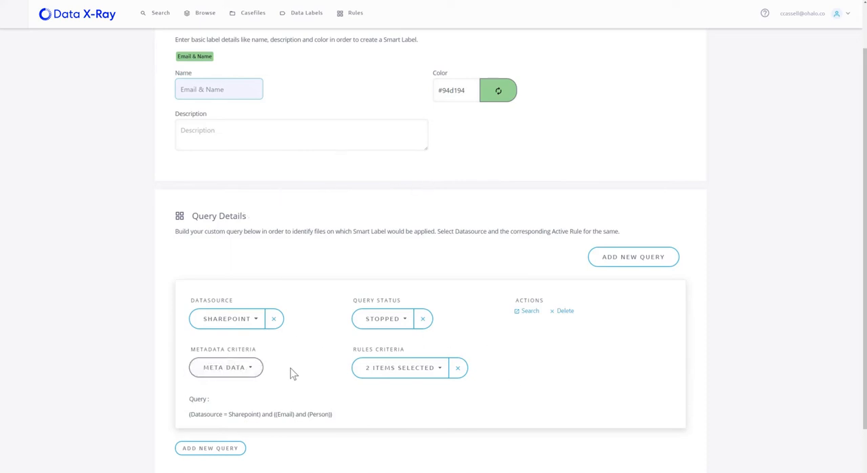
pyautogui.moveTo(491, 361)
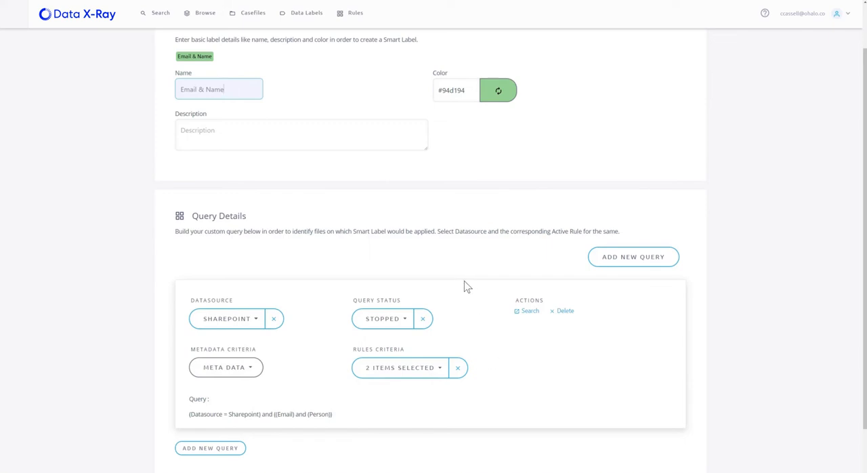
pyautogui.moveTo(465, 276)
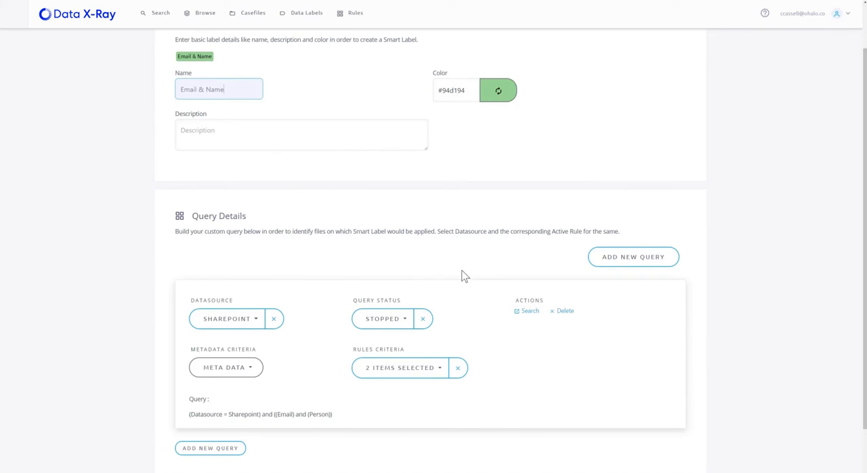
pyautogui.scroll(-3)
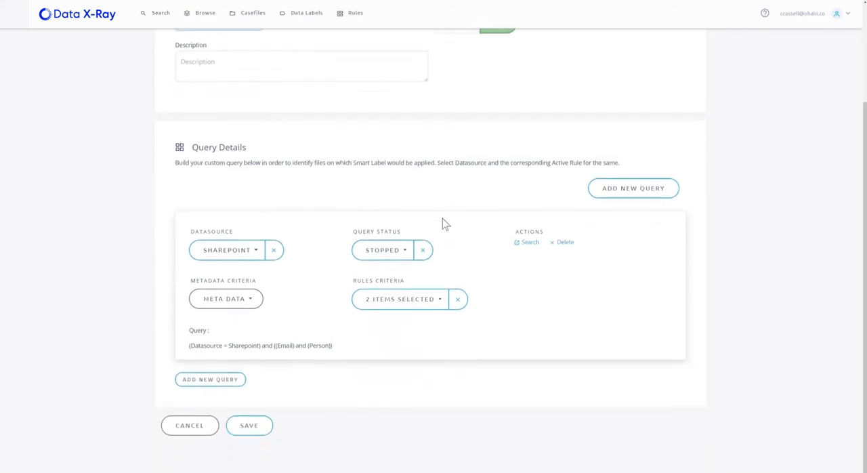
pyautogui.click(249, 426)
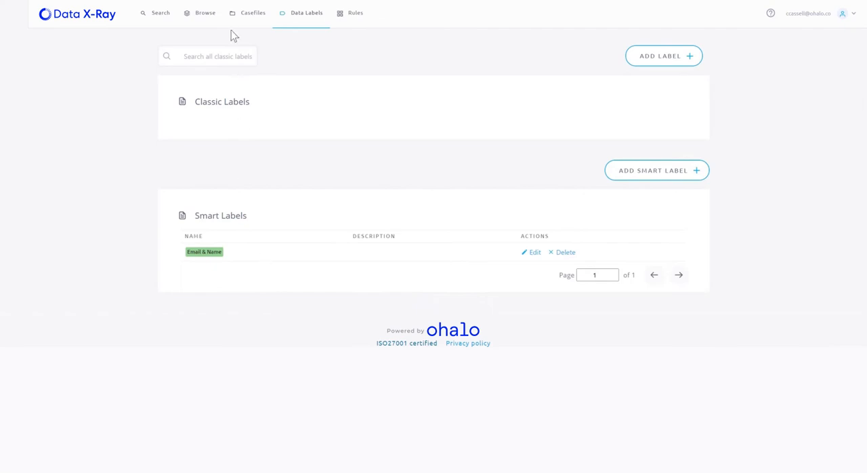
# Show the Casefiles page listing the 27 and 22 September 2022 casefiles.
pyautogui.click(253, 13)
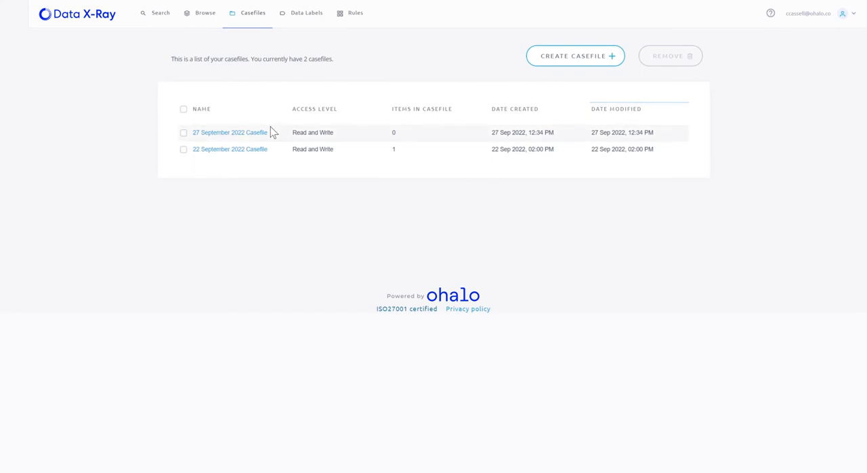
pyautogui.moveTo(522, 77)
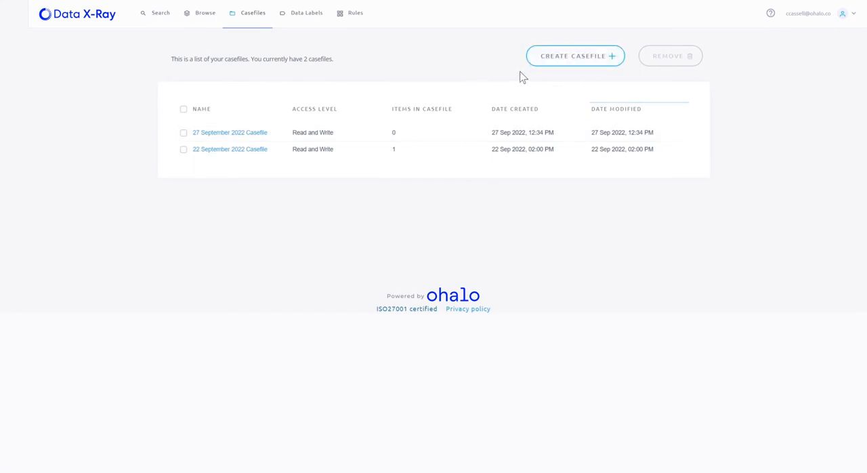
pyautogui.moveTo(403, 133)
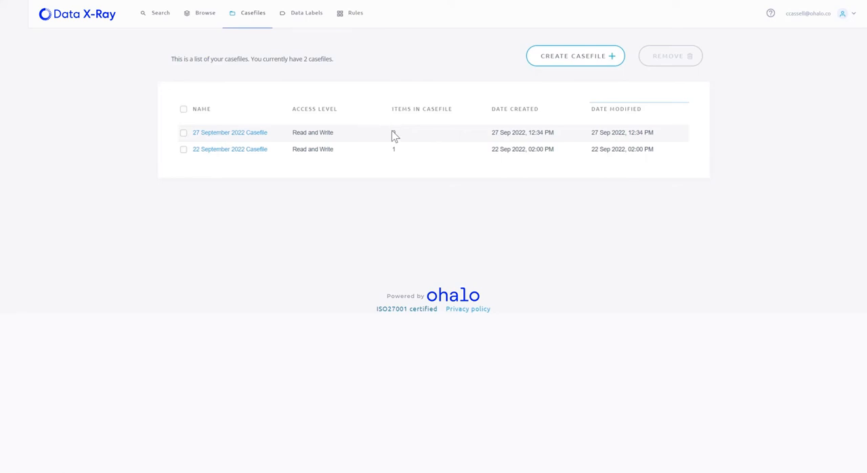
pyautogui.moveTo(393, 135)
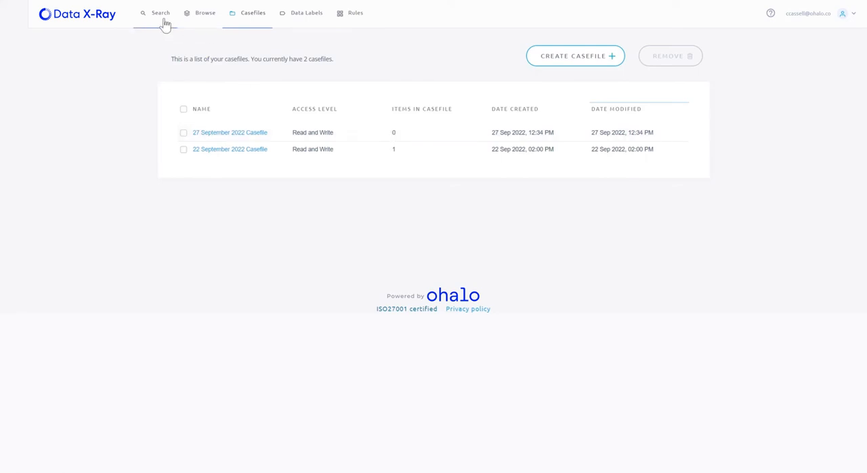
pyautogui.click(161, 13)
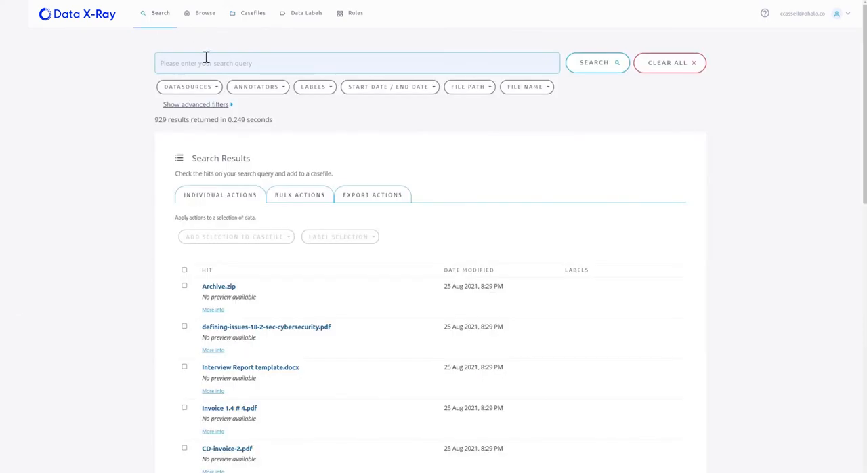
pyautogui.write('@example.com')
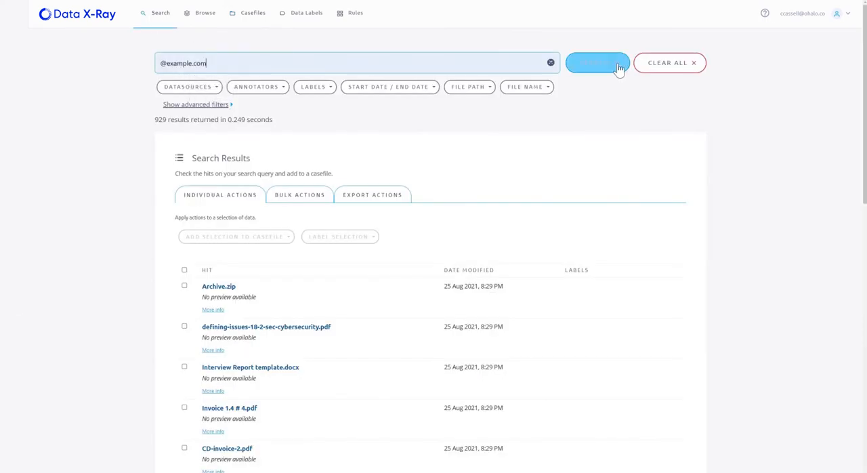
pyautogui.click(597, 63)
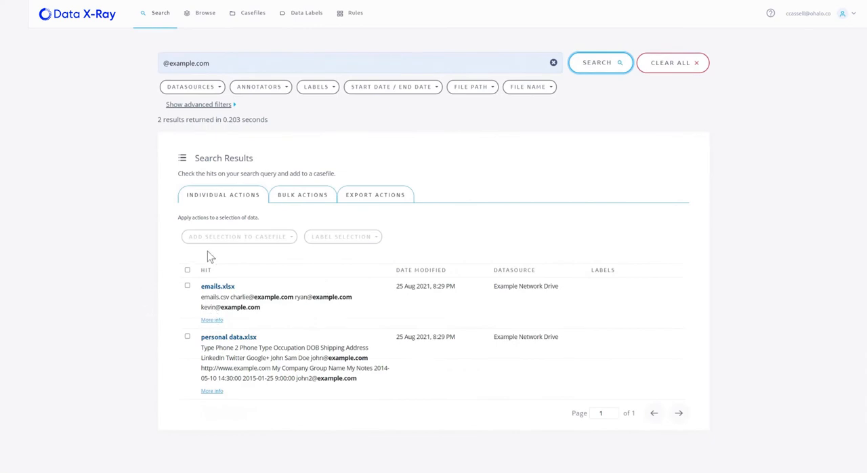
pyautogui.click(188, 269)
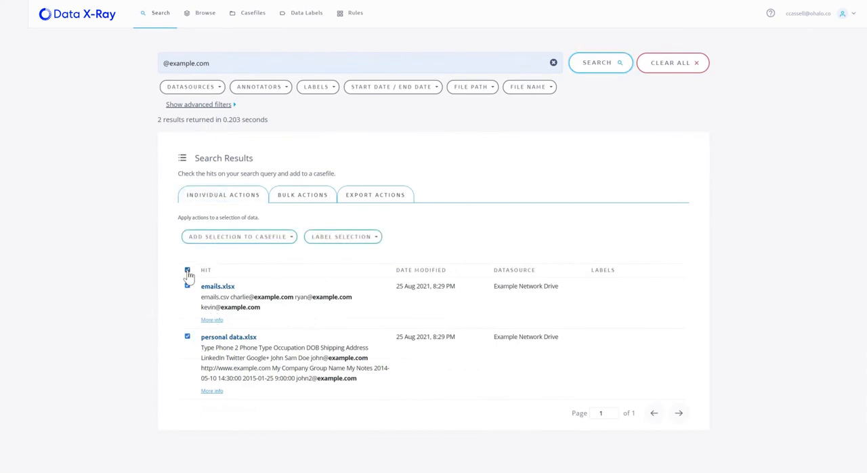
pyautogui.click(187, 269)
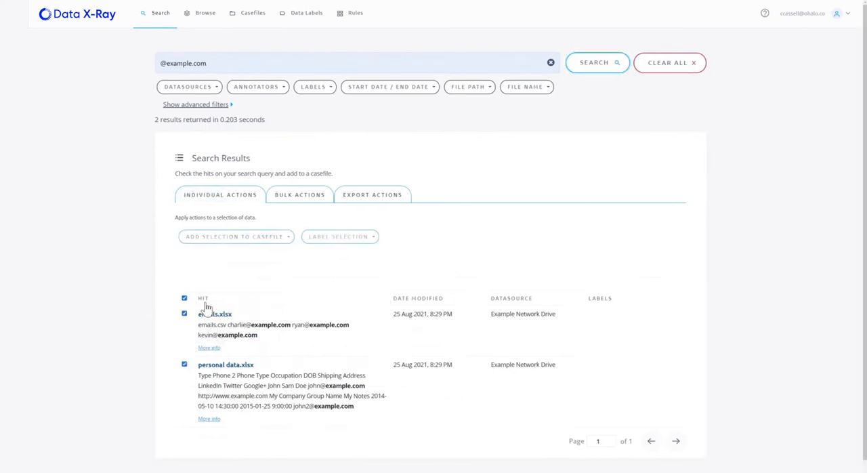
pyautogui.click(234, 237)
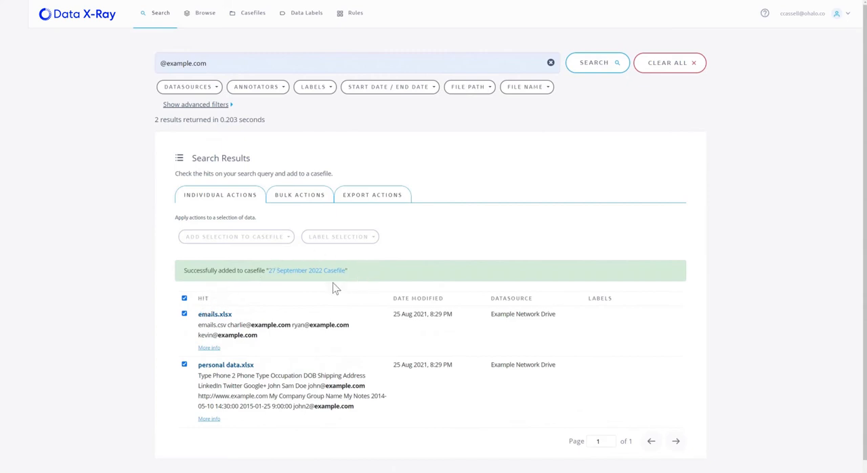
pyautogui.moveTo(247, 13)
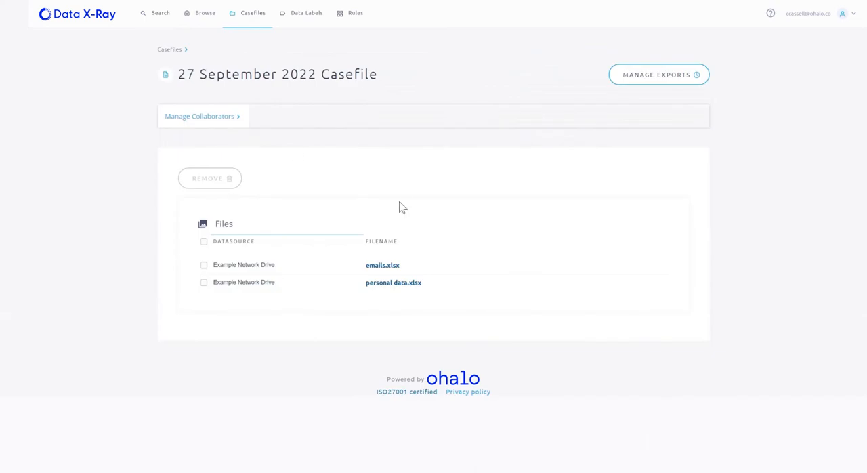
pyautogui.moveTo(320, 267)
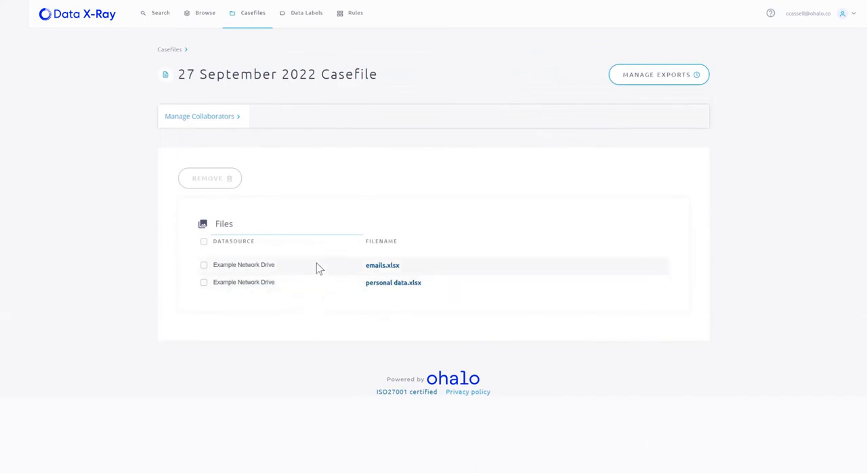
# Start a new casefile export and reach Manage Redactors from its redactor dropdown.
pyautogui.click(658, 75)
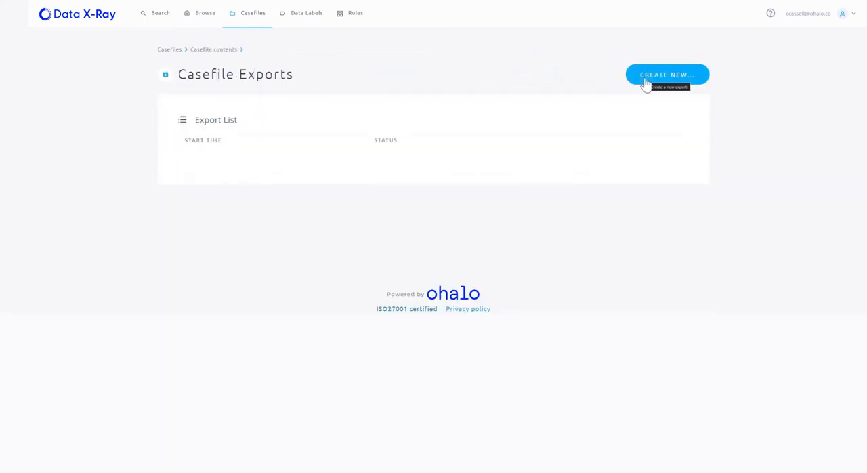
pyautogui.click(667, 74)
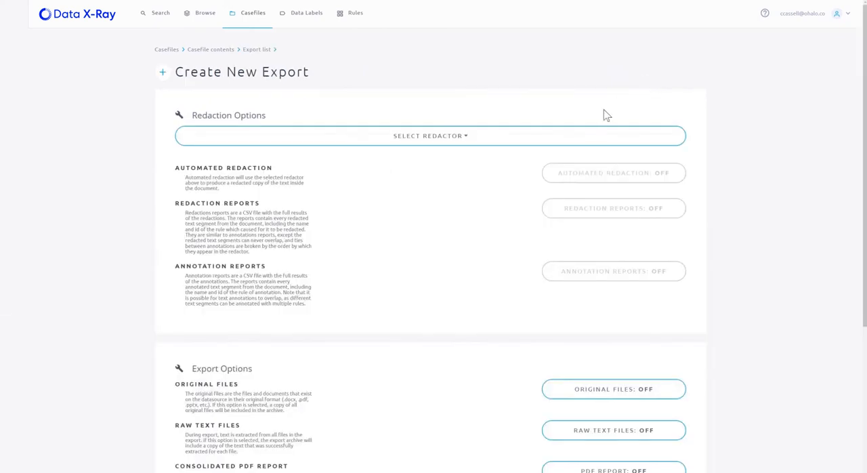
pyautogui.moveTo(581, 105)
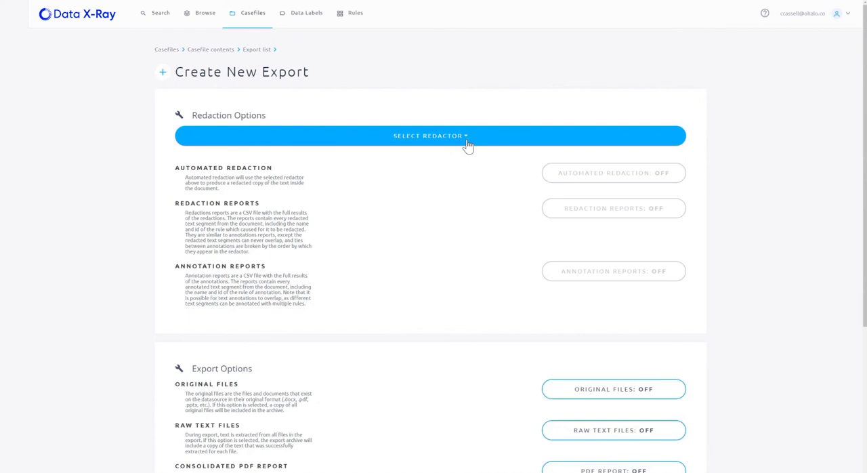
pyautogui.click(430, 136)
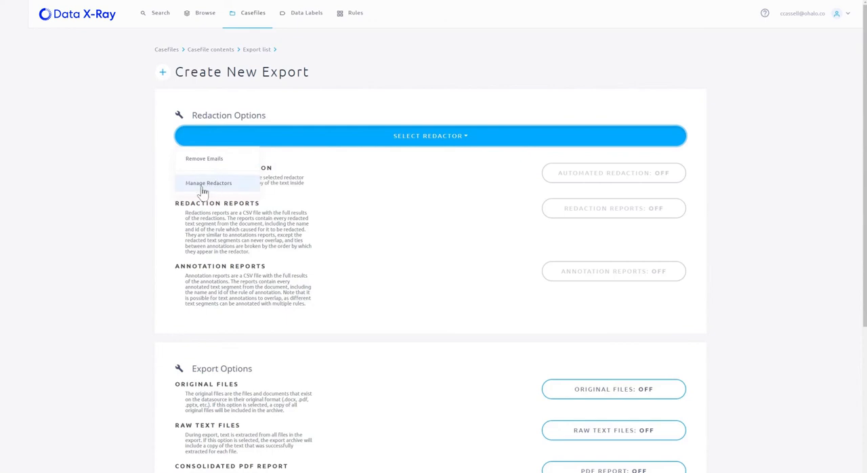
pyautogui.click(209, 183)
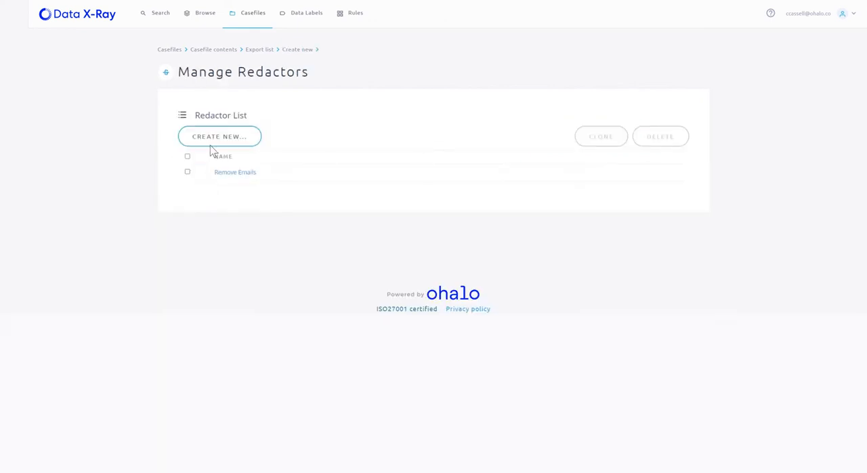
# Create a redactor named 'No PII'.
pyautogui.click(219, 136)
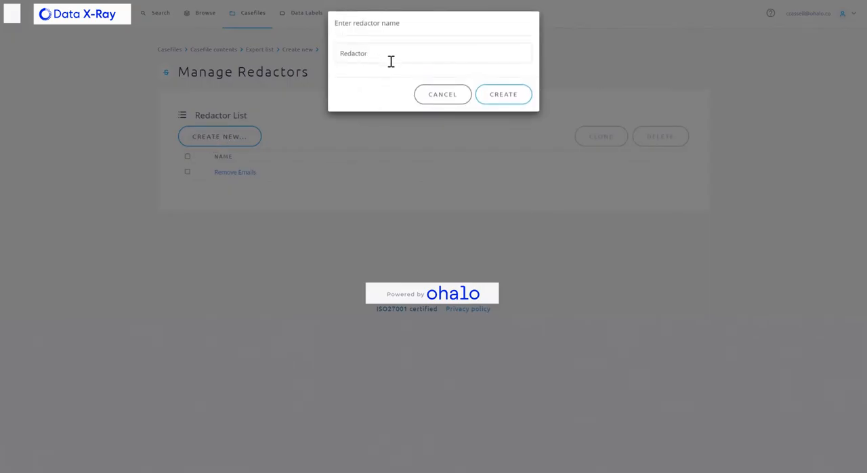
pyautogui.write('N')
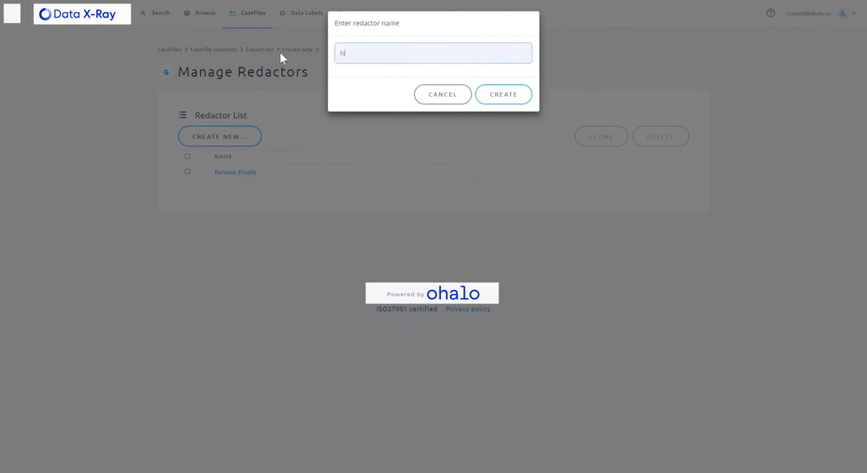
pyautogui.write('o PII')
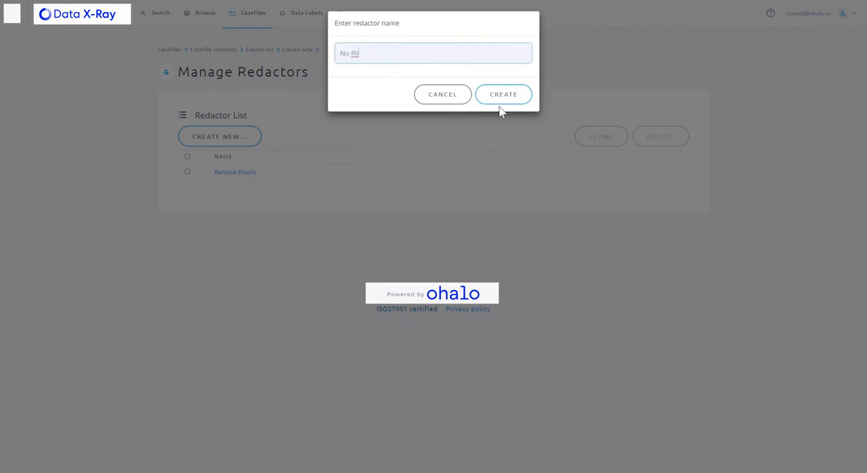
pyautogui.click(504, 94)
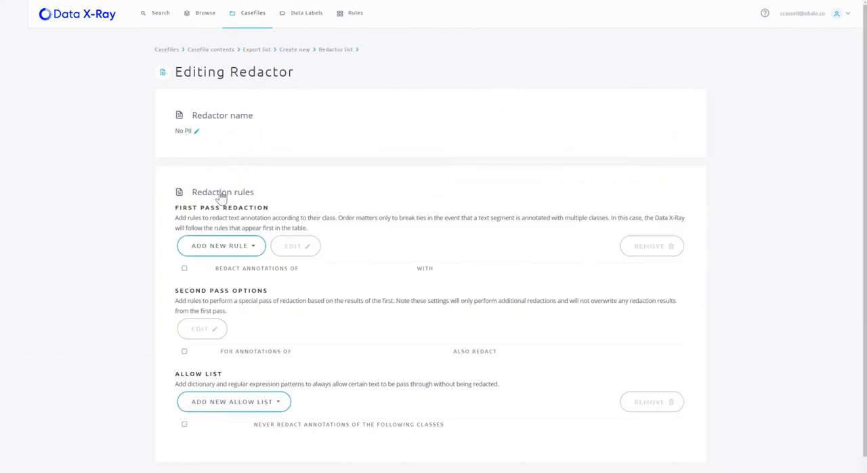
# Add Email, Person and Gender rules, leaving Email's ****** replacement unchanged.
pyautogui.click(221, 245)
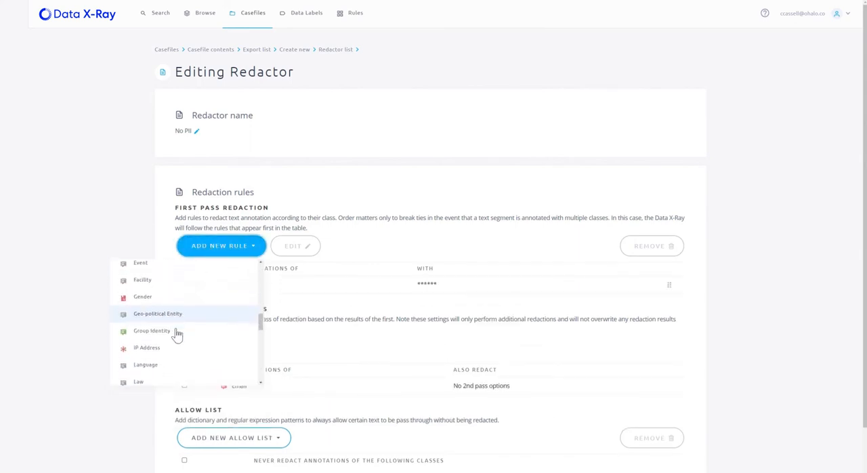
pyautogui.scroll(-3)
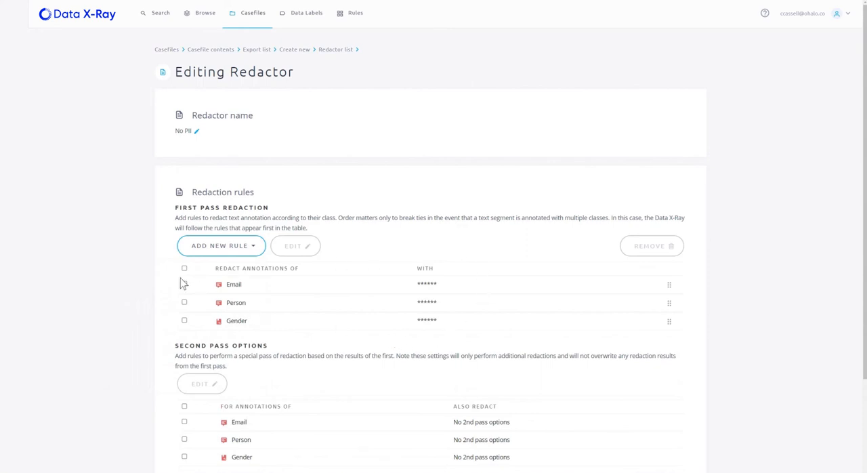
pyautogui.click(184, 284)
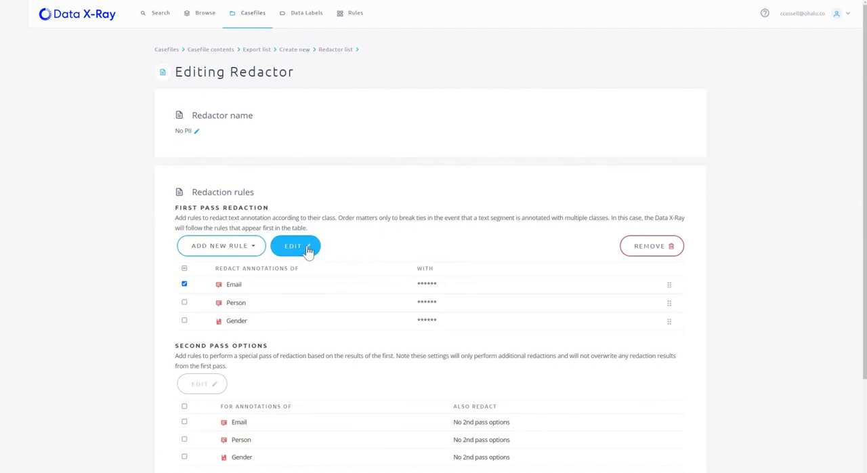
pyautogui.click(294, 246)
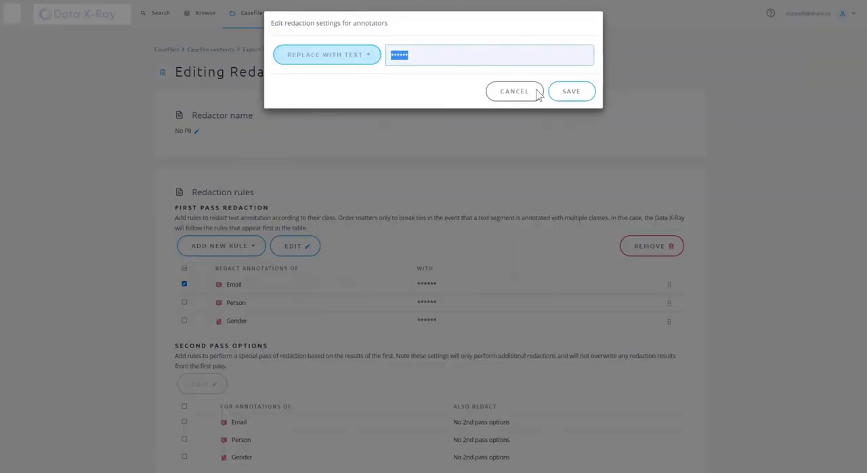
pyautogui.click(515, 90)
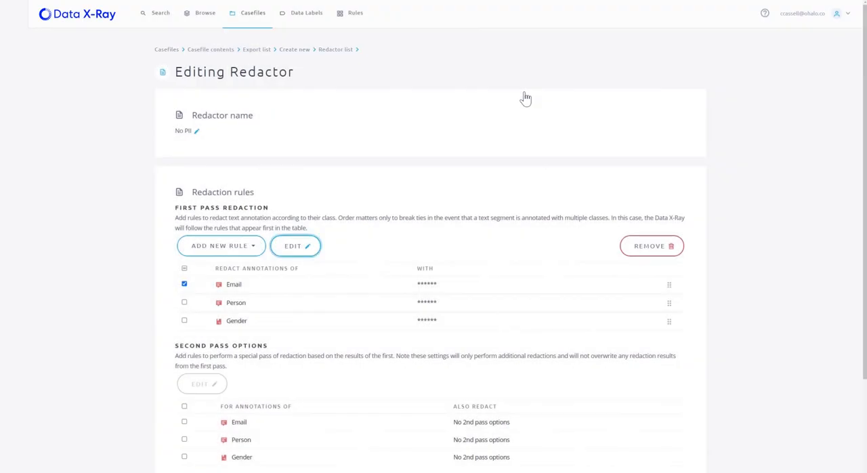
# Enable Email's second pass with Redact initials and Redact plain text matches, and save.
pyautogui.scroll(-3)
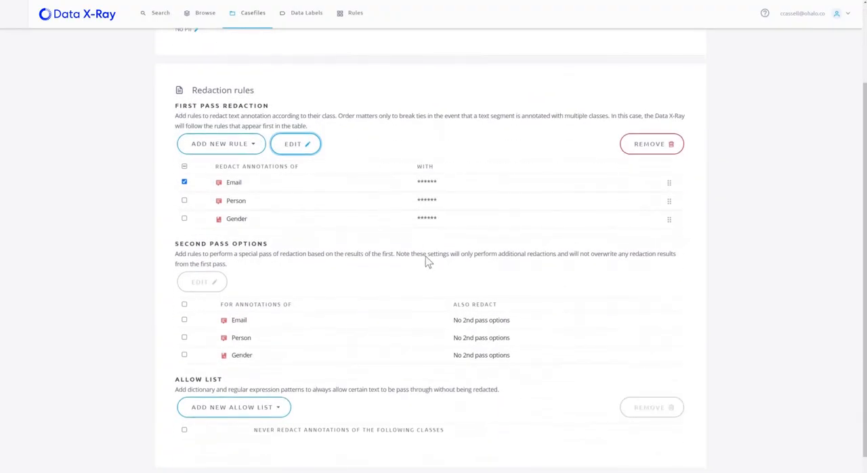
pyautogui.click(184, 319)
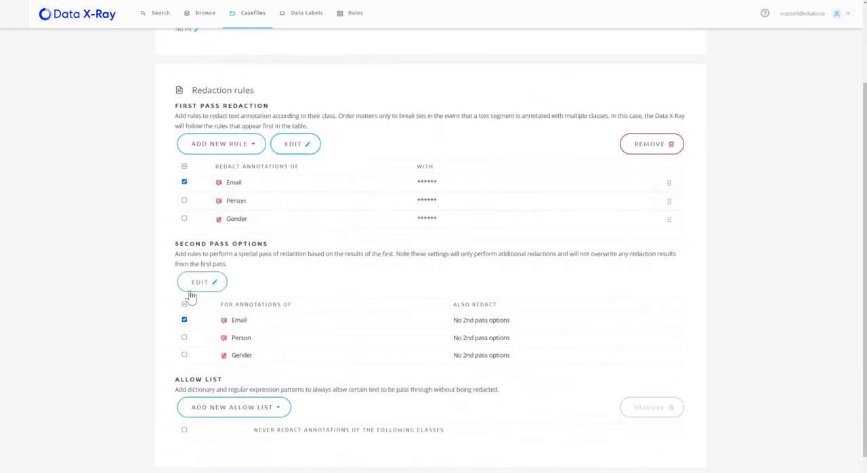
pyautogui.click(202, 282)
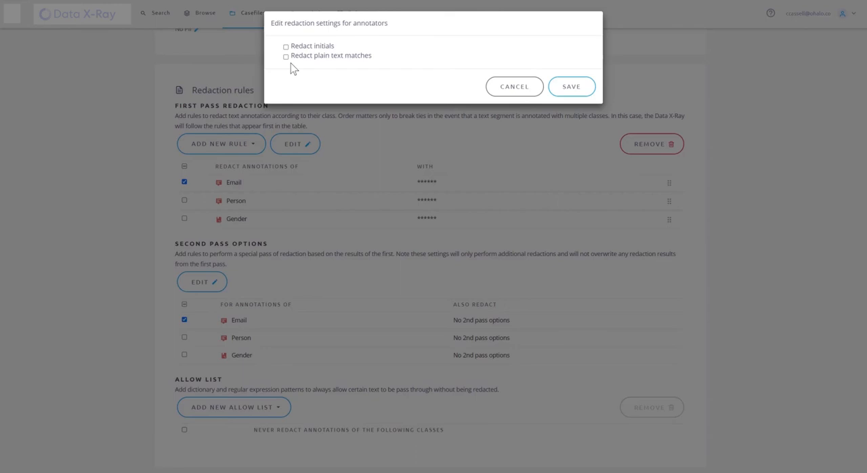
pyautogui.click(285, 45)
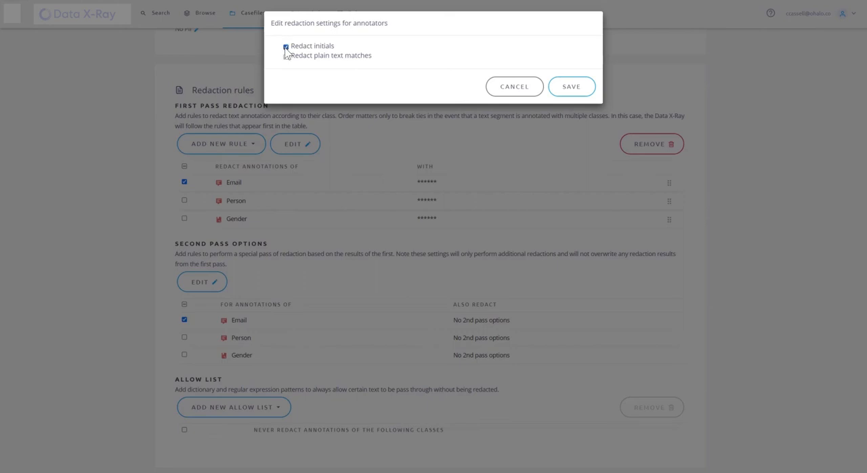
pyautogui.click(285, 46)
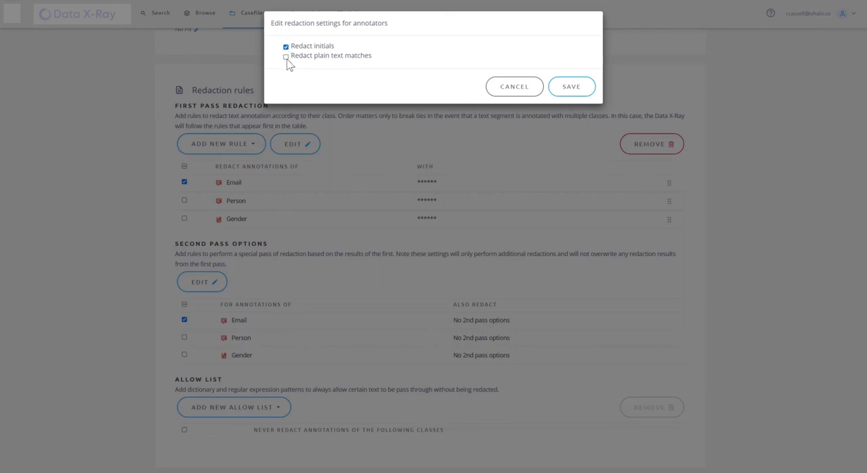
pyautogui.click(286, 56)
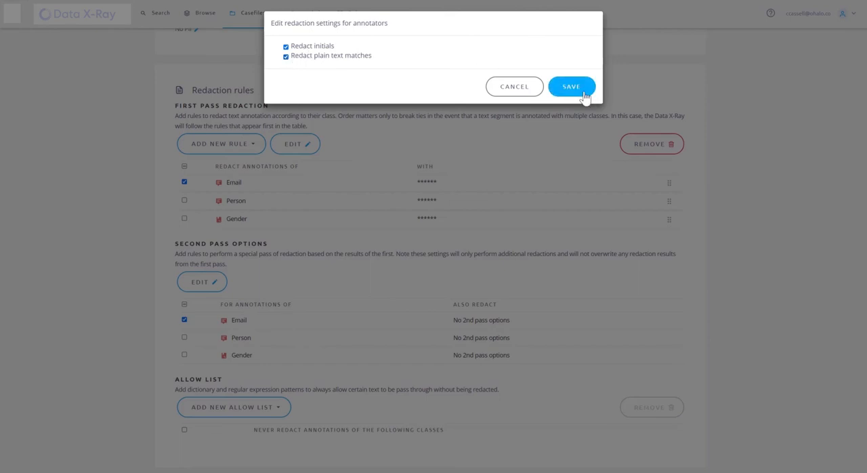
pyautogui.click(572, 86)
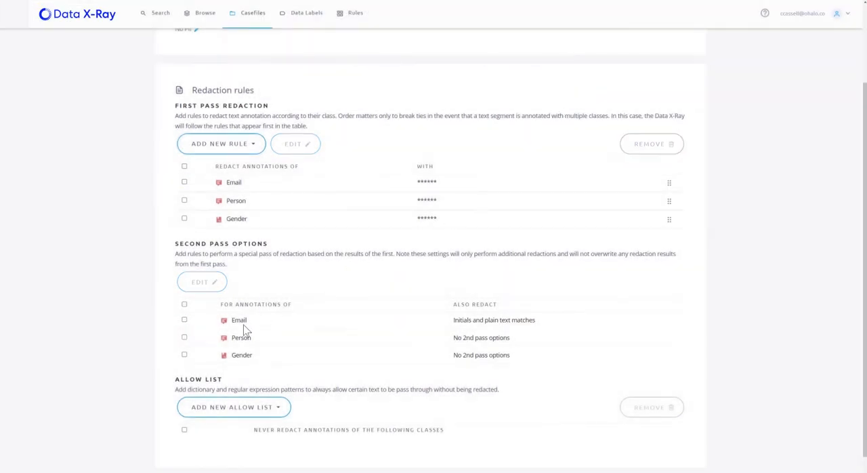
pyautogui.moveTo(253, 196)
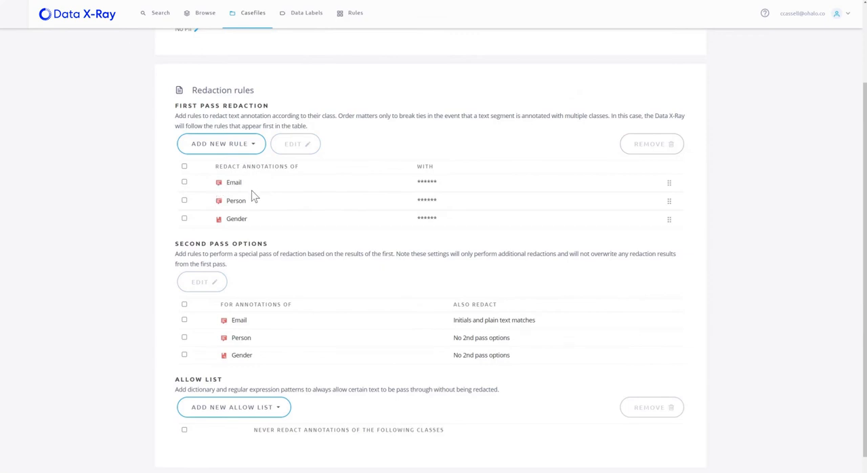
pyautogui.moveTo(488, 320)
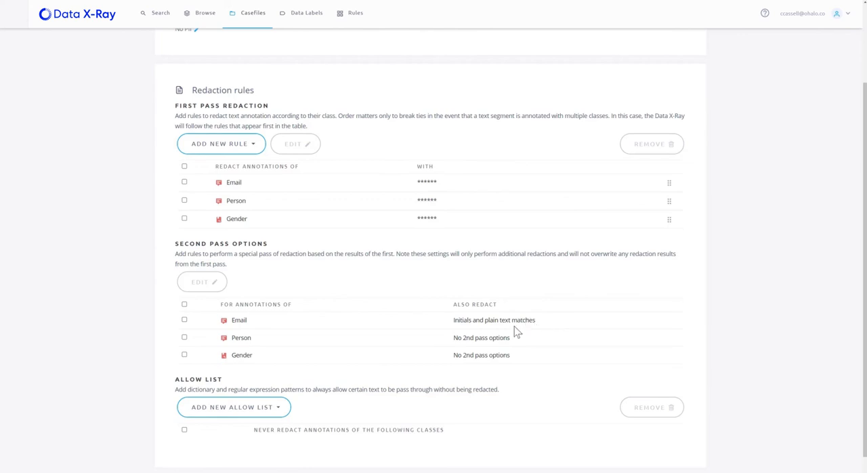
pyautogui.moveTo(507, 296)
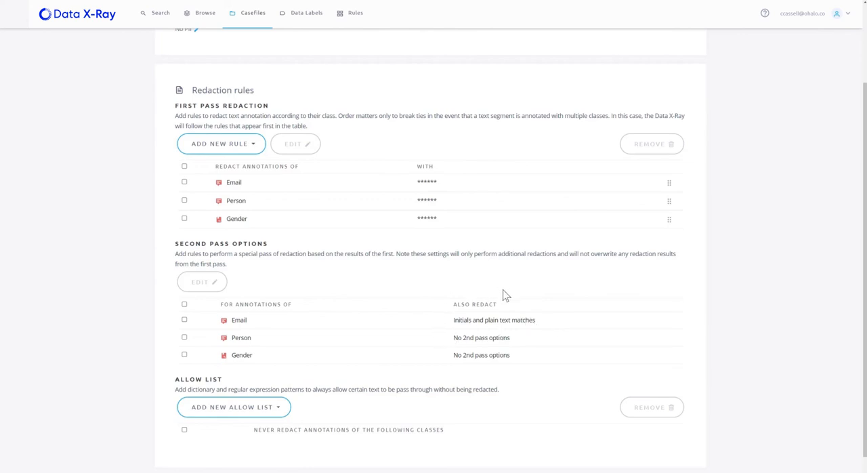
pyautogui.scroll(-3)
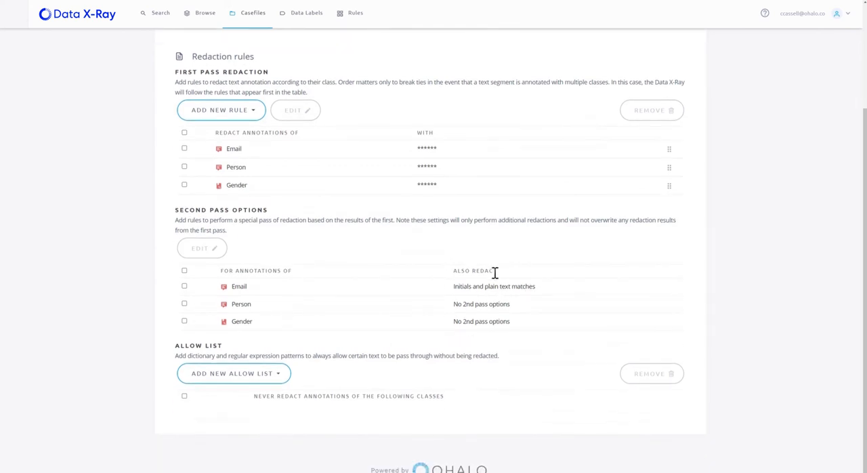
pyautogui.moveTo(493, 280)
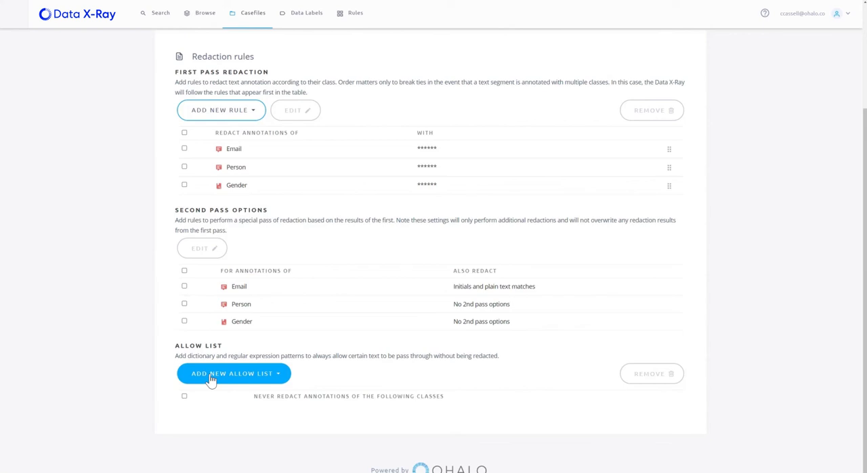
pyautogui.moveTo(332, 381)
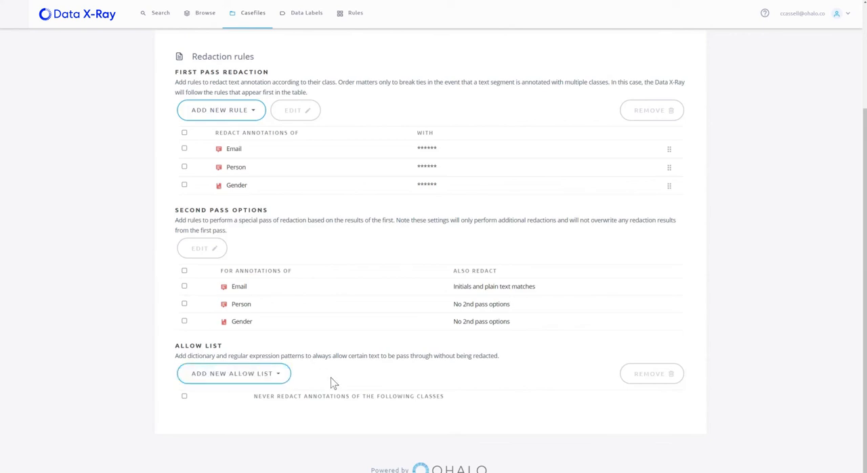
pyautogui.moveTo(234, 373)
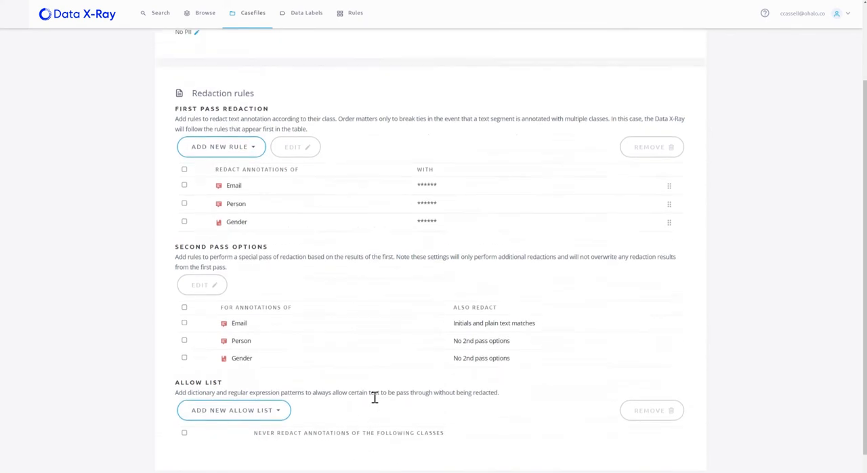
# Start another casefile export and choose the No PII redactor so automated redaction is on.
pyautogui.click(252, 13)
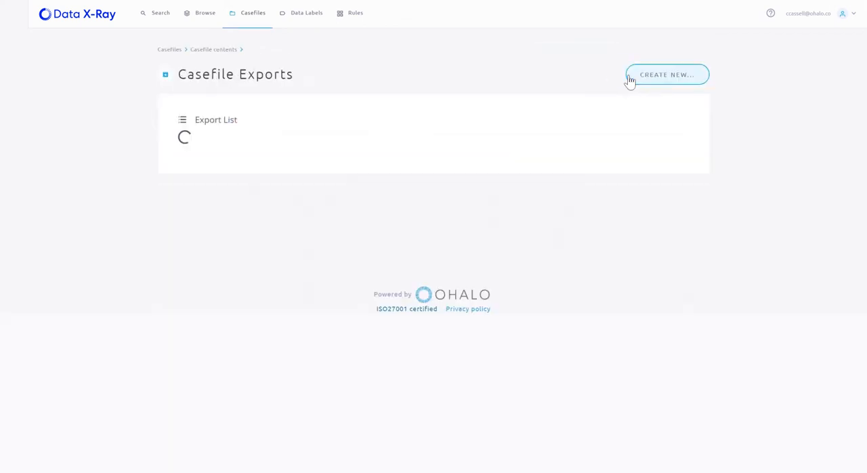
pyautogui.click(666, 75)
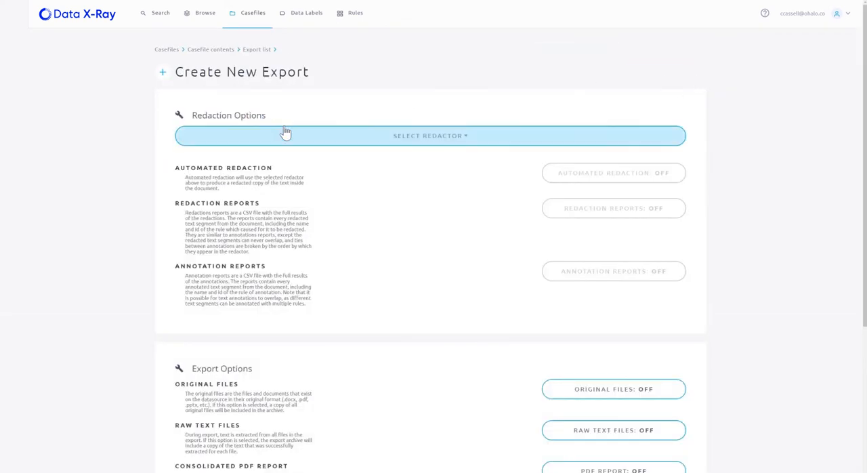
pyautogui.click(431, 136)
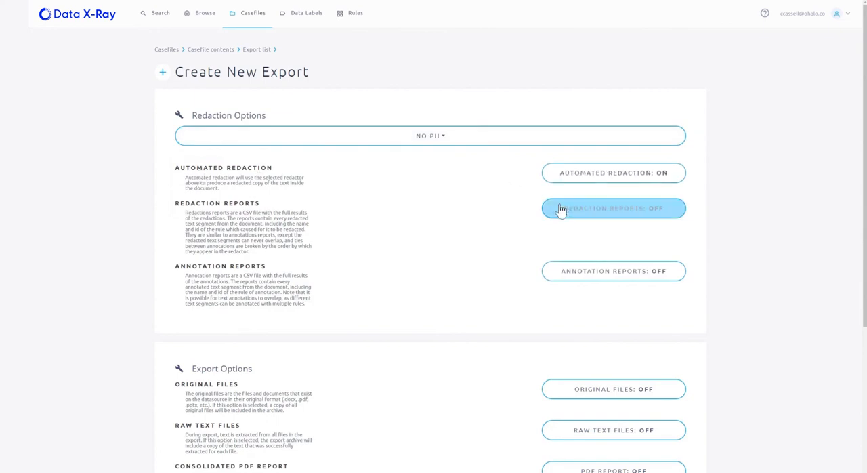
pyautogui.moveTo(138, 302)
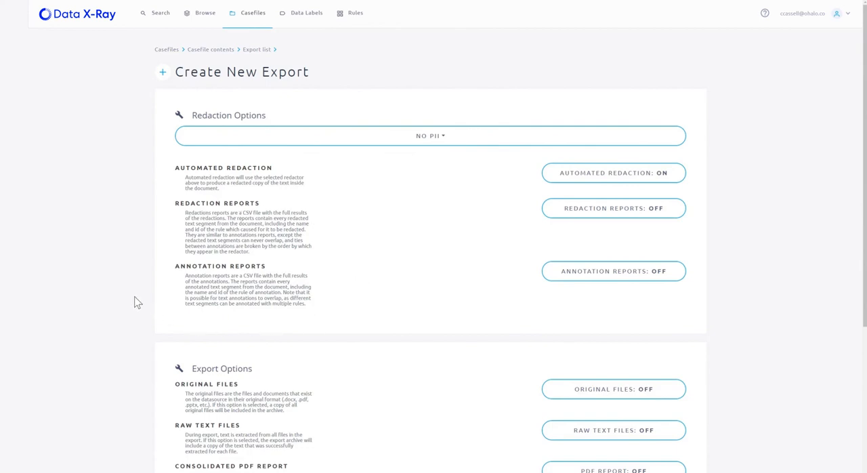
pyautogui.scroll(-3)
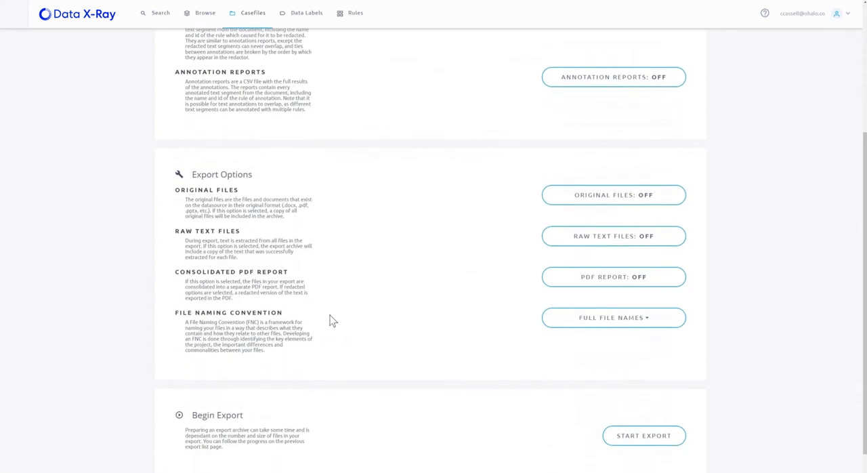
pyautogui.scroll(-3)
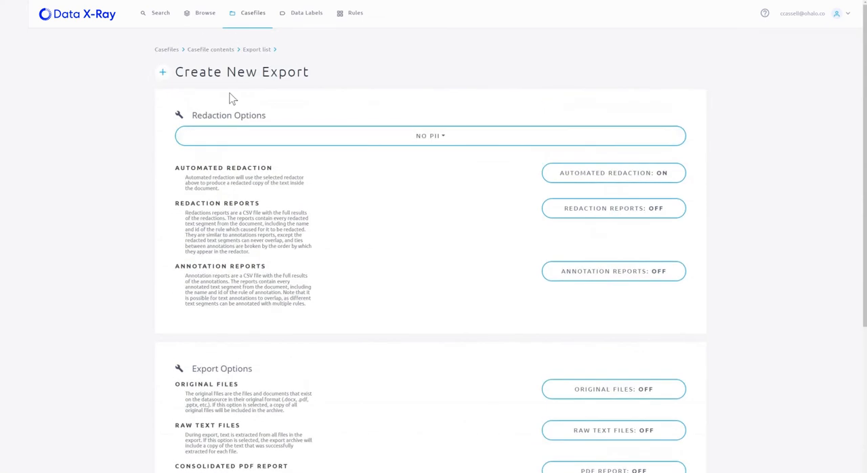
# Revisit the Example Network Drive datasource and sort its file list by file name.
pyautogui.click(204, 13)
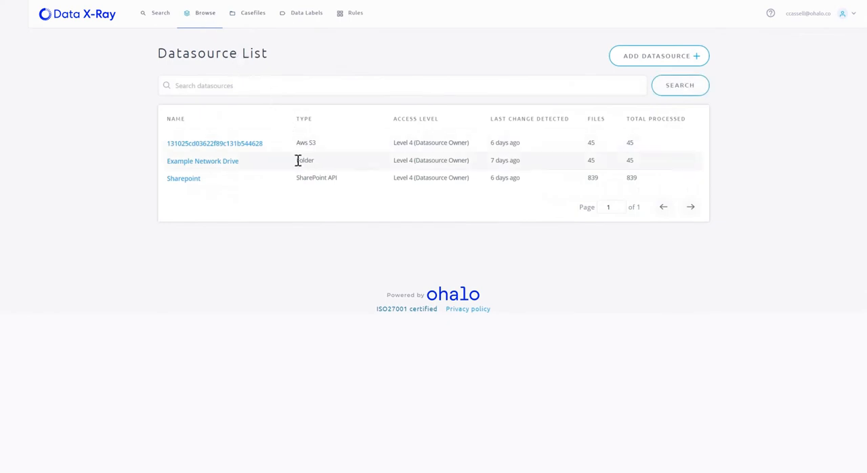
pyautogui.moveTo(204, 181)
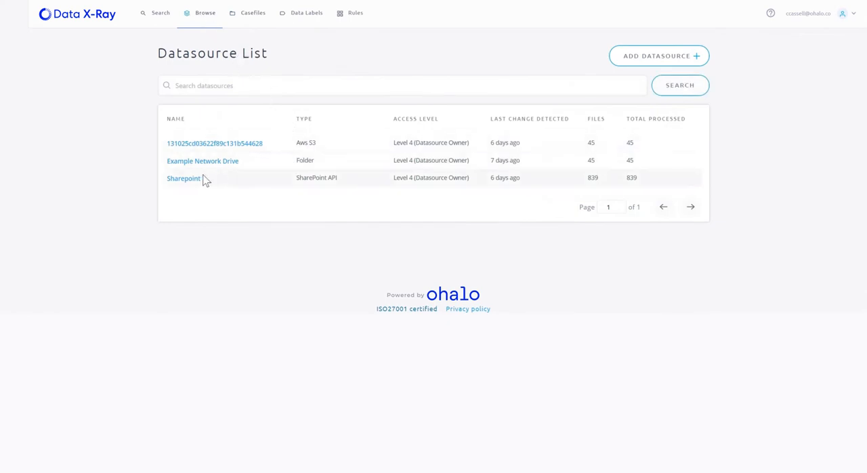
pyautogui.click(183, 178)
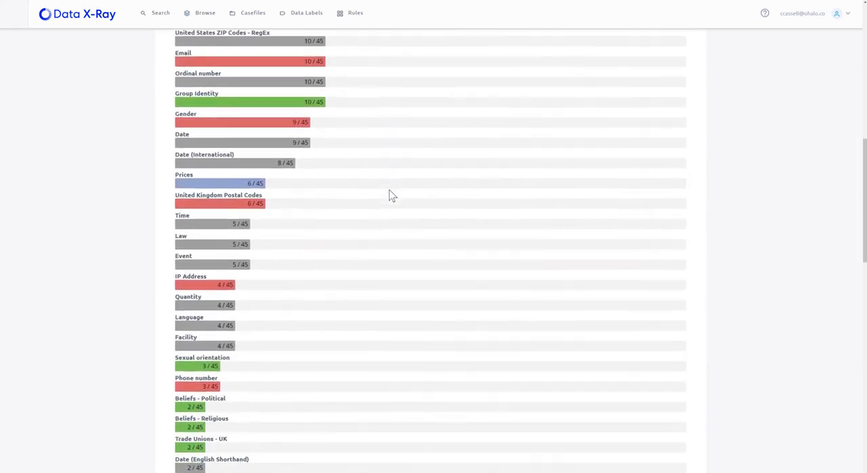
pyautogui.scroll(-3)
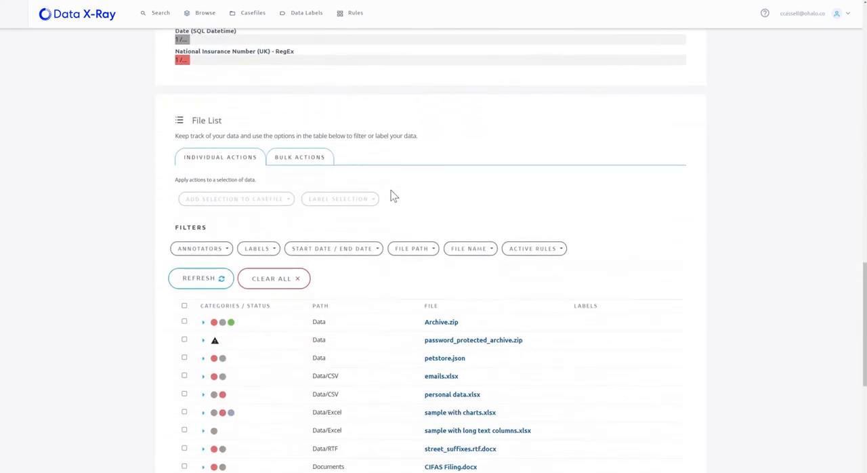
pyautogui.click(431, 305)
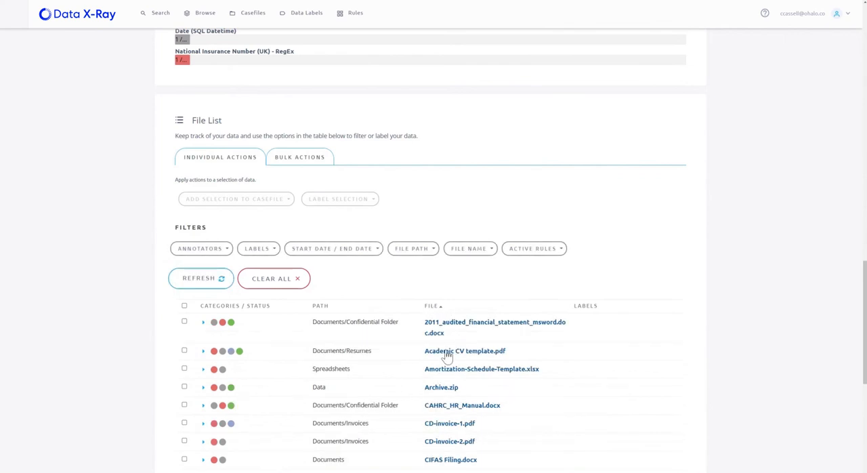
pyautogui.click(465, 350)
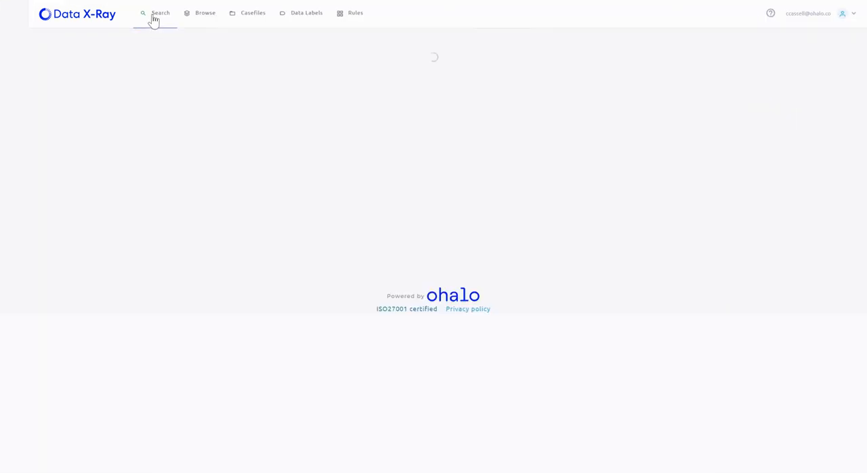
pyautogui.click(160, 13)
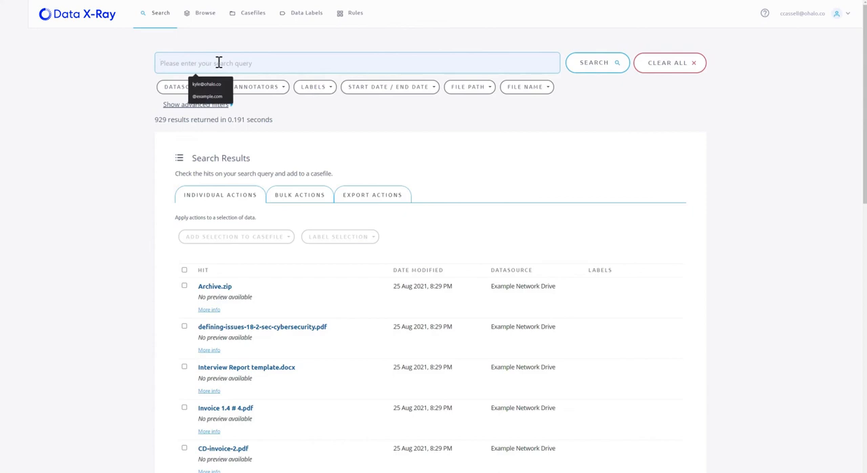
pyautogui.click(597, 63)
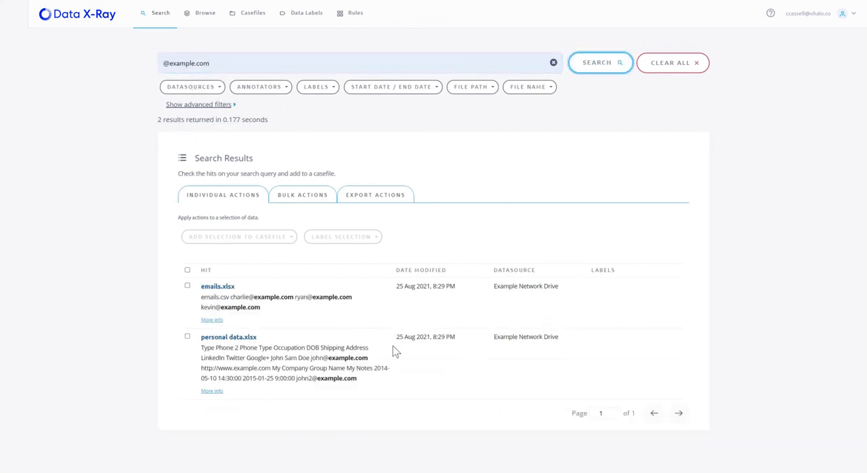
pyautogui.click(199, 103)
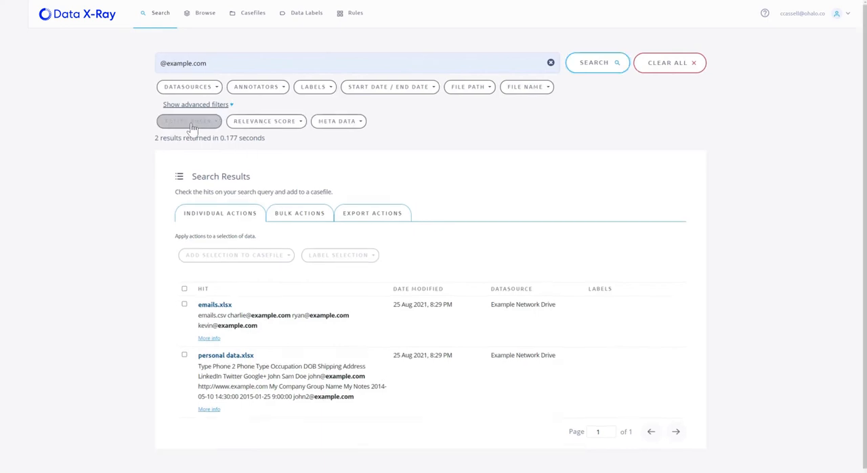
pyautogui.moveTo(338, 121)
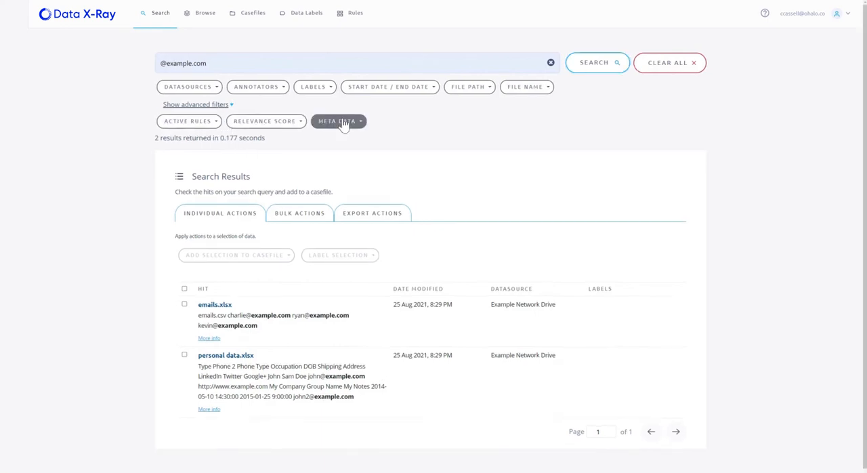
pyautogui.click(338, 122)
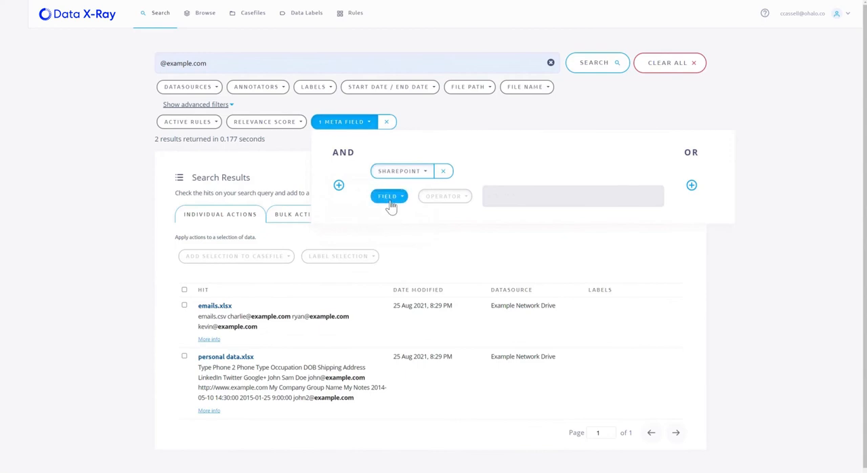
pyautogui.click(389, 196)
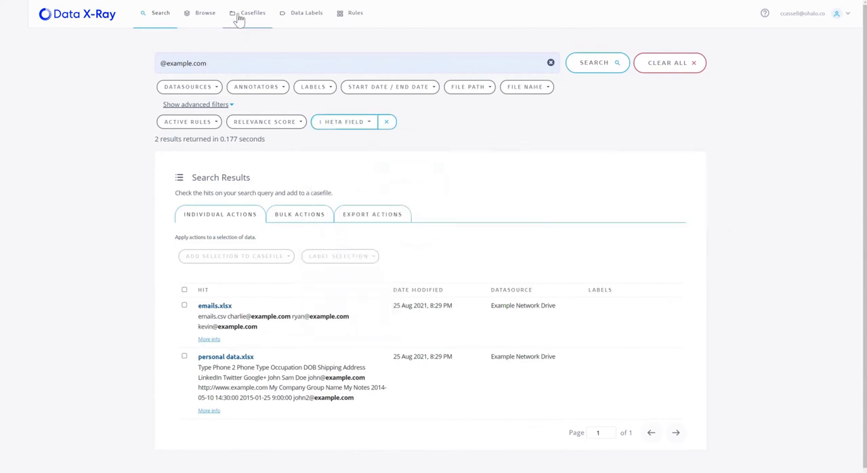
pyautogui.click(355, 13)
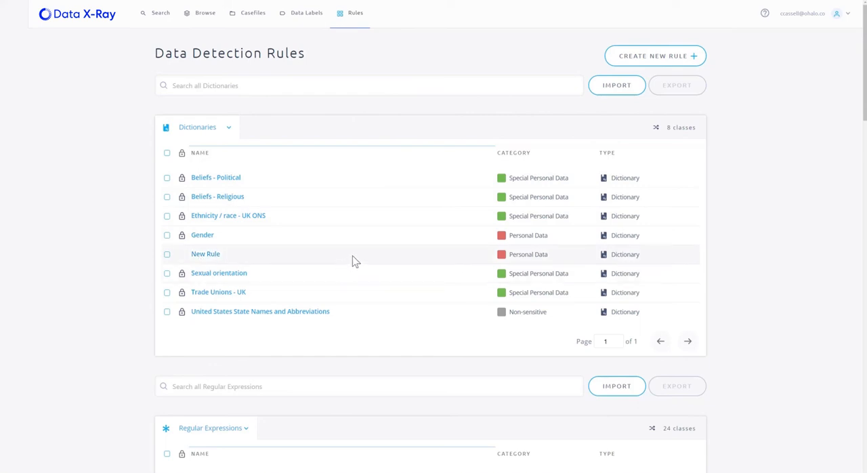
# Browse the detection rules list and the Email & Name smart label.
pyautogui.scroll(-3)
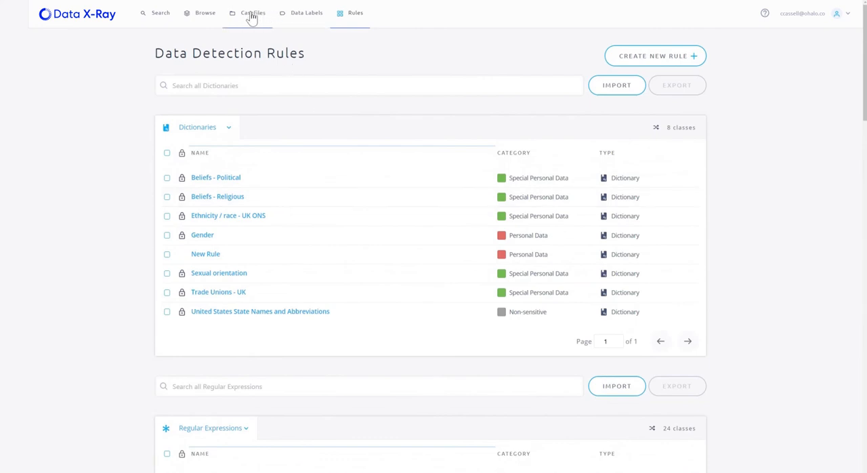
pyautogui.click(306, 13)
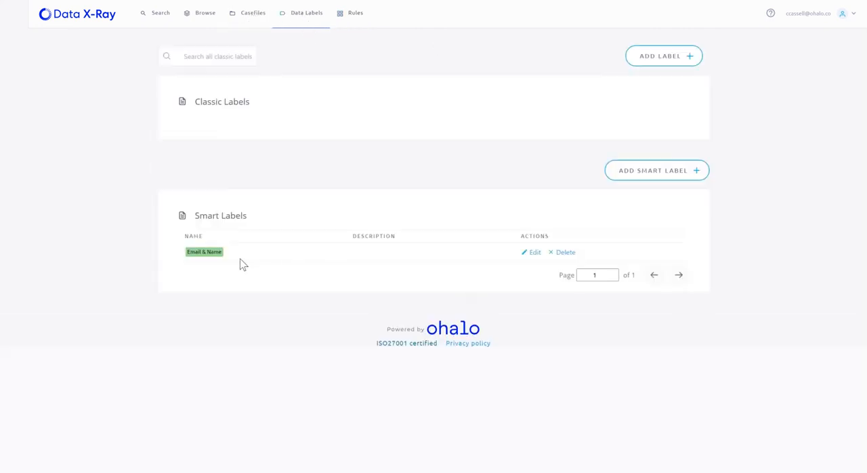
pyautogui.moveTo(253, 278)
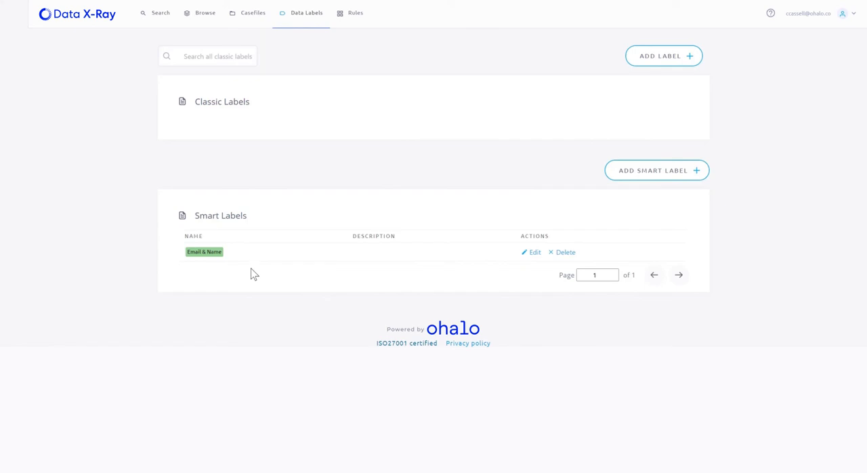
pyautogui.moveTo(222, 290)
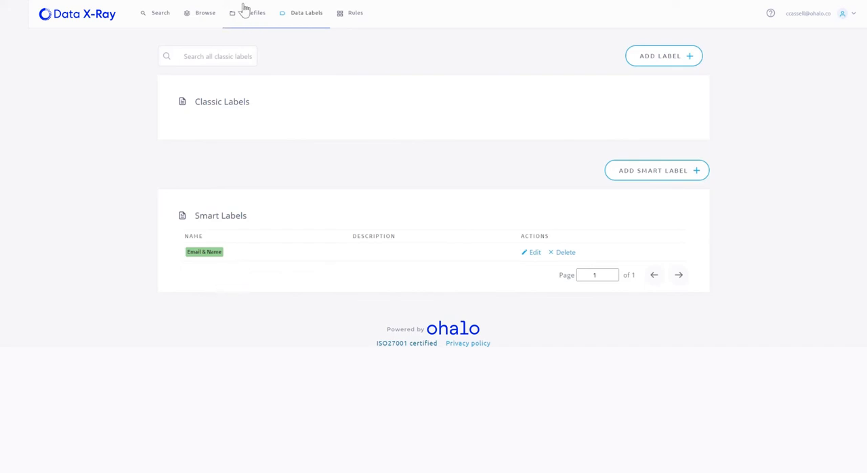
pyautogui.click(253, 12)
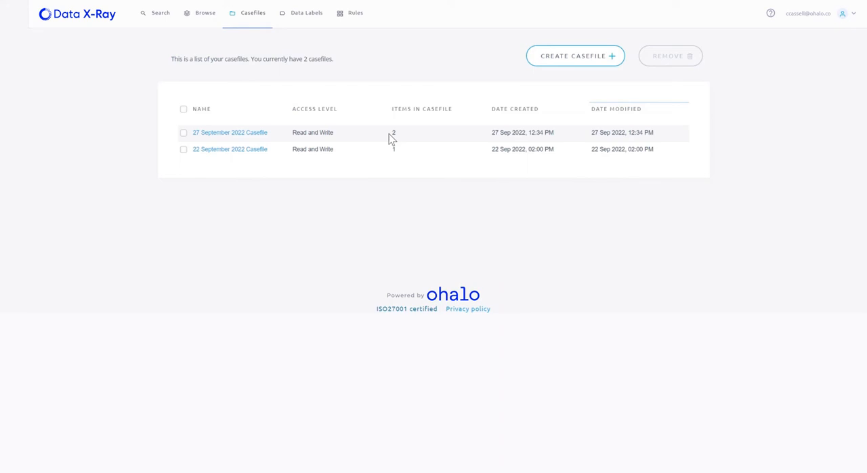
# Create a new export for the 27 September 2022 Casefile using the No PII redactor.
pyautogui.click(230, 132)
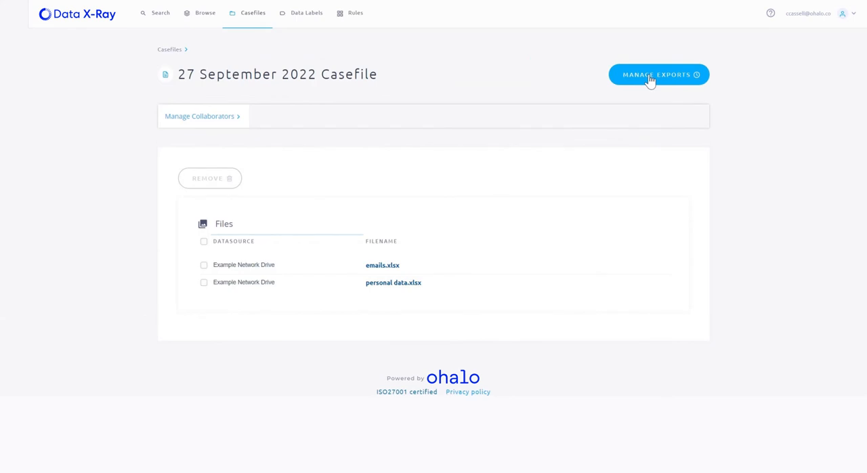
pyautogui.moveTo(657, 74)
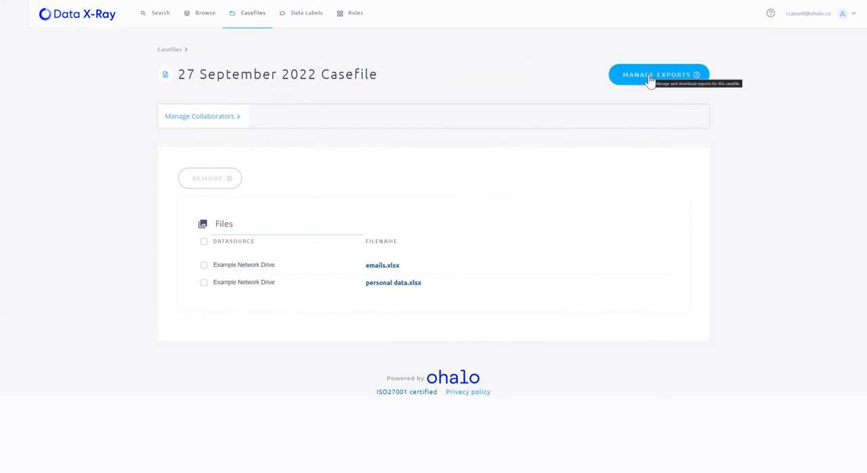
pyautogui.click(658, 75)
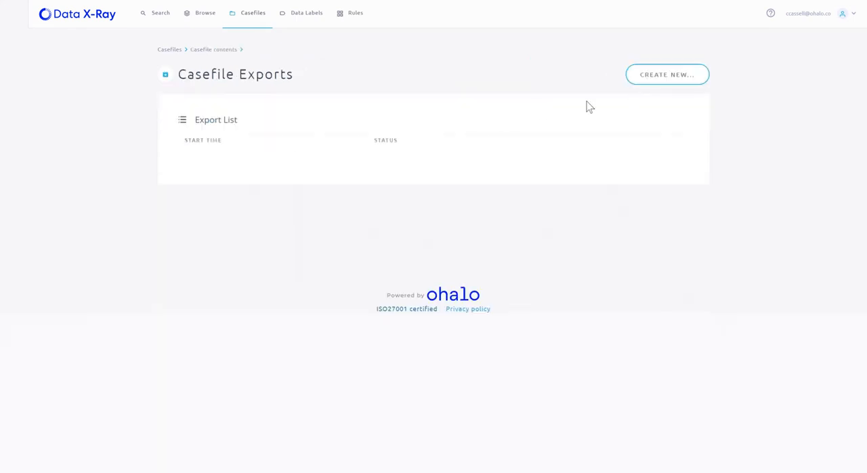
pyautogui.click(667, 74)
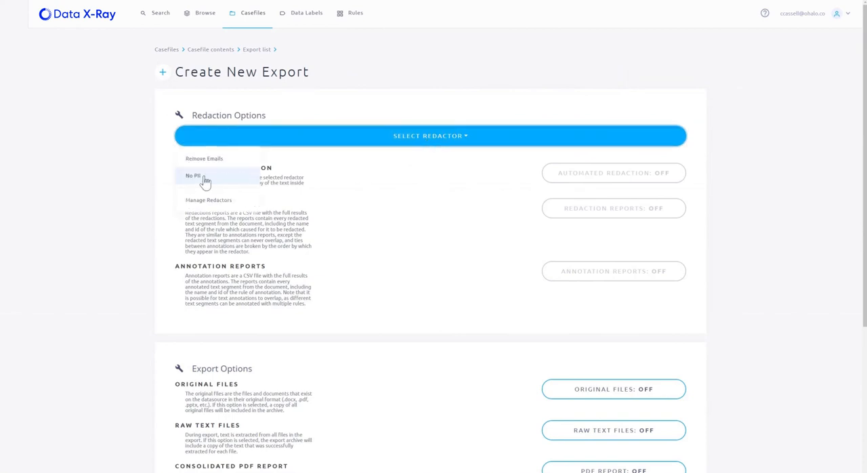
pyautogui.click(193, 176)
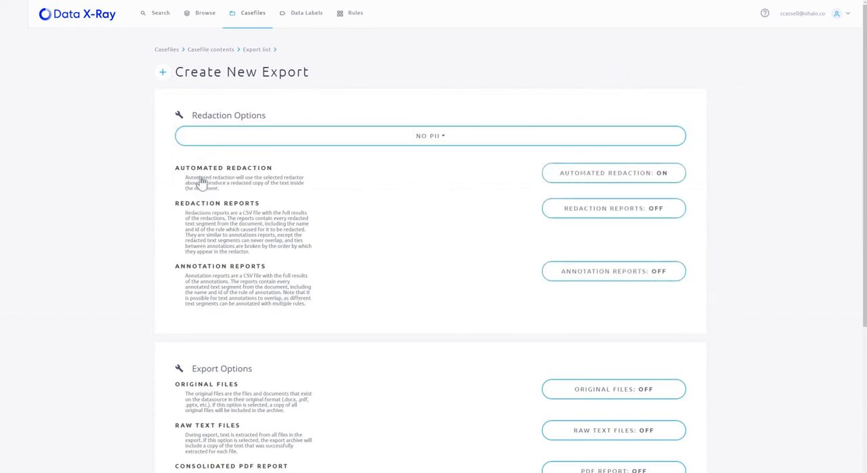
pyautogui.moveTo(723, 134)
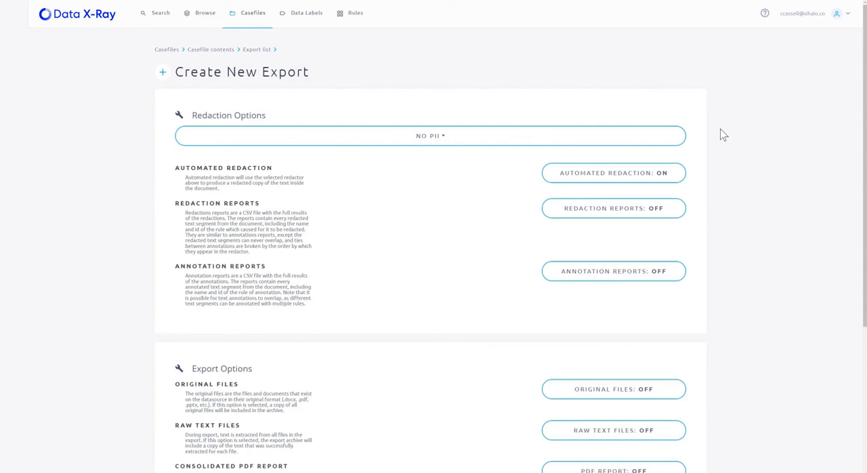